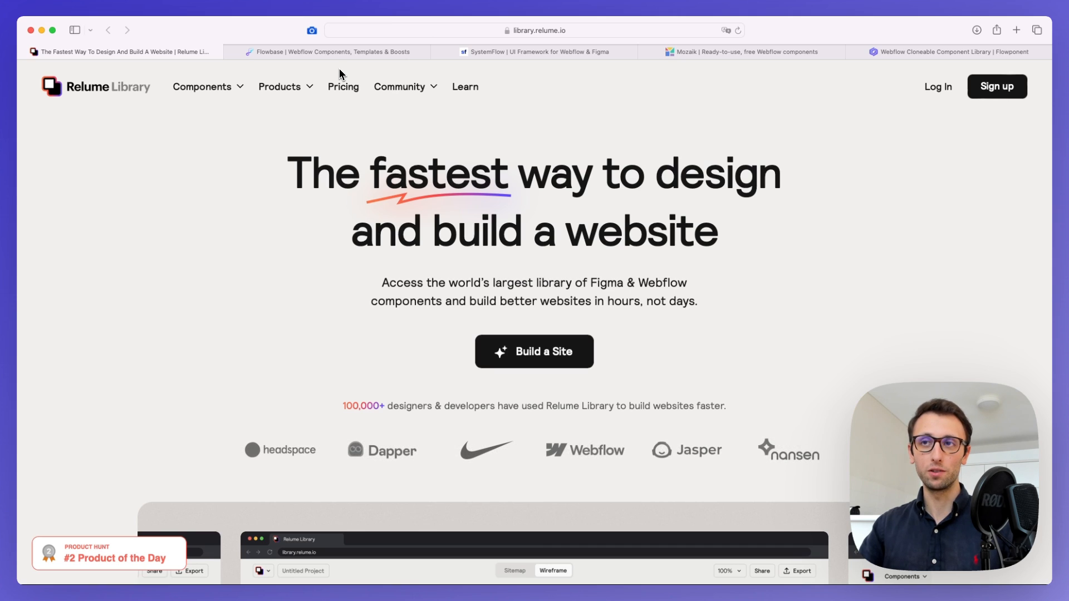
{"action": "mouse_move", "coordinate": [331, 130]}
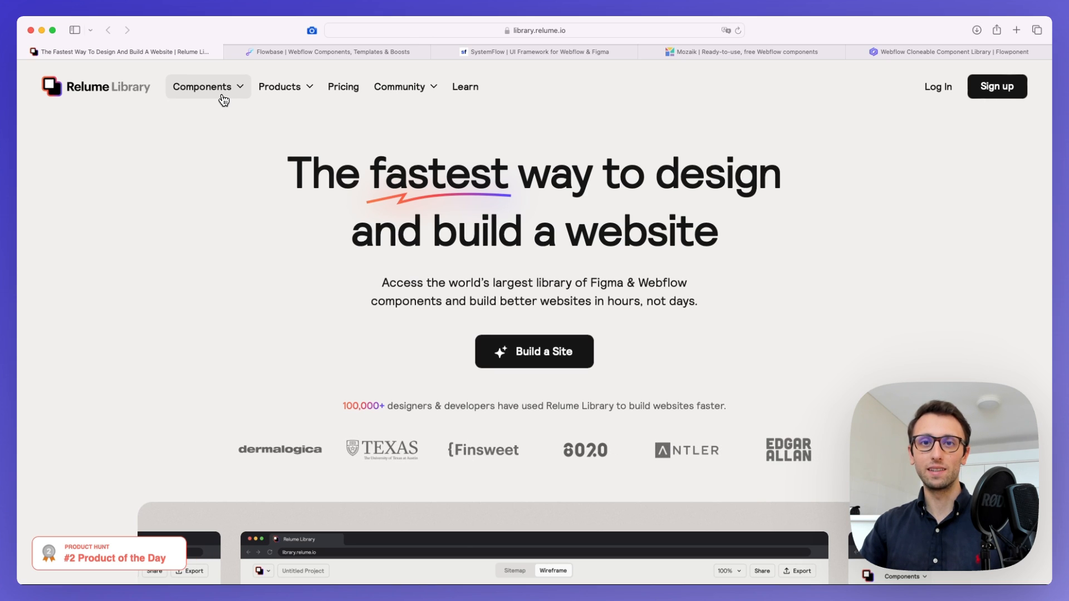
Step: Open Relume's All Webflow Components catalogue from the Components menu and browse its grid
{"action": "left_click", "coordinate": [202, 87]}
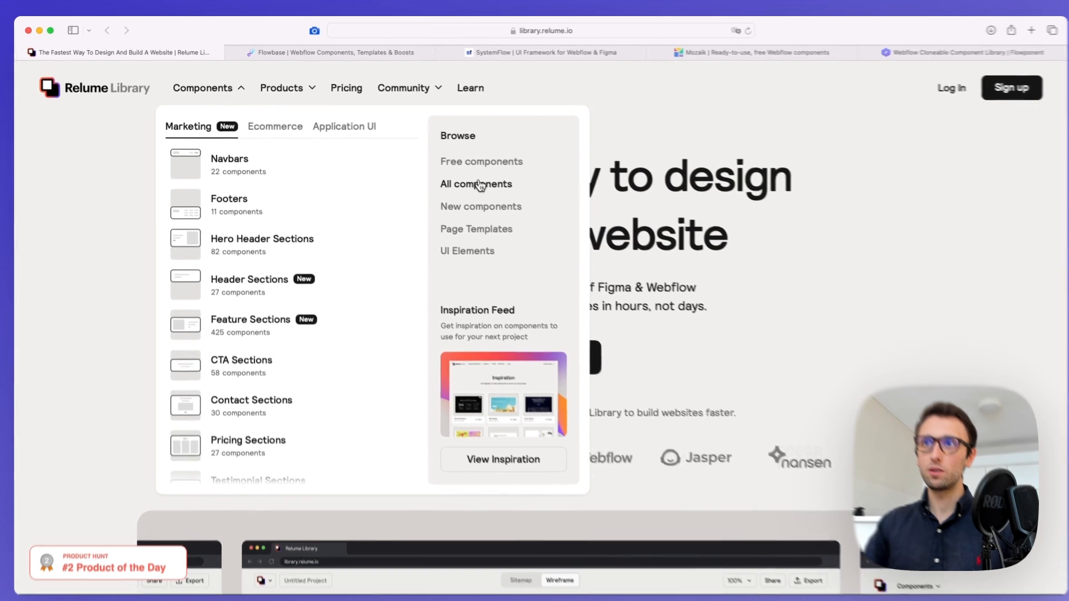
{"action": "left_click", "coordinate": [476, 183]}
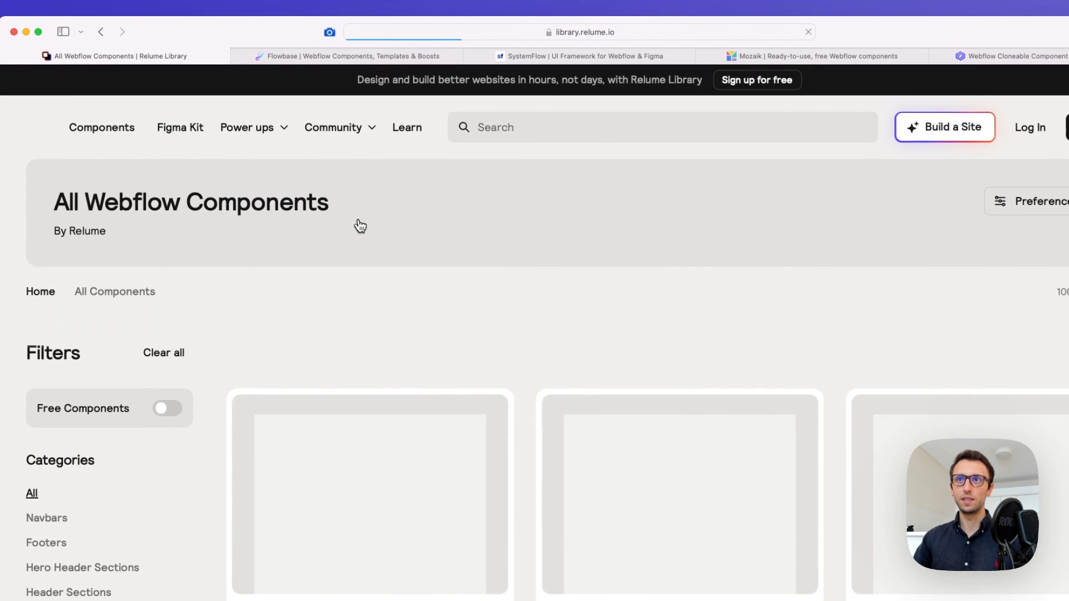
{"action": "scroll", "scroll_direction": "down", "scroll_amount": 3}
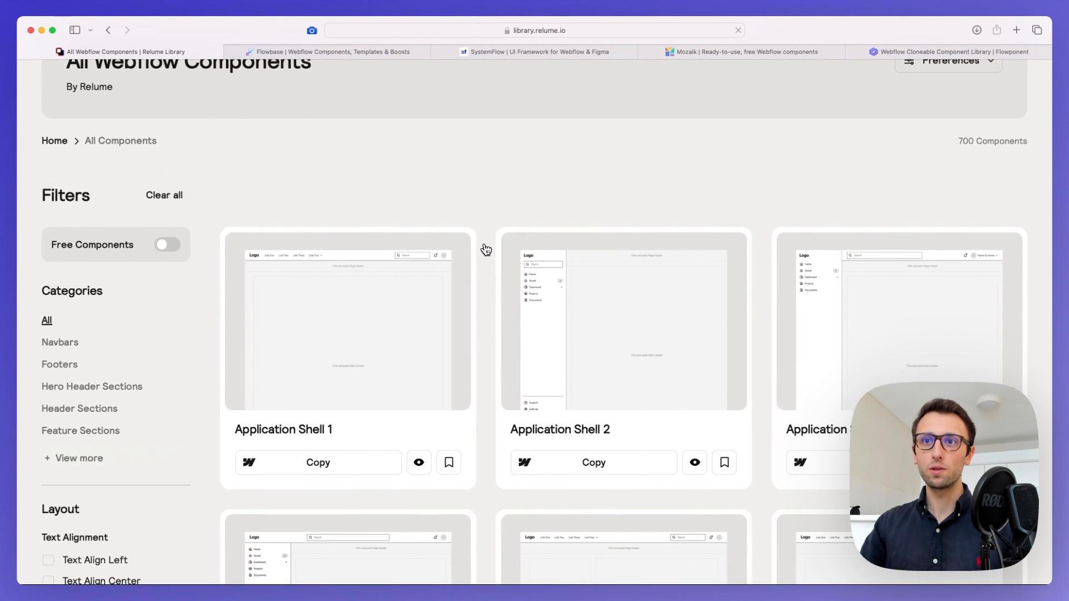
{"action": "scroll", "scroll_direction": "down", "scroll_amount": 3}
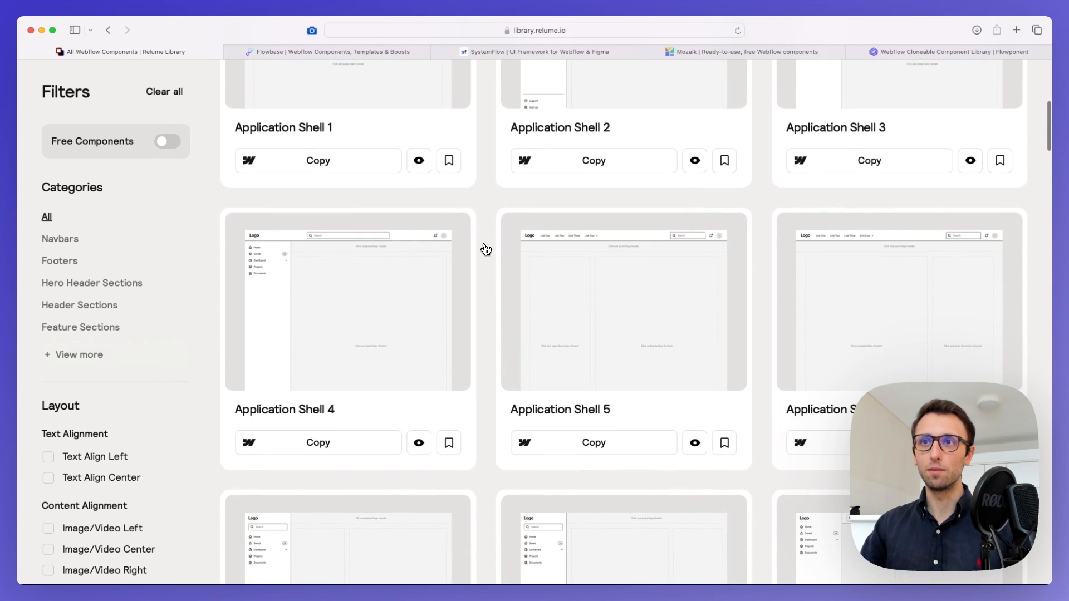
{"action": "scroll", "scroll_direction": "up", "scroll_amount": 3}
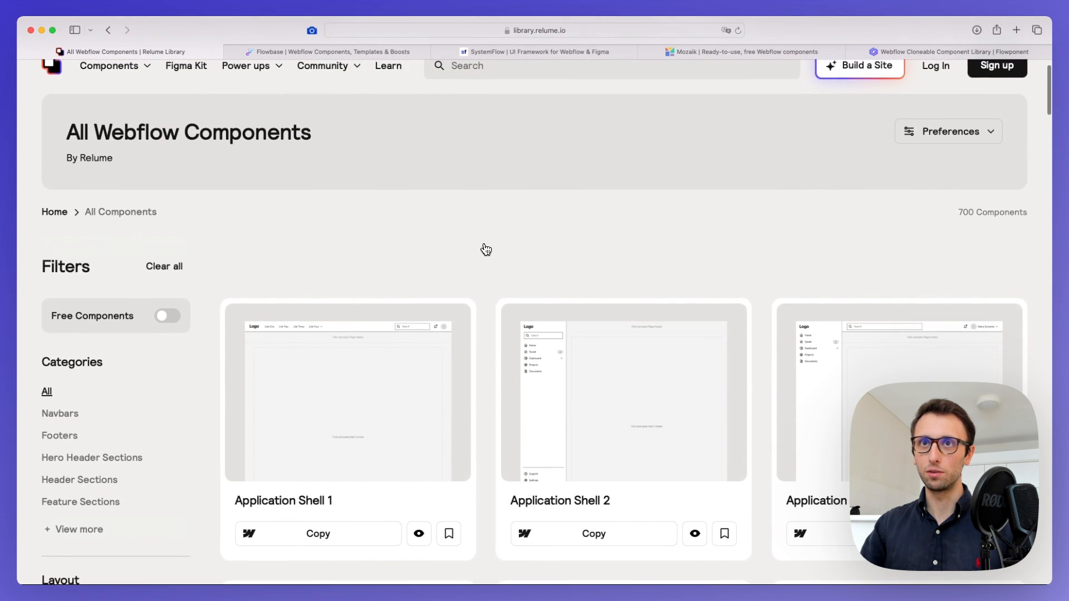
{"action": "scroll", "scroll_direction": "down", "scroll_amount": 3}
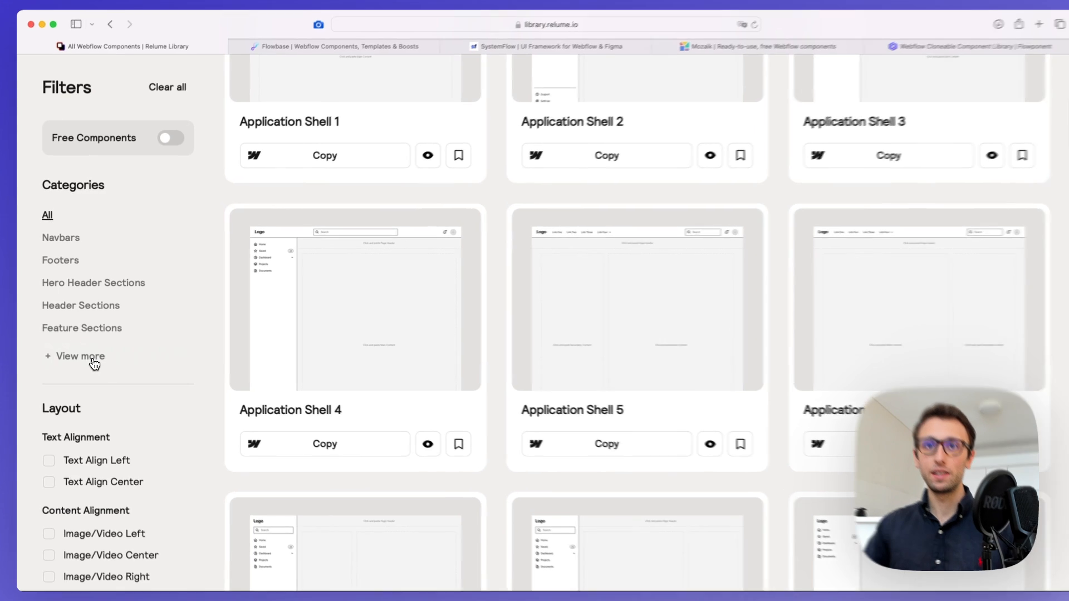
Step: Expand the full Categories filter list with View more
{"action": "left_click", "coordinate": [79, 356]}
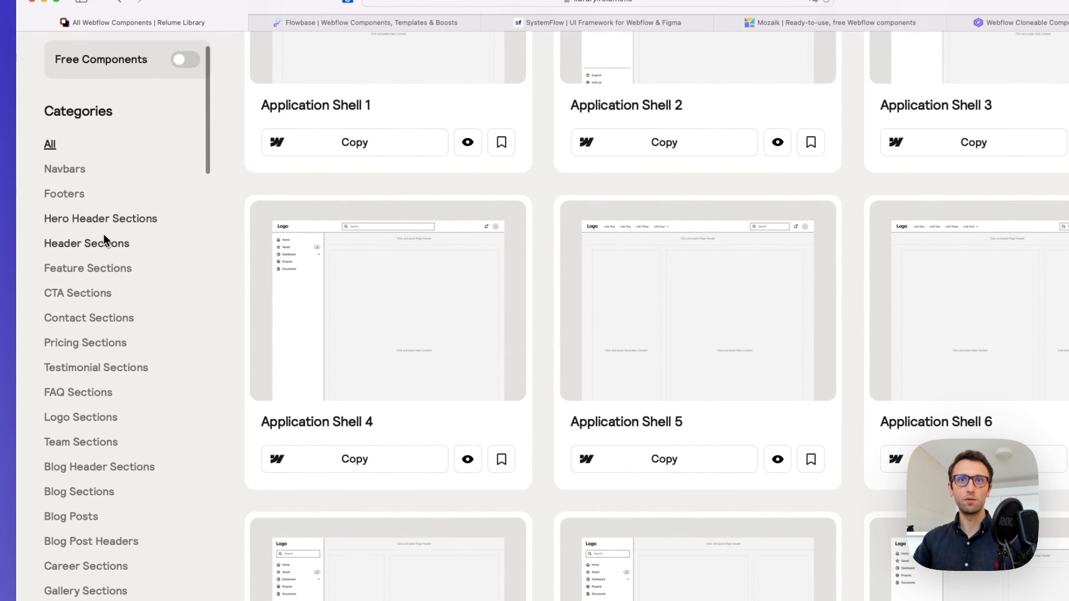
{"action": "scroll", "scroll_direction": "down", "scroll_amount": 3}
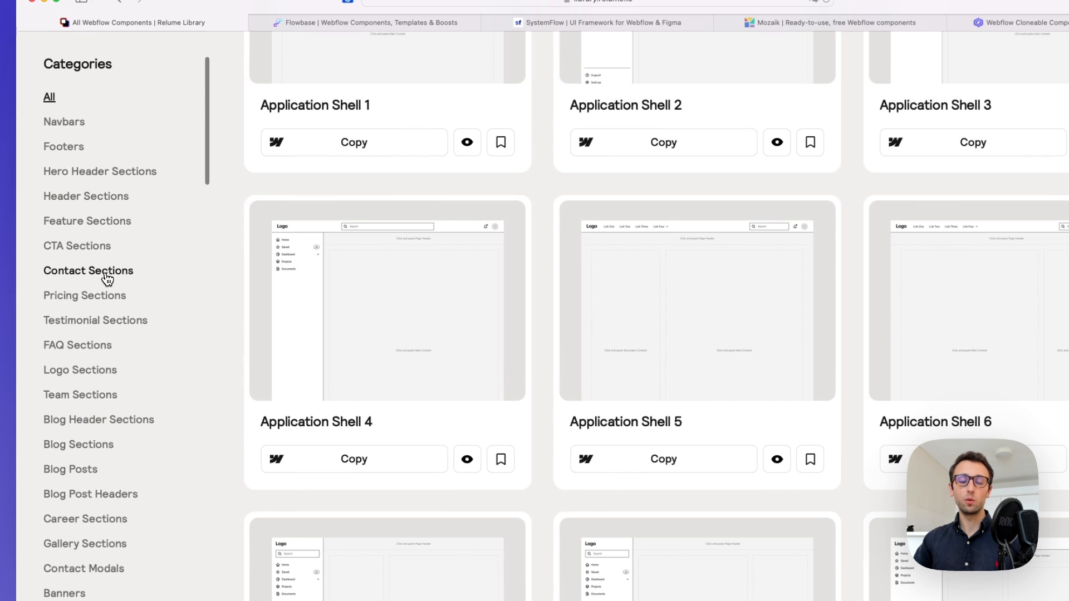
{"action": "scroll", "scroll_direction": "down", "scroll_amount": 3}
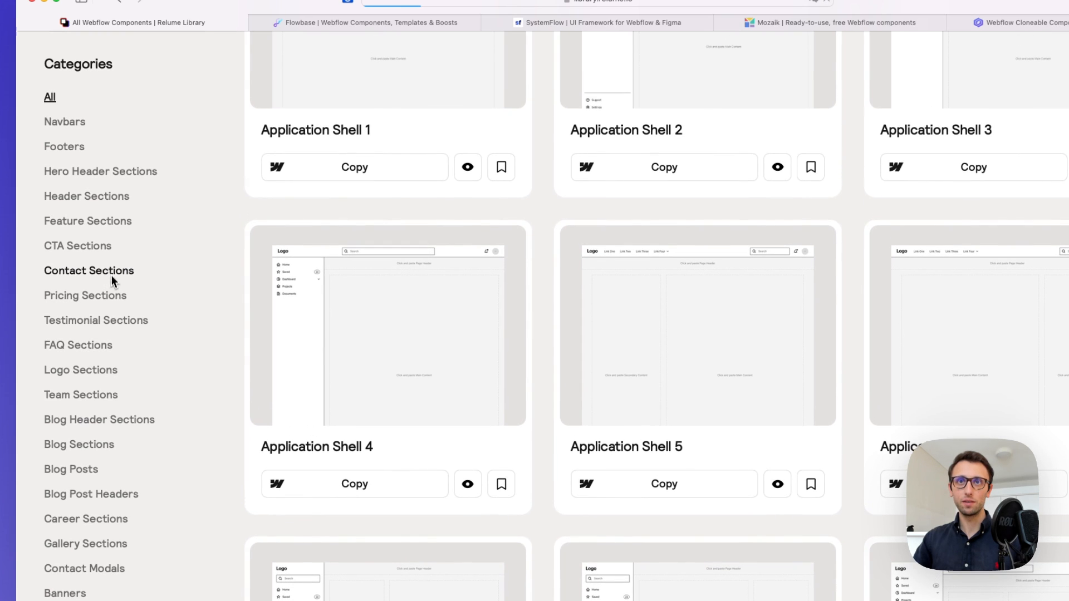
Step: Filter the catalogue to Contact Sections and browse Contact 1 through Contact 9
{"action": "left_click", "coordinate": [88, 270]}
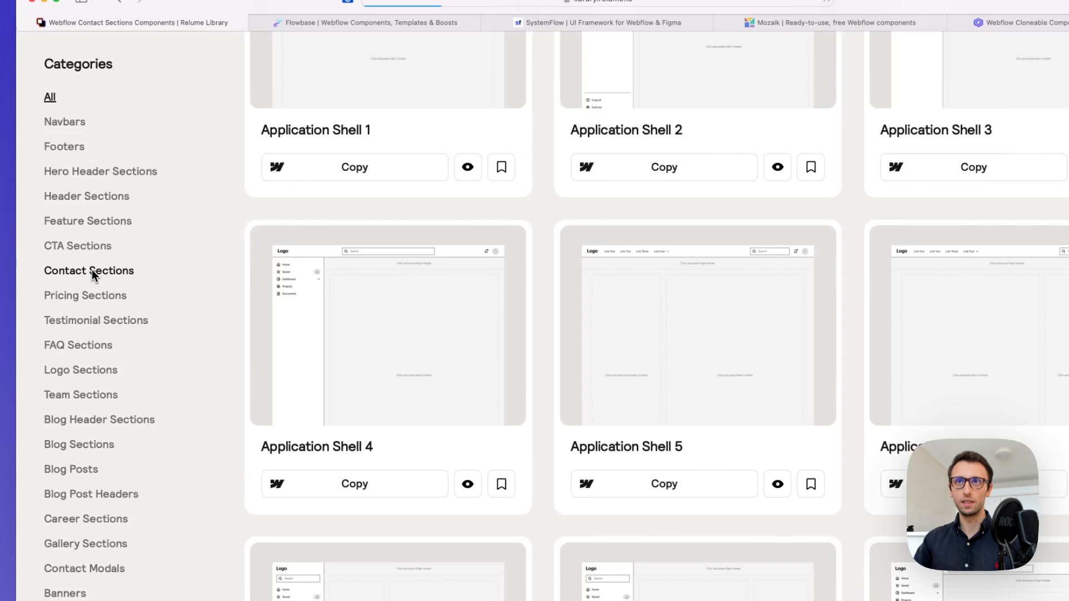
{"action": "left_click", "coordinate": [88, 270]}
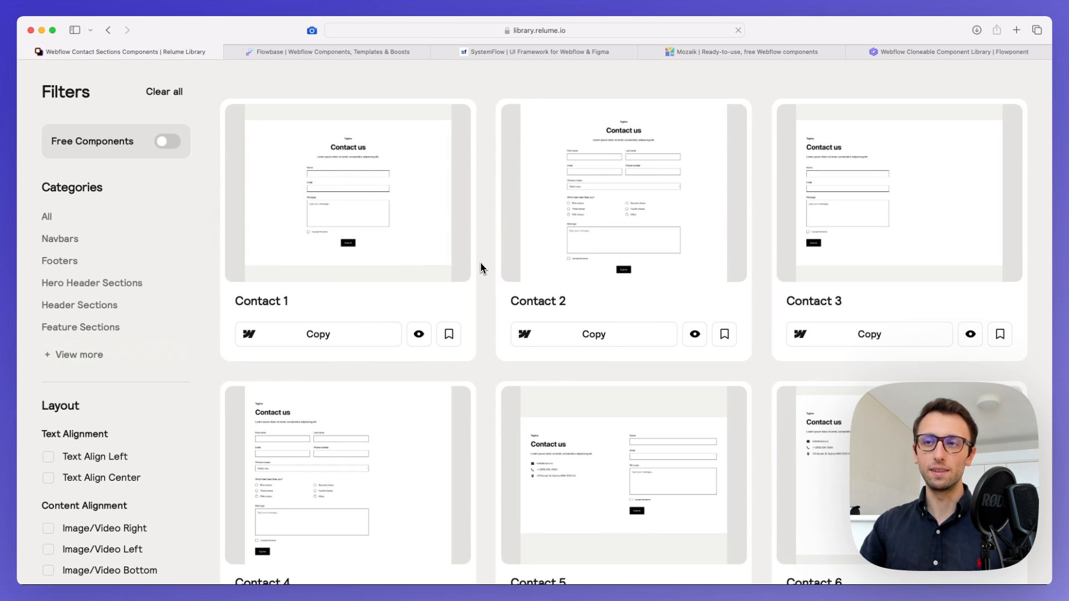
{"action": "scroll", "scroll_direction": "down", "scroll_amount": 3}
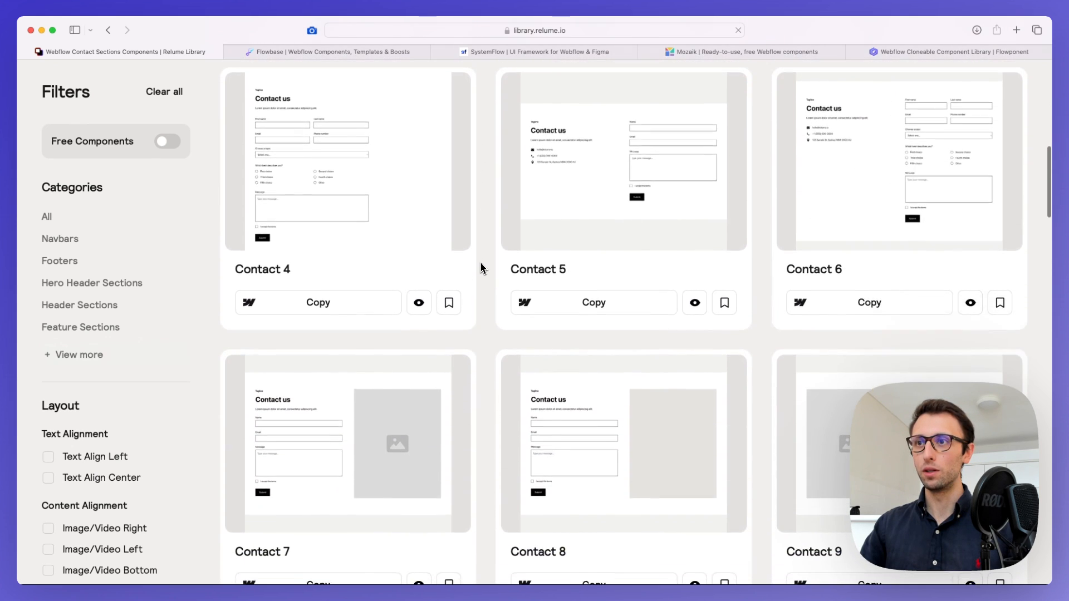
{"action": "scroll", "scroll_direction": "down", "scroll_amount": 3}
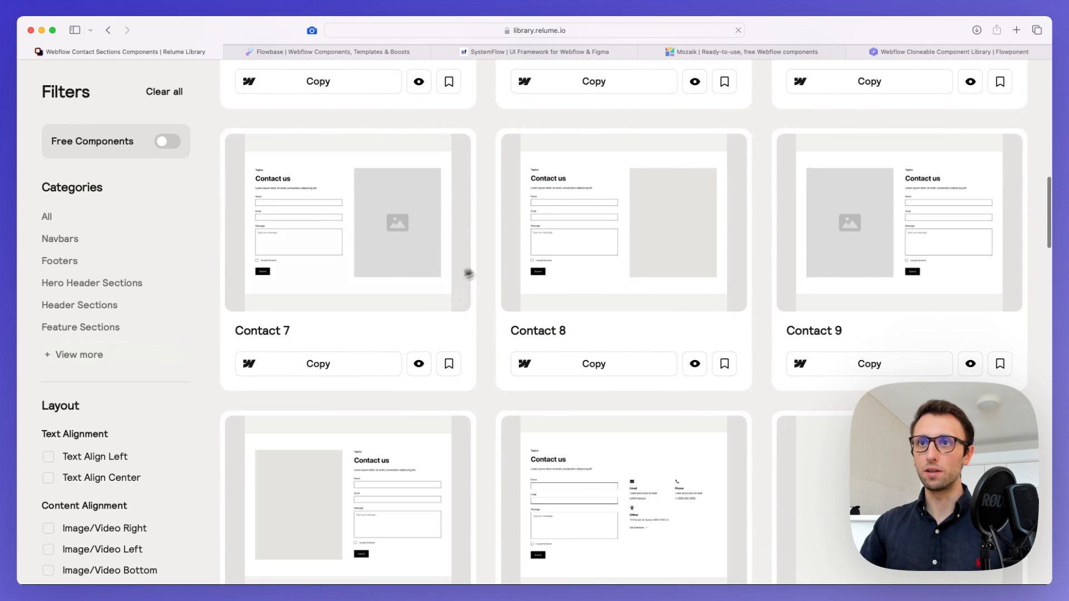
{"action": "scroll", "scroll_direction": "down", "scroll_amount": 3}
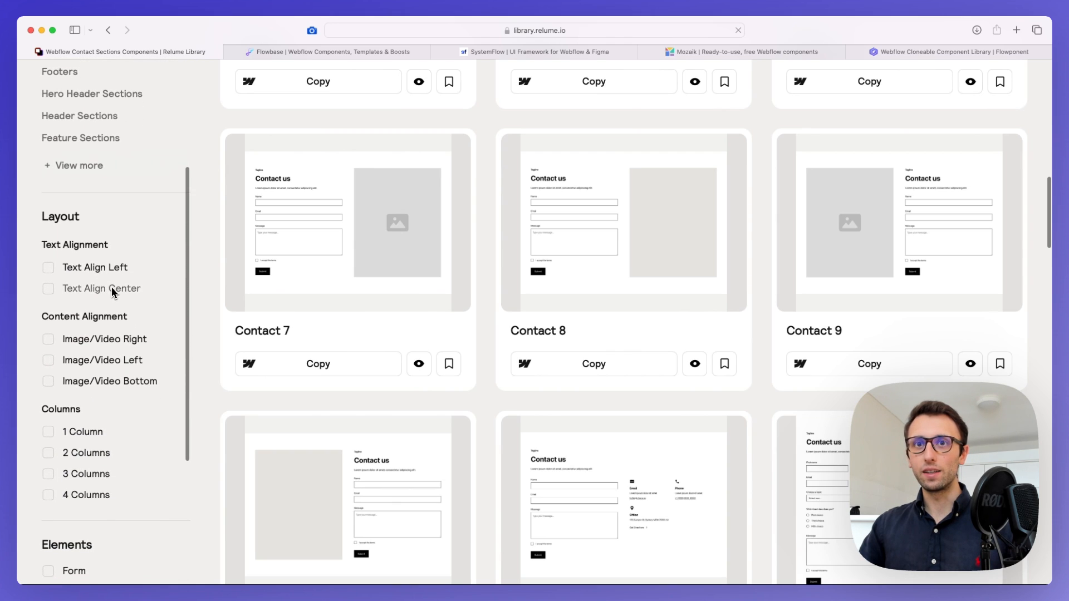
{"action": "scroll", "scroll_direction": "down", "scroll_amount": 3}
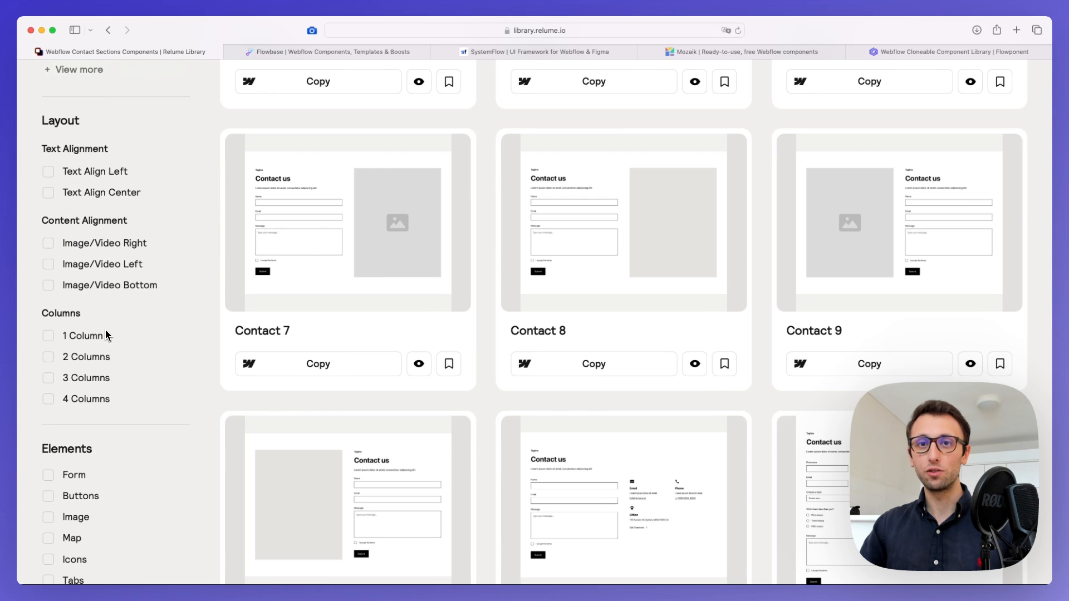
{"action": "mouse_move", "coordinate": [225, 329]}
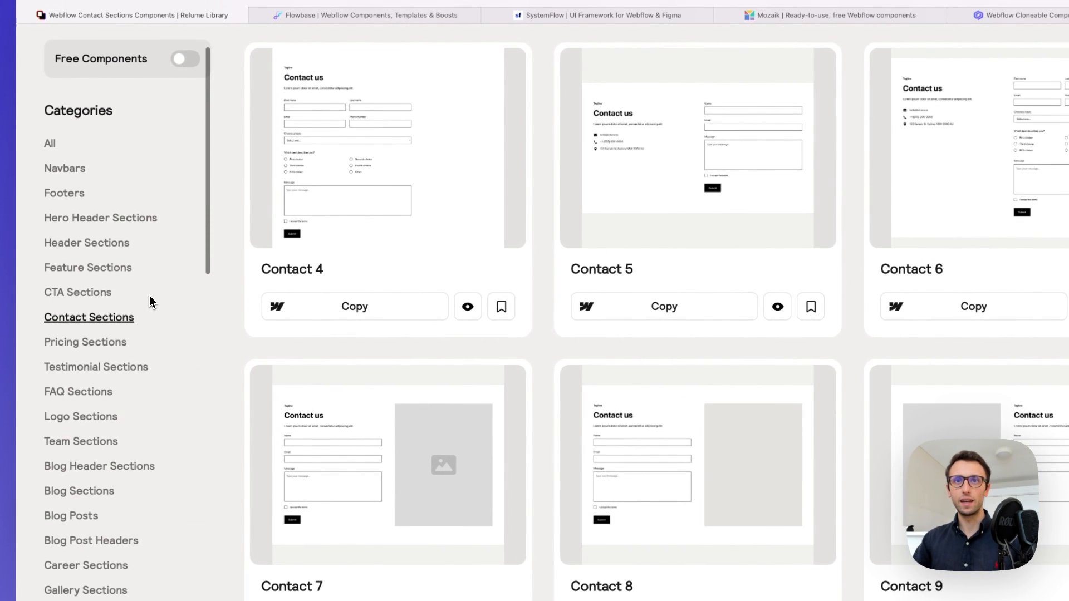
Step: Filter Feature Sections to the 2 Columns and Image/Video Left layouts
{"action": "scroll", "scroll_direction": "down", "scroll_amount": 3}
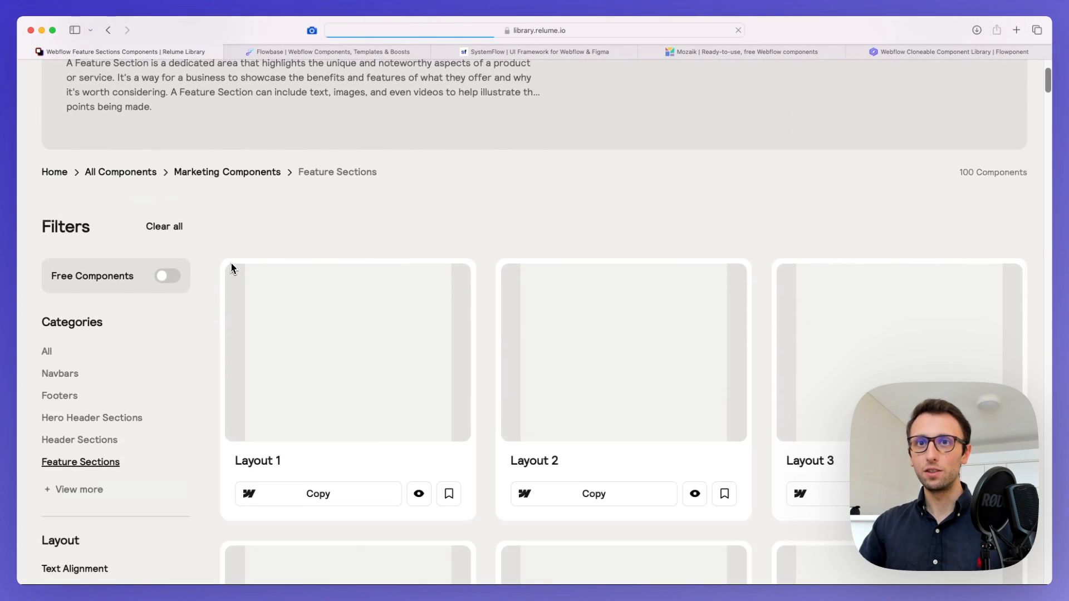
{"action": "scroll", "scroll_direction": "down", "scroll_amount": 3}
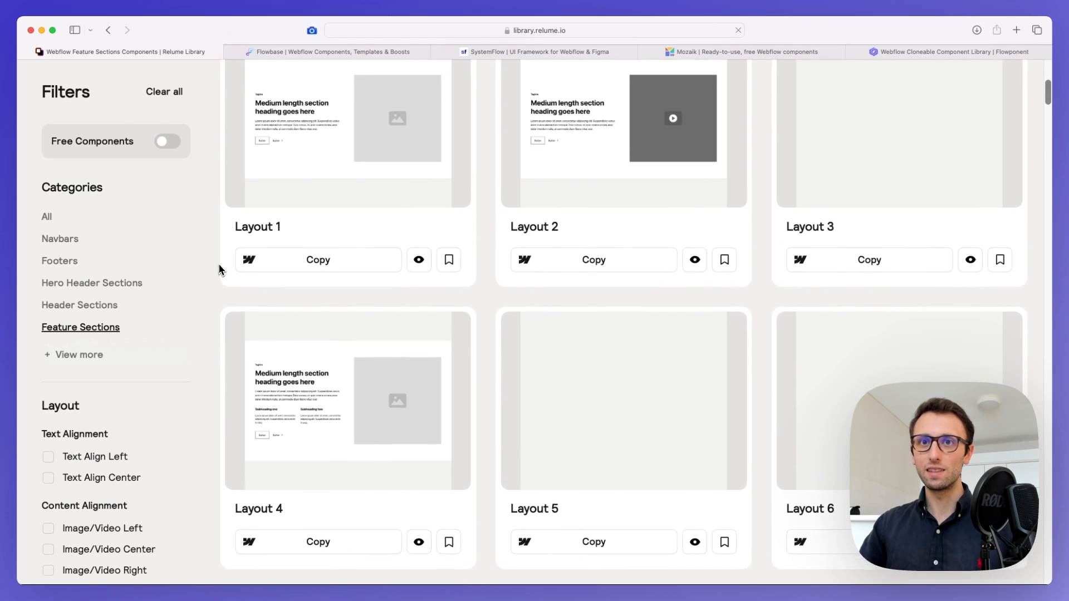
{"action": "scroll", "scroll_direction": "down", "scroll_amount": 3}
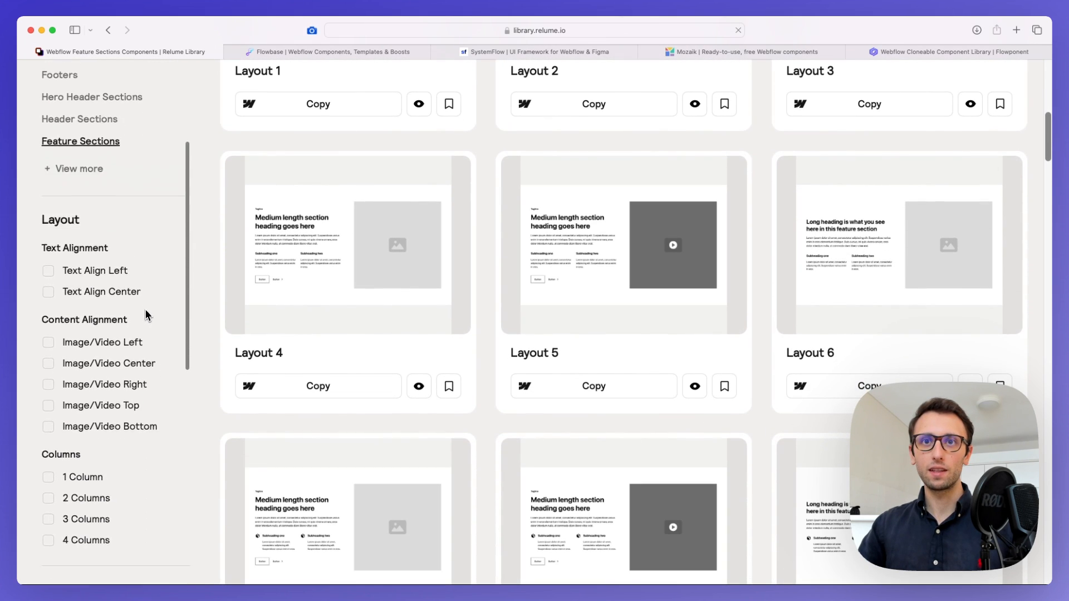
{"action": "scroll", "scroll_direction": "down", "scroll_amount": 3}
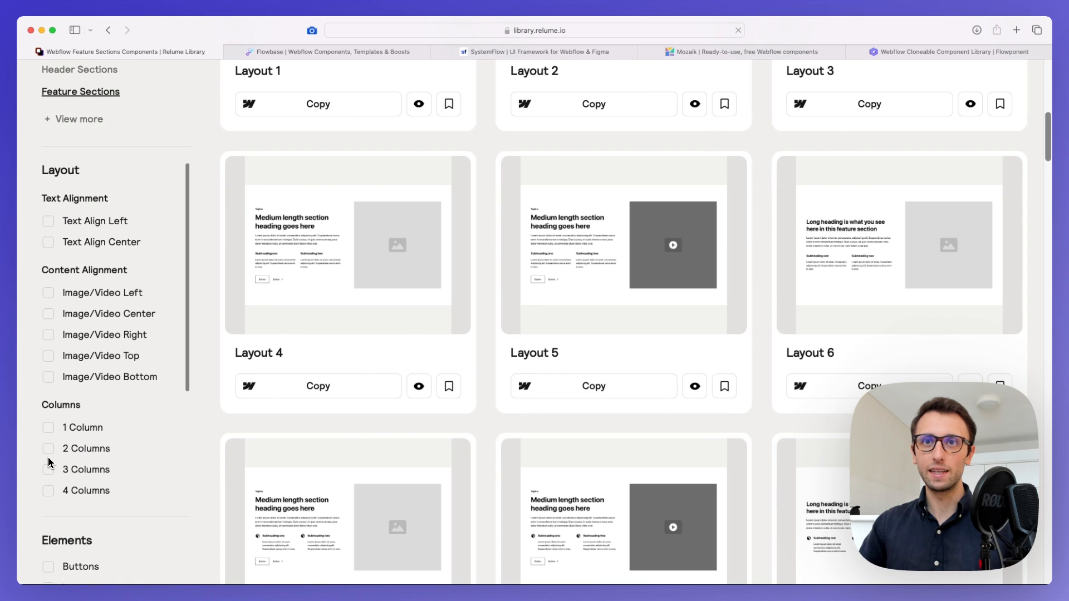
{"action": "left_click", "coordinate": [48, 448]}
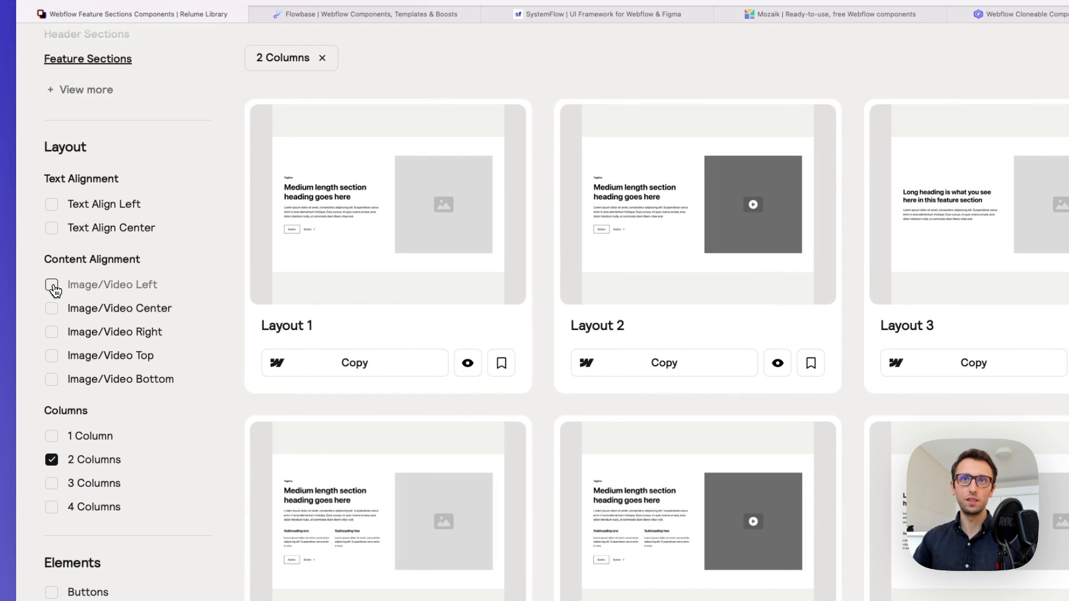
{"action": "left_click", "coordinate": [51, 285]}
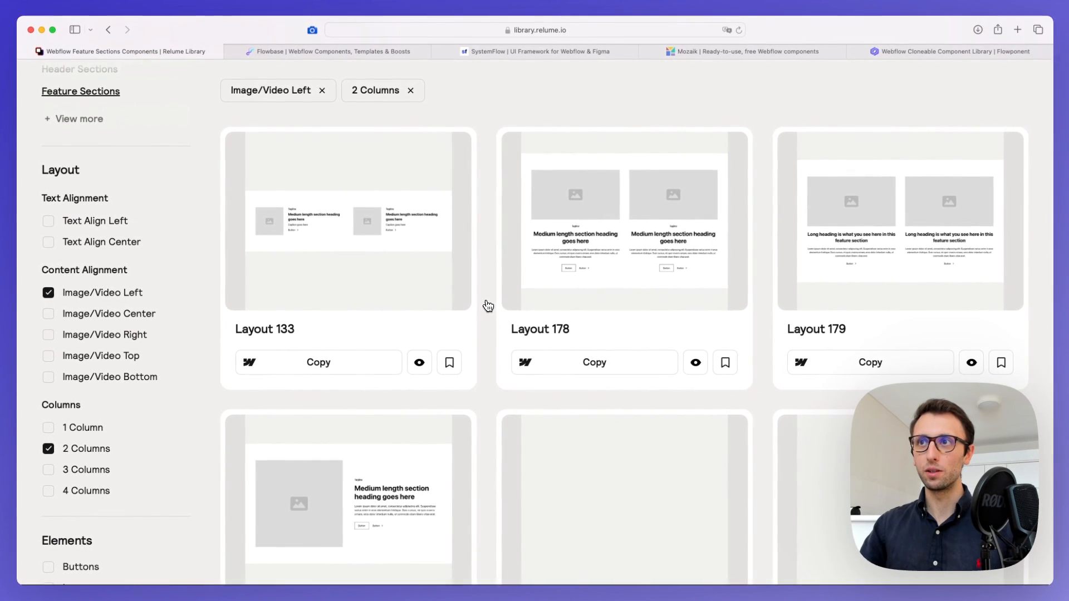
Step: Browse the filtered results, including Layout 201 through Layout 206
{"action": "scroll", "scroll_direction": "down", "scroll_amount": 3}
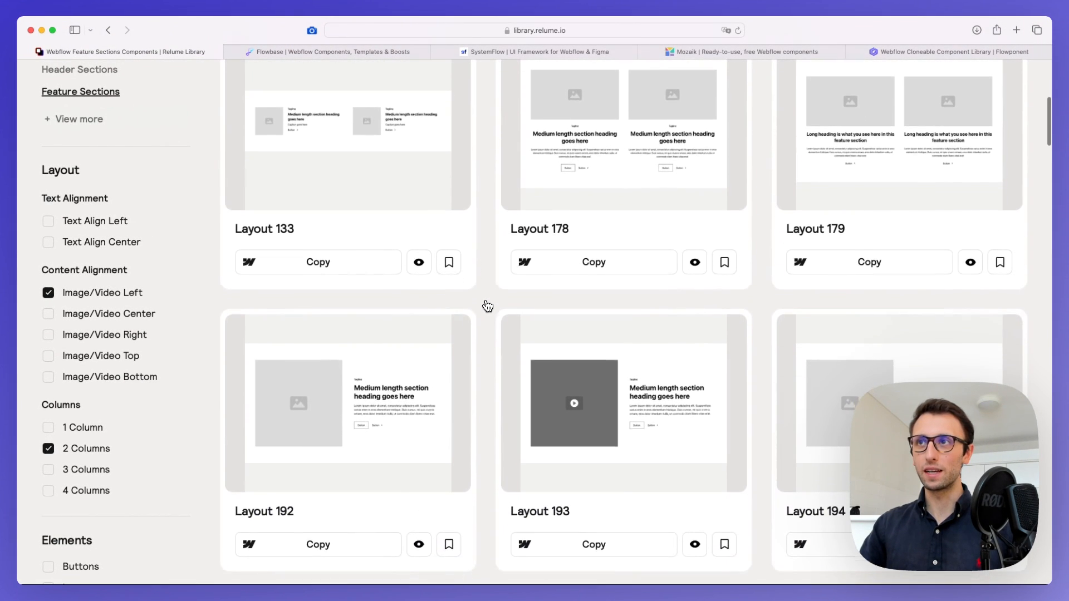
{"action": "scroll", "scroll_direction": "down", "scroll_amount": 3}
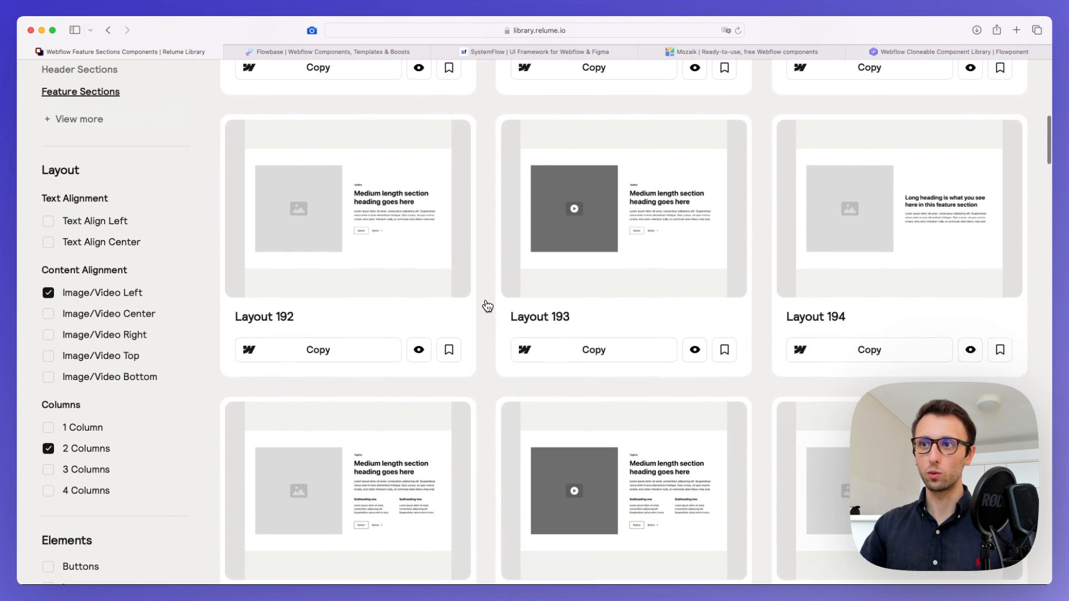
{"action": "scroll", "scroll_direction": "down", "scroll_amount": 3}
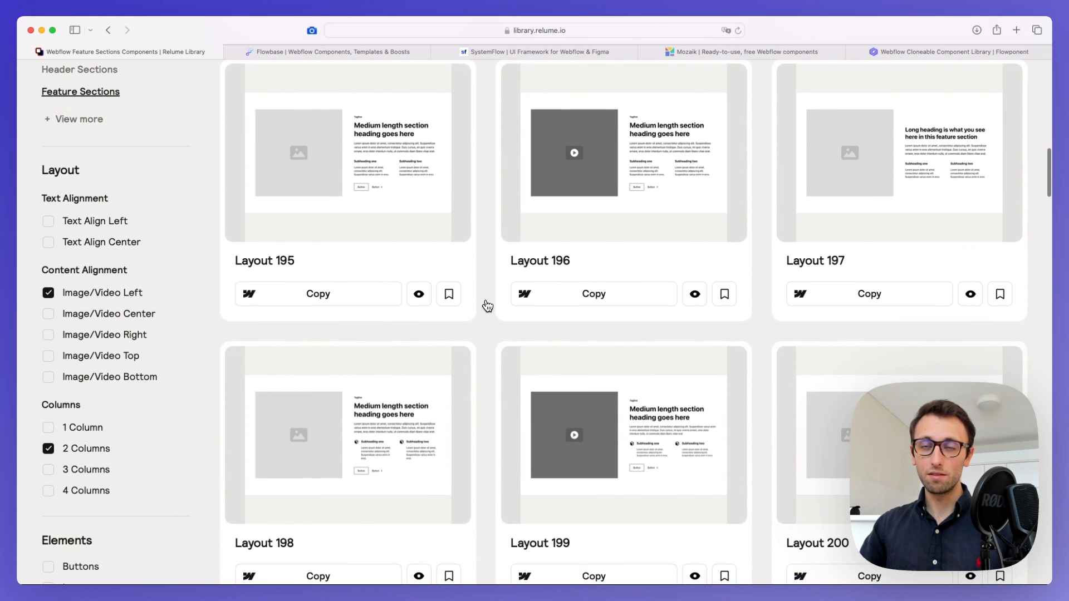
{"action": "scroll", "scroll_direction": "down", "scroll_amount": 3}
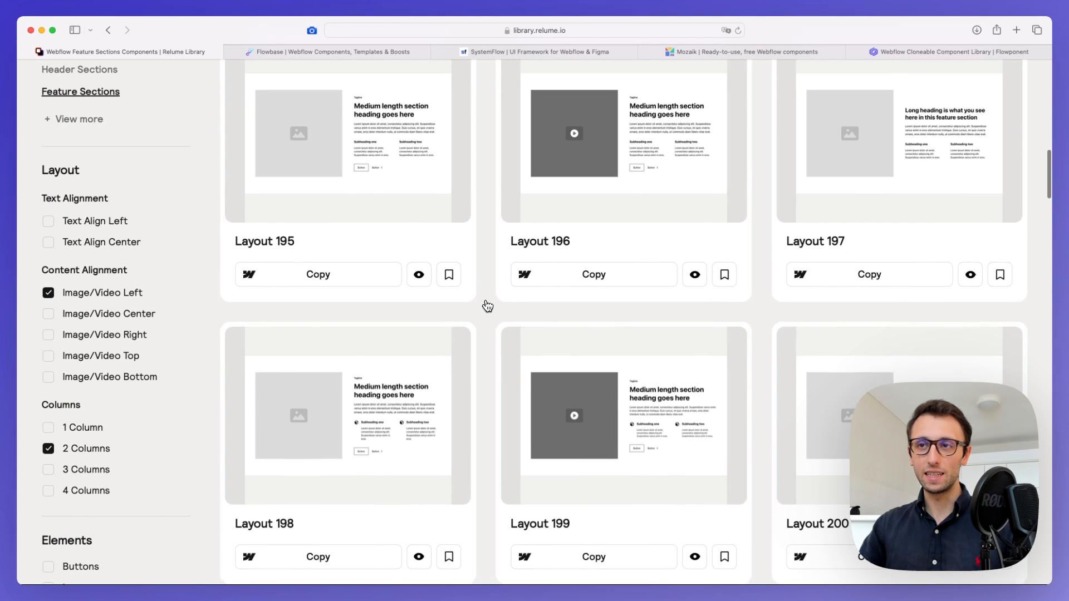
{"action": "scroll", "scroll_direction": "down", "scroll_amount": 3}
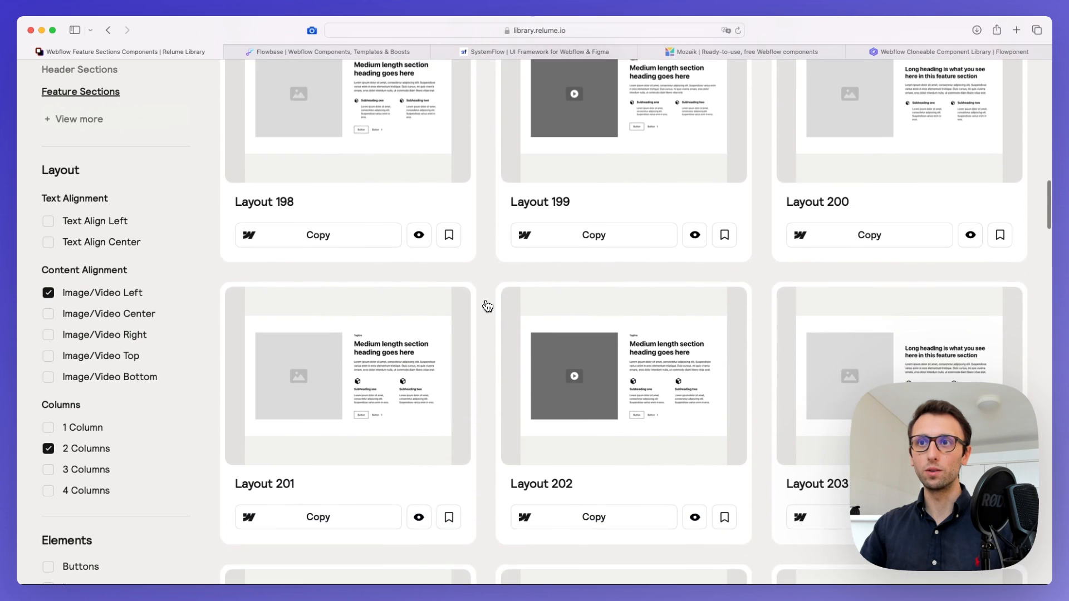
{"action": "scroll", "scroll_direction": "down", "scroll_amount": 3}
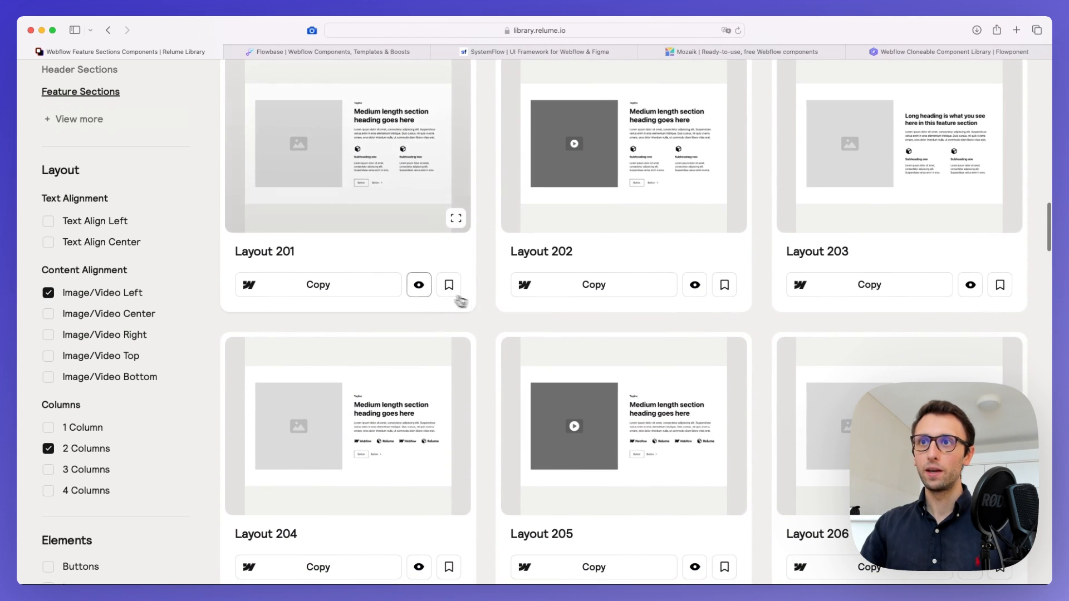
Step: Preview Layout 201 in its own tab at phone width
{"action": "left_click", "coordinate": [419, 284]}
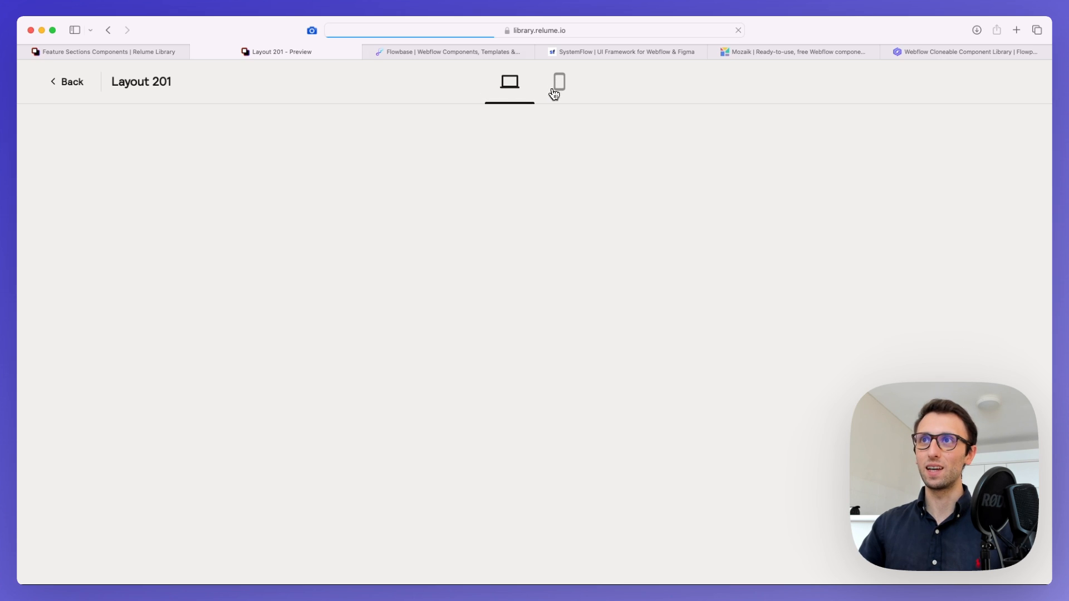
{"action": "mouse_move", "coordinate": [509, 85]}
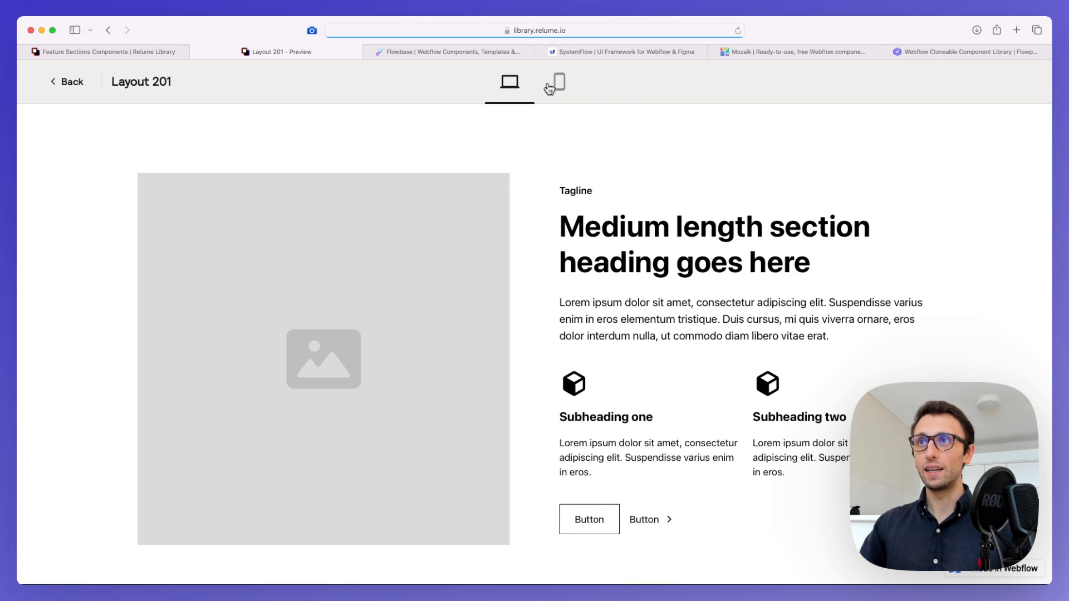
{"action": "left_click", "coordinate": [552, 86]}
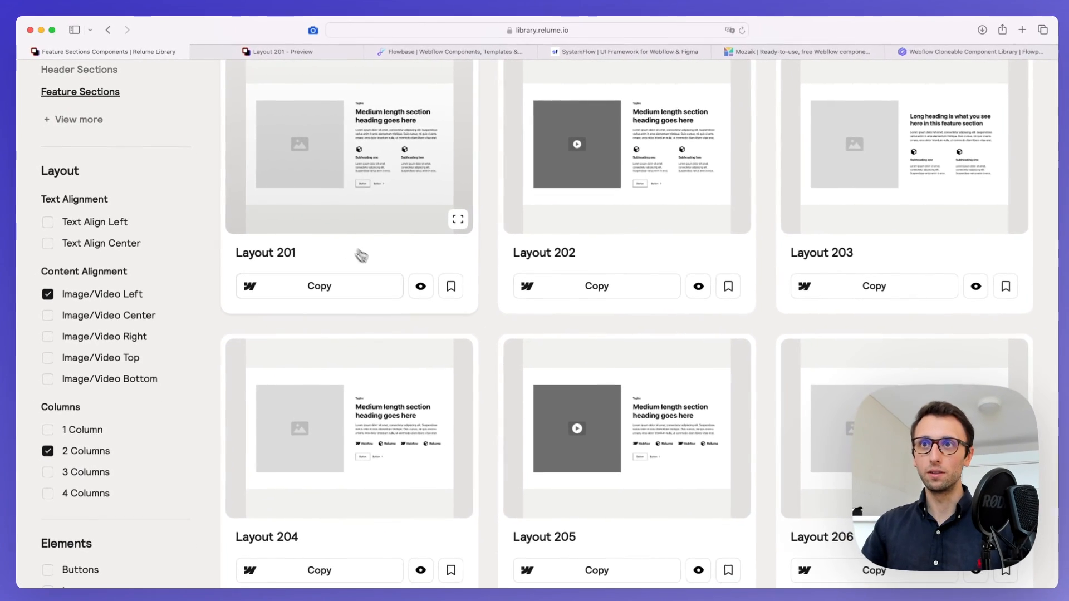
{"action": "scroll", "scroll_direction": "down", "scroll_amount": 3}
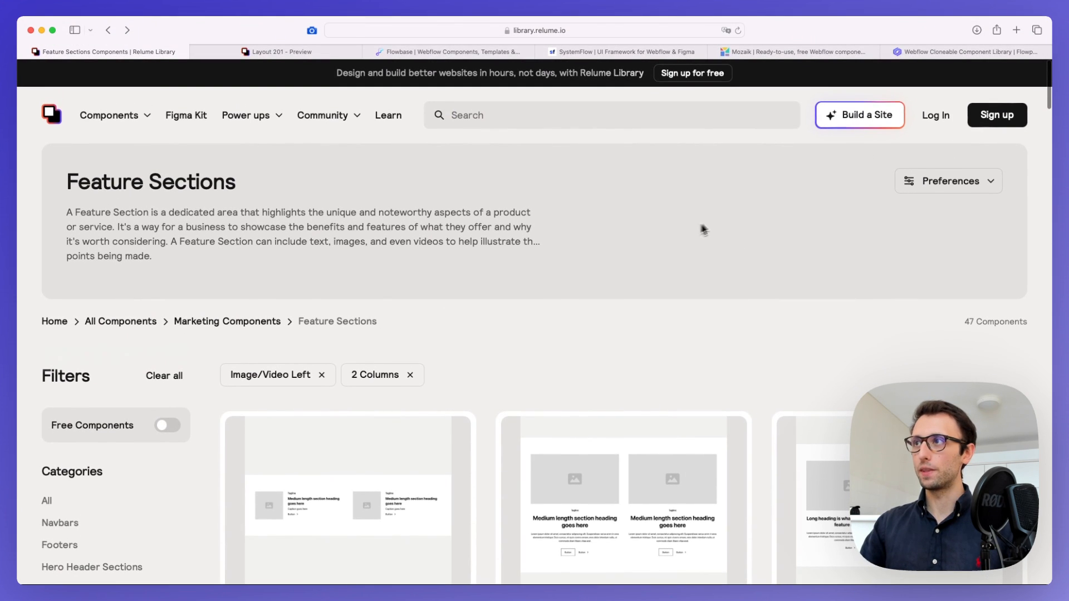
{"action": "mouse_move", "coordinate": [965, 190]}
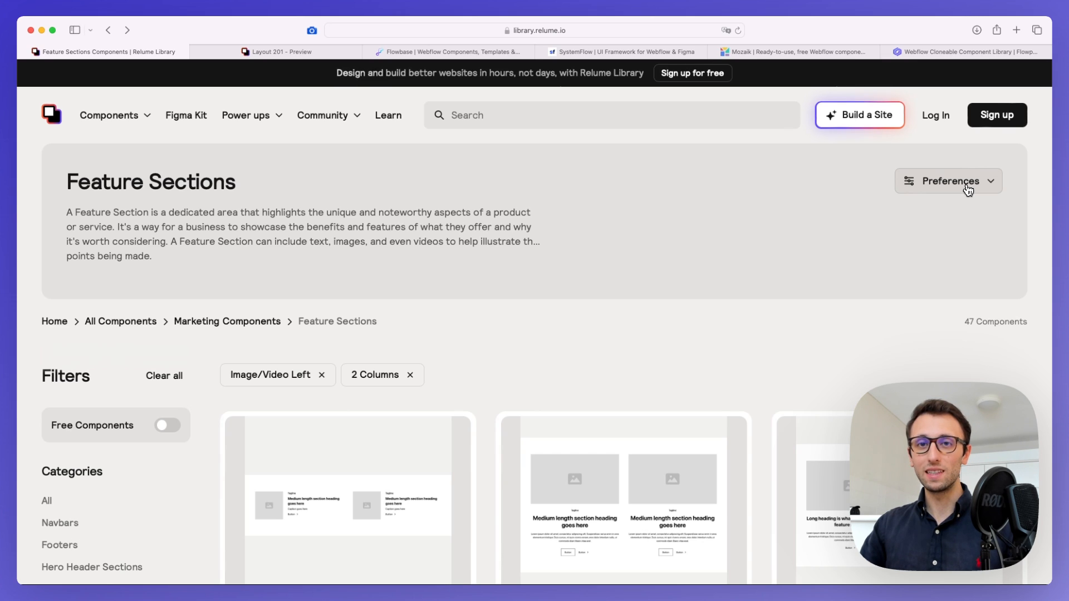
Step: Change the Webflow Style Guide preference from Relume to Finsweet
{"action": "left_click", "coordinate": [947, 180]}
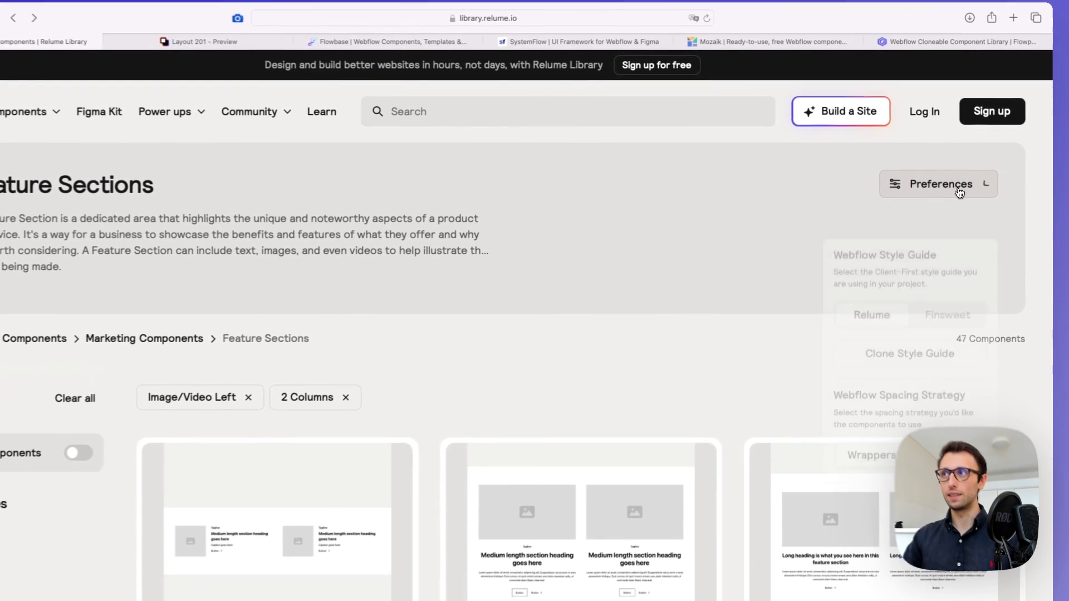
{"action": "left_click", "coordinate": [938, 183]}
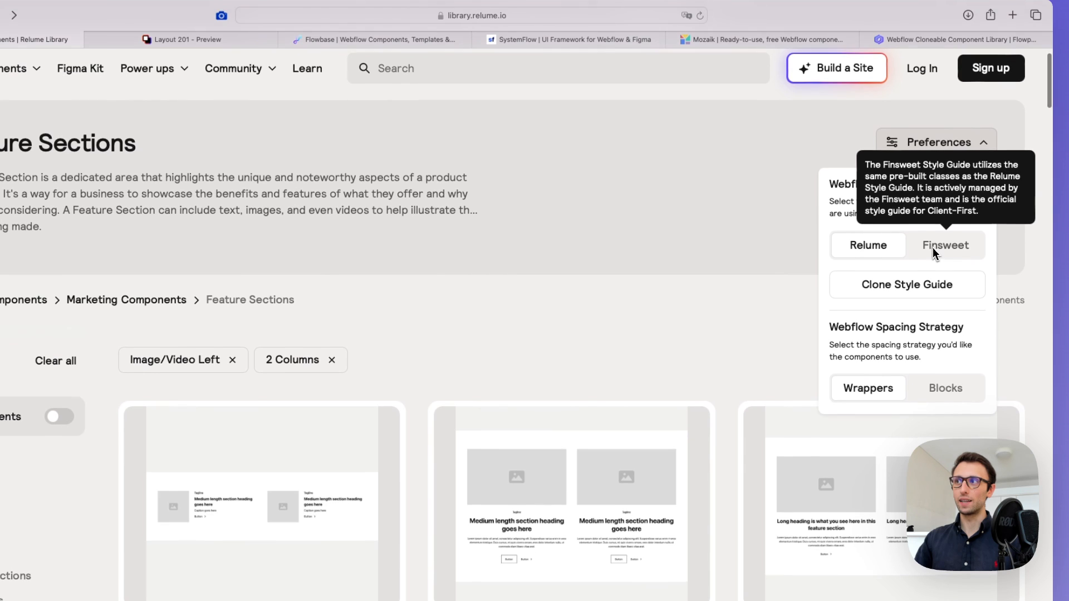
{"action": "left_click", "coordinate": [945, 247]}
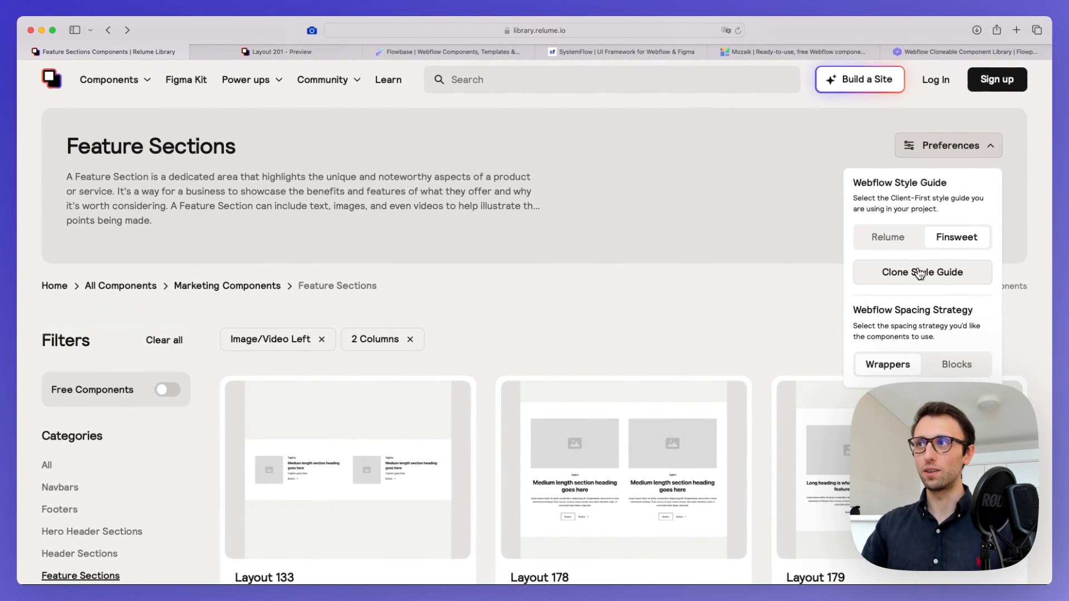
{"action": "mouse_move", "coordinate": [836, 278]}
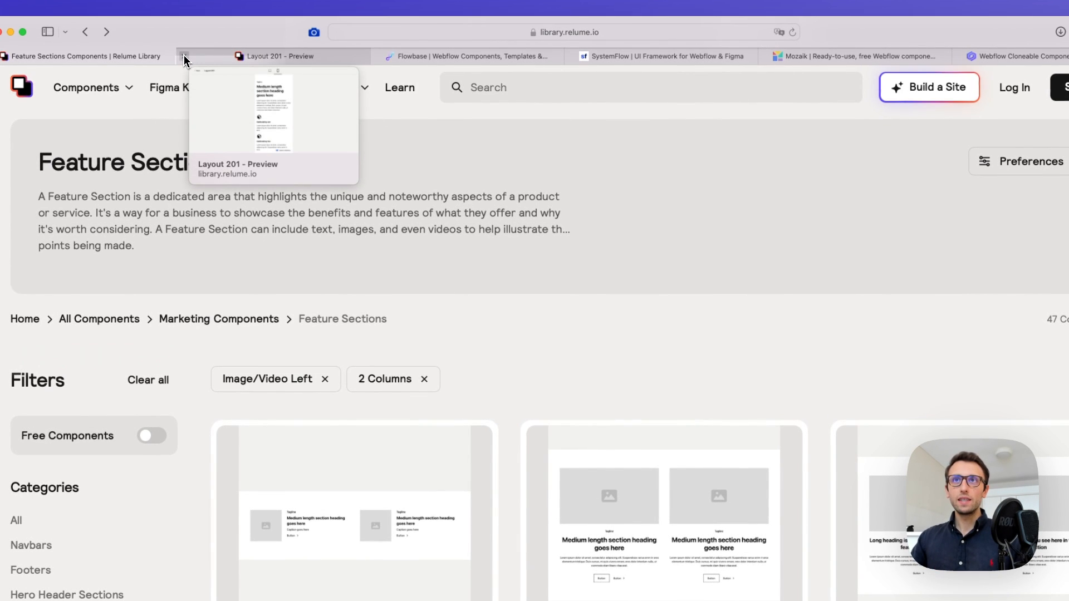
Step: Close the Layout 201 preview tab and switch to the Flowbase site
{"action": "left_click", "coordinate": [184, 56]}
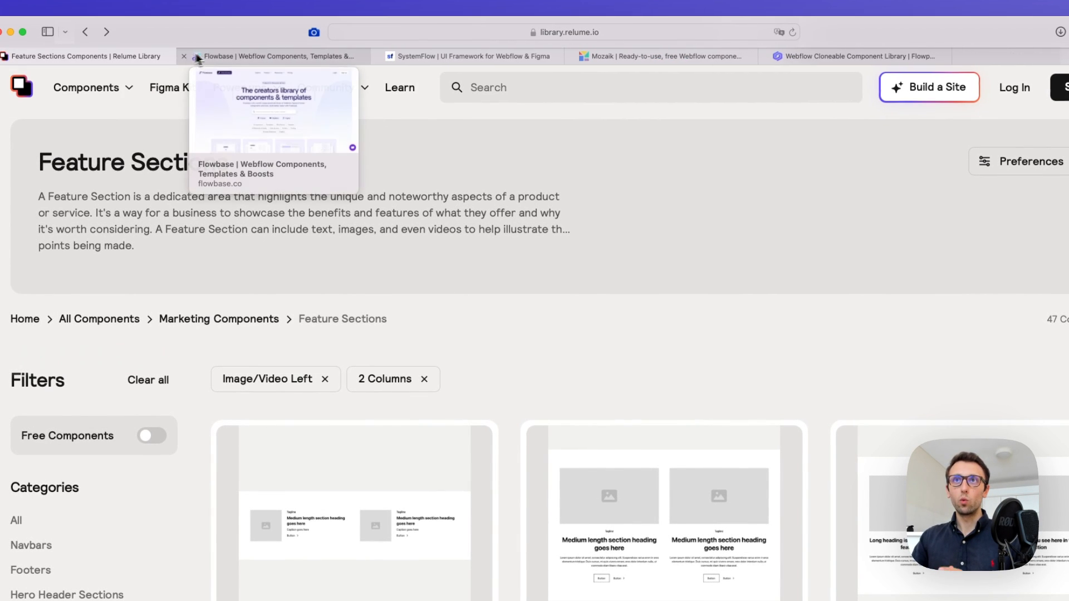
{"action": "left_click", "coordinate": [273, 56]}
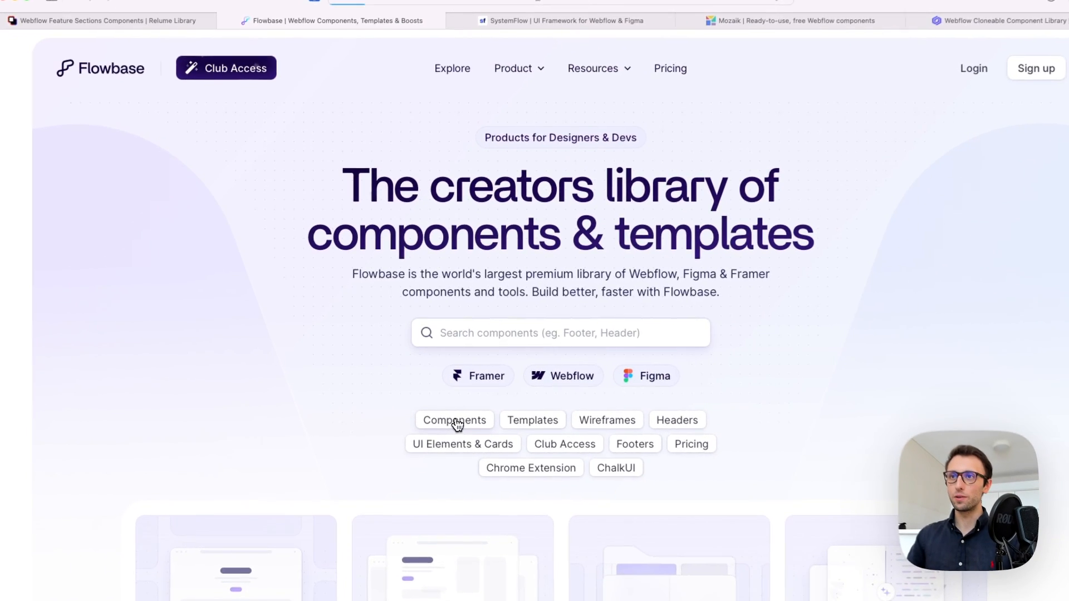
Step: Open Flowbase's Components catalogue listing Contact Form, Integration and Header cards
{"action": "left_click", "coordinate": [455, 420]}
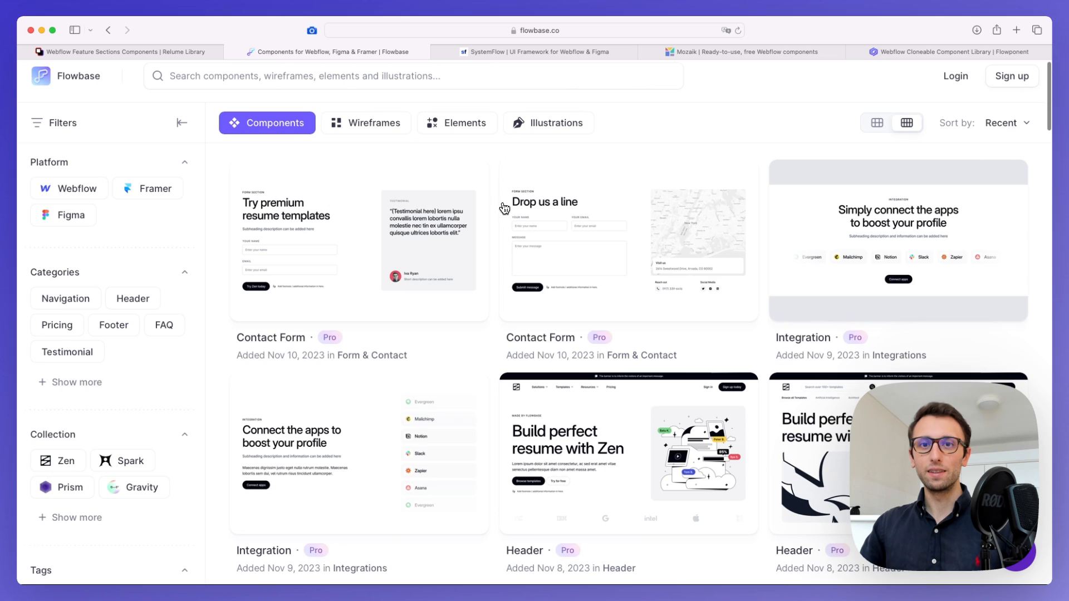
{"action": "scroll", "scroll_direction": "down", "scroll_amount": 3}
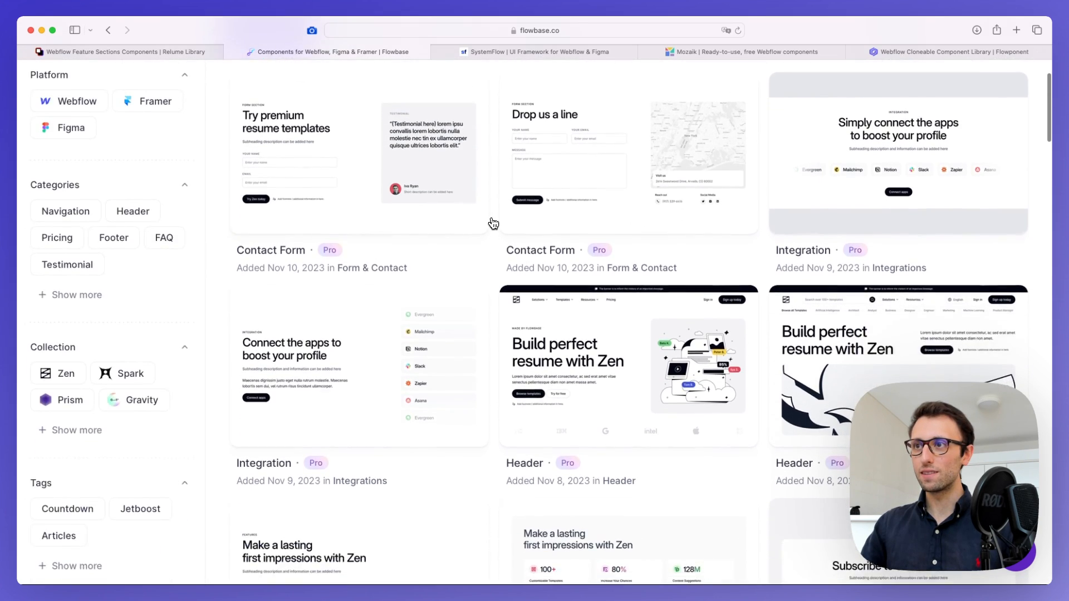
{"action": "scroll", "scroll_direction": "down", "scroll_amount": 3}
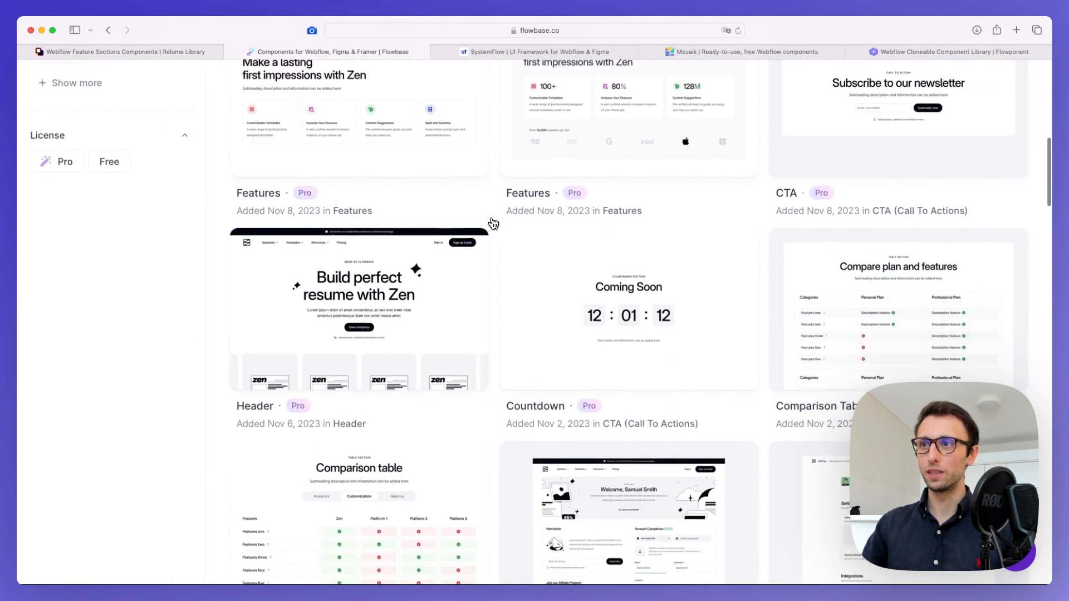
{"action": "scroll", "scroll_direction": "down", "scroll_amount": 3}
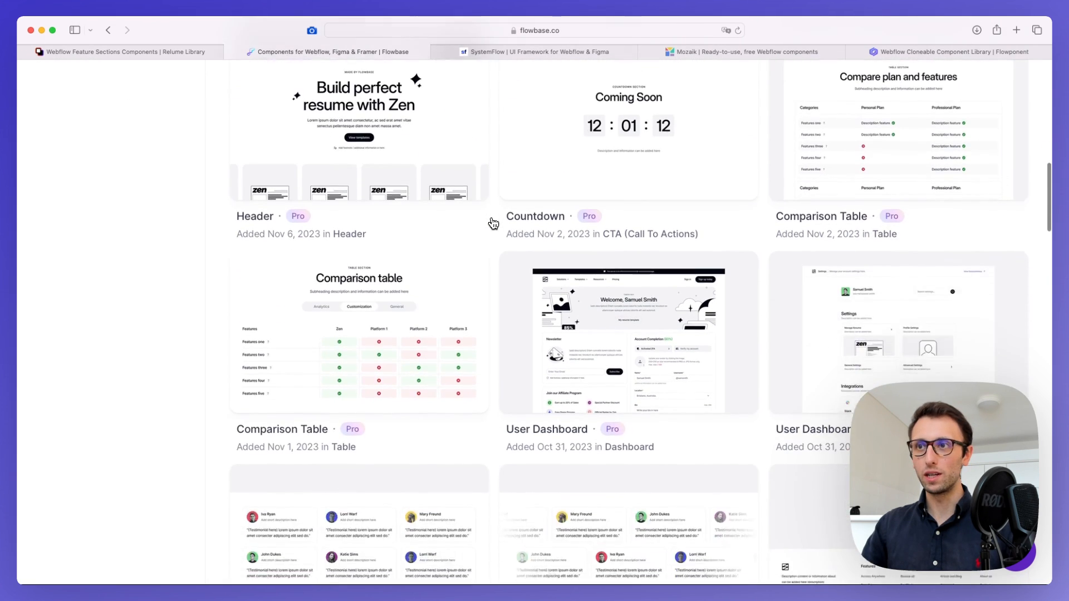
{"action": "scroll", "scroll_direction": "down", "scroll_amount": 3}
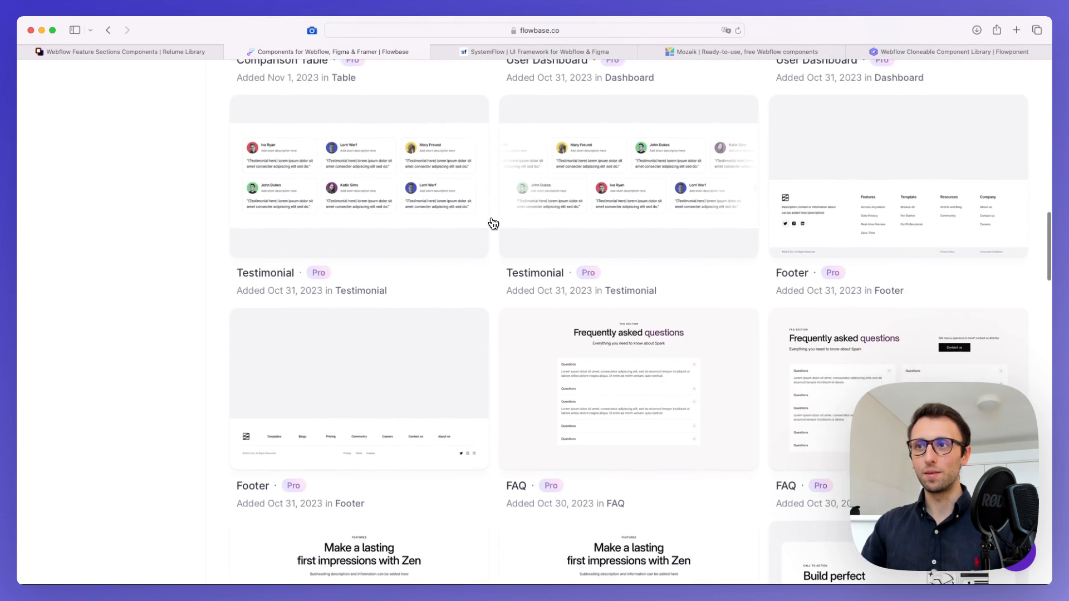
{"action": "scroll", "scroll_direction": "down", "scroll_amount": 3}
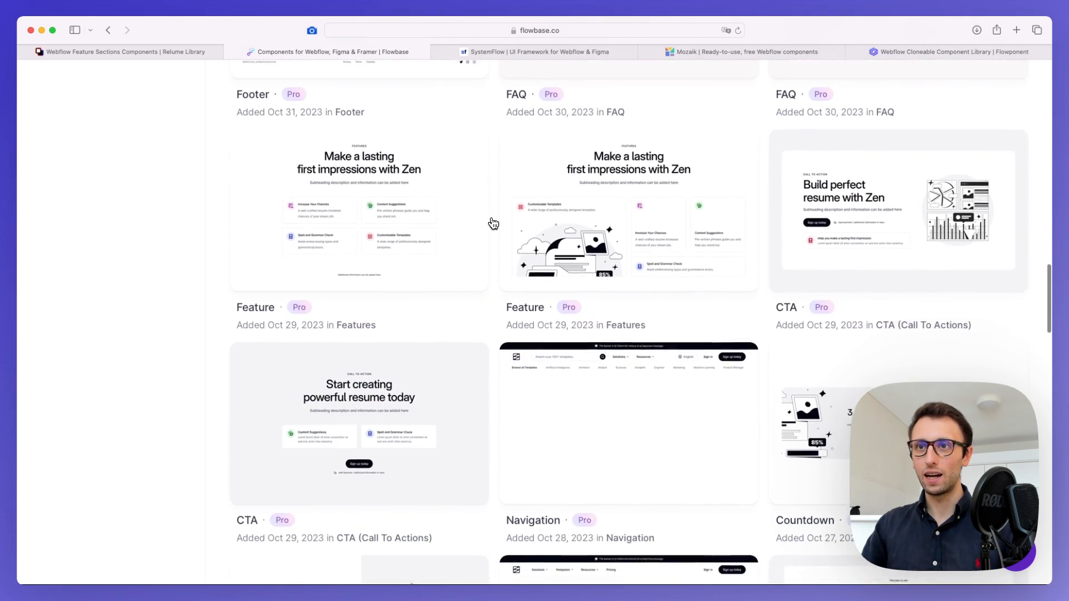
{"action": "scroll", "scroll_direction": "down", "scroll_amount": 3}
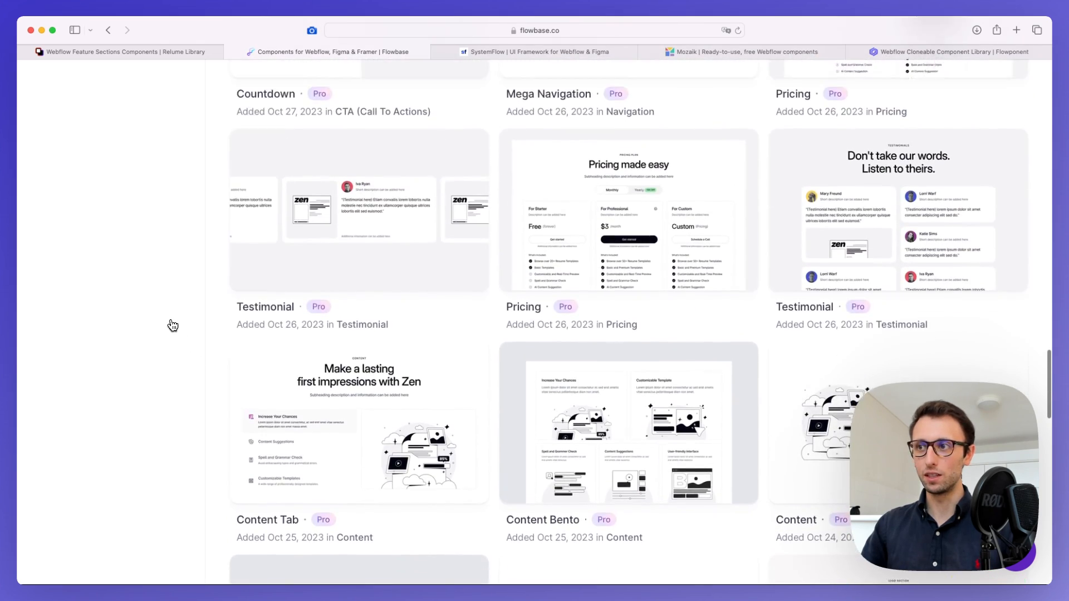
{"action": "scroll", "scroll_direction": "down", "scroll_amount": 3}
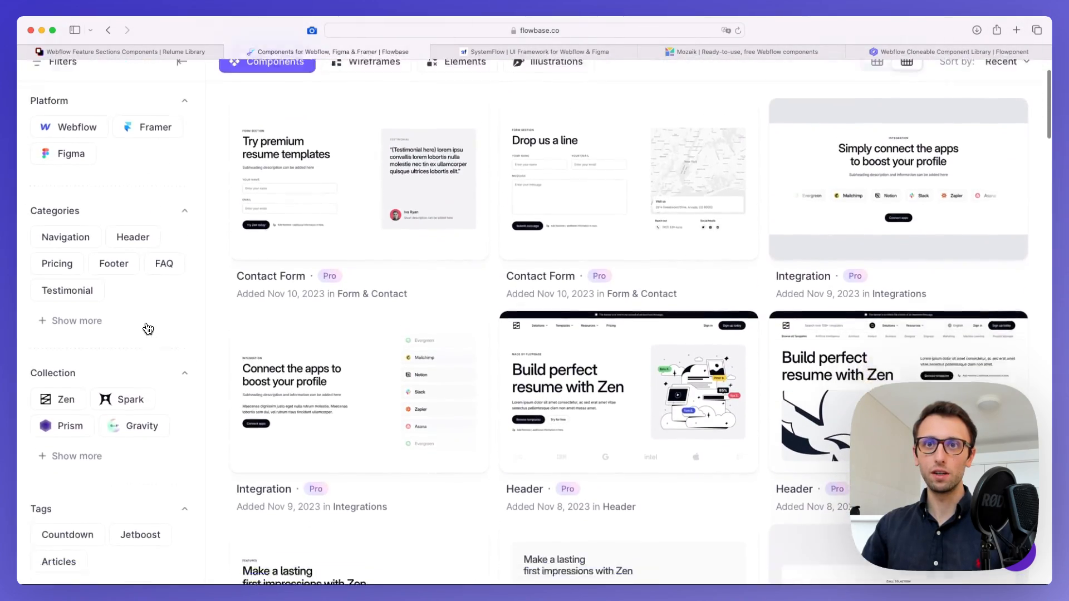
{"action": "scroll", "scroll_direction": "down", "scroll_amount": 3}
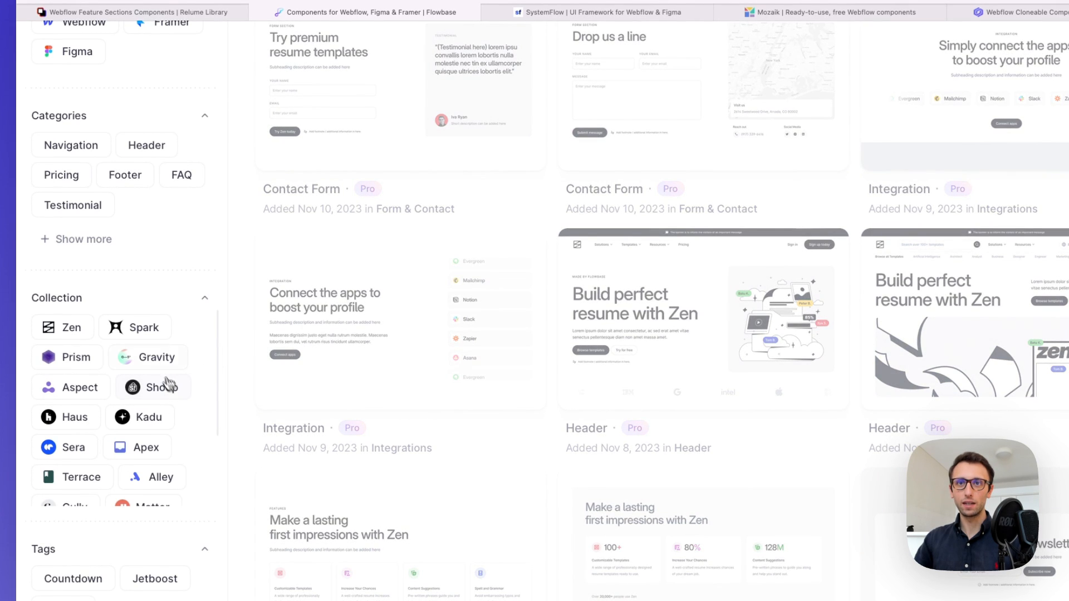
Step: Scroll through the FlowUI™ Content, Blog and Feature cards down to Load More Components
{"action": "scroll", "scroll_direction": "down", "scroll_amount": 3}
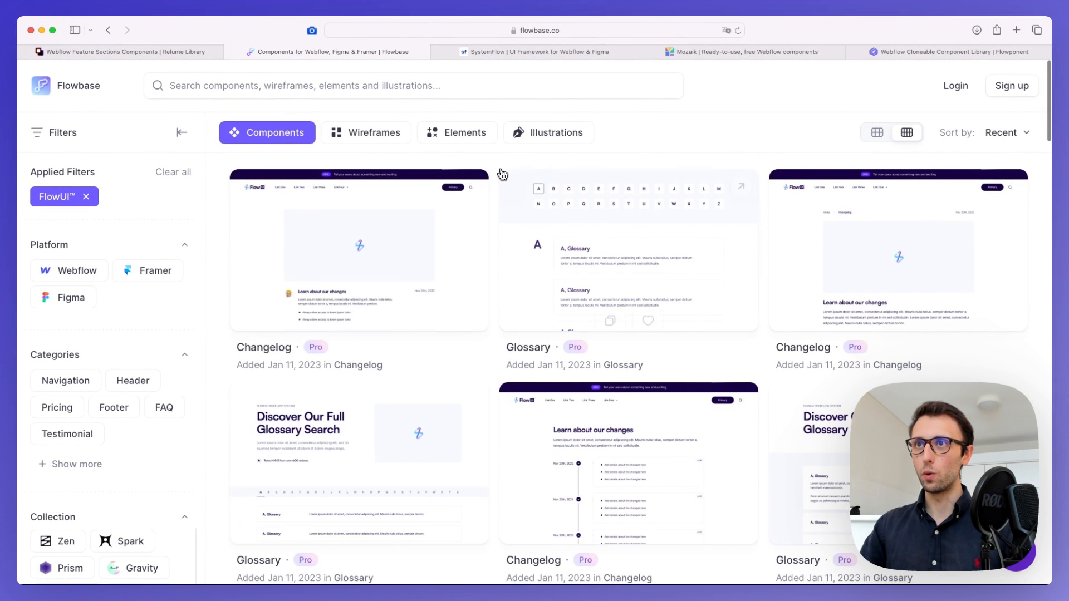
{"action": "scroll", "scroll_direction": "down", "scroll_amount": 3}
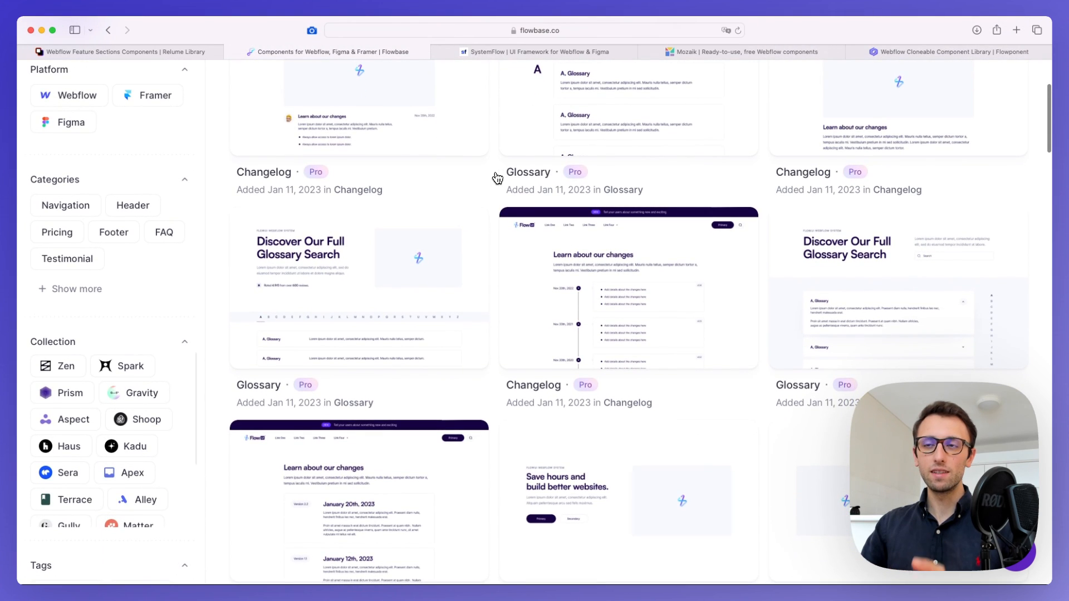
{"action": "scroll", "scroll_direction": "down", "scroll_amount": 3}
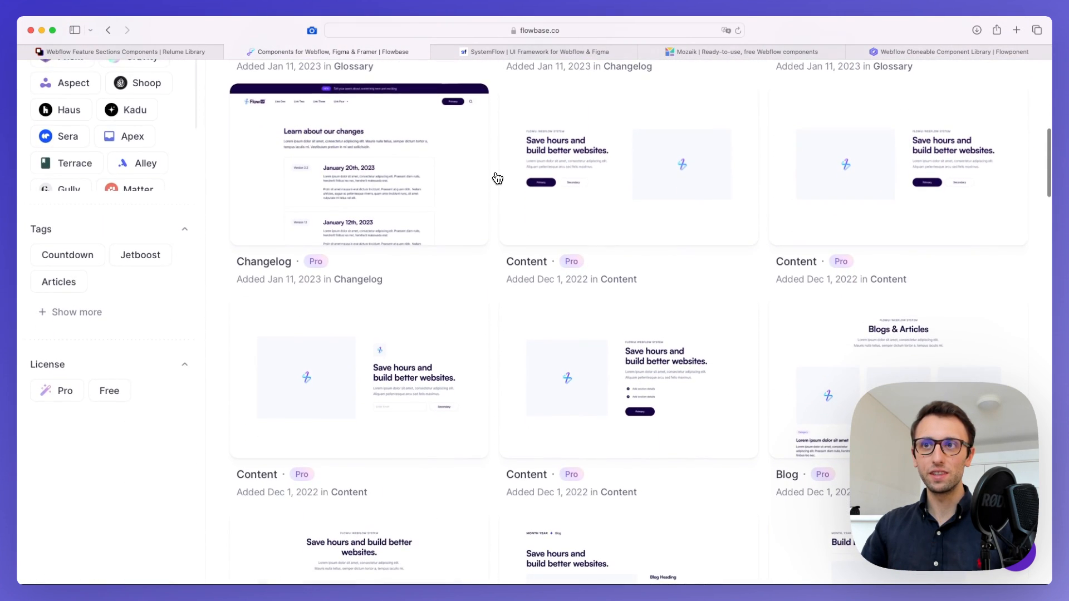
{"action": "scroll", "scroll_direction": "down", "scroll_amount": 3}
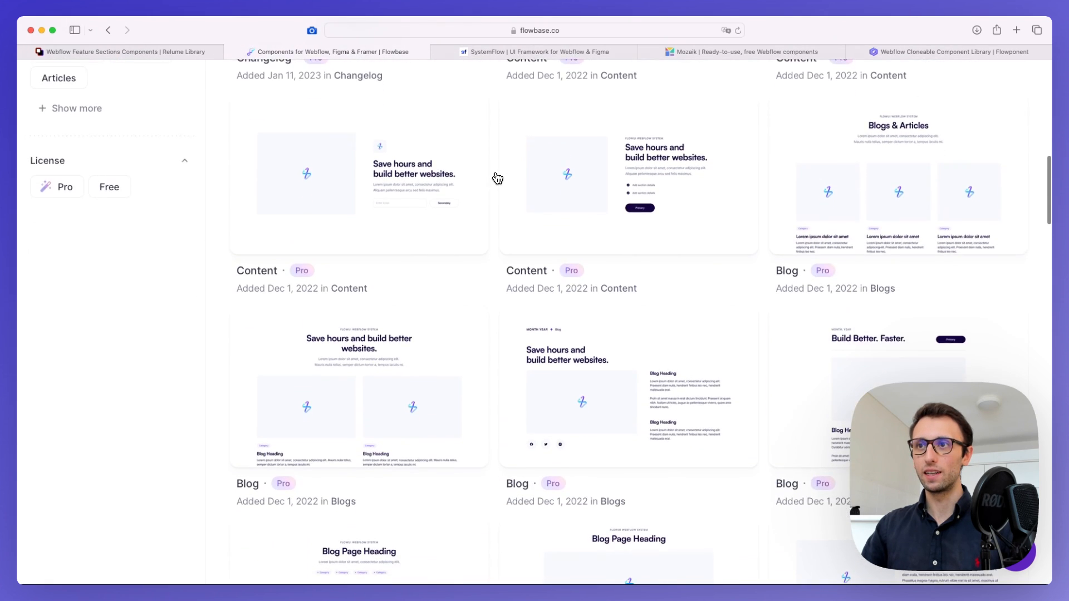
{"action": "scroll", "scroll_direction": "down", "scroll_amount": 3}
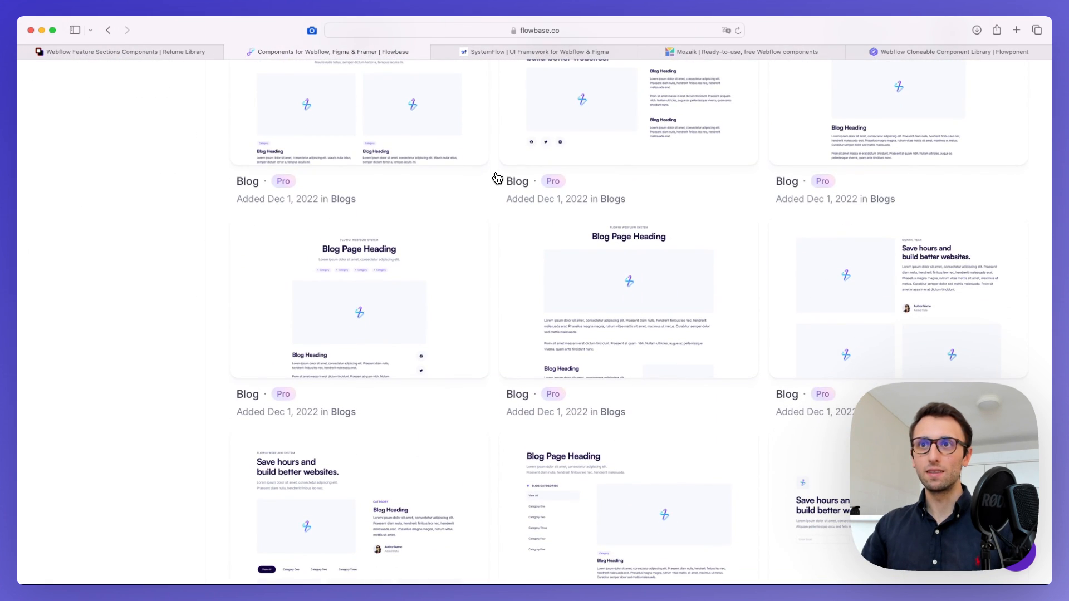
{"action": "scroll", "scroll_direction": "down", "scroll_amount": 3}
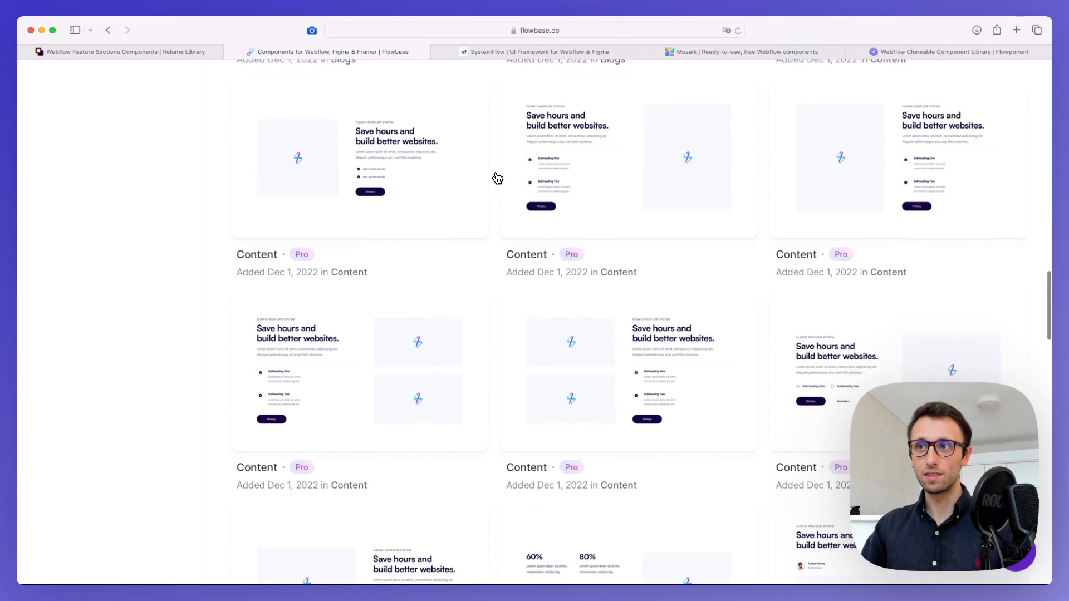
{"action": "scroll", "scroll_direction": "down", "scroll_amount": 3}
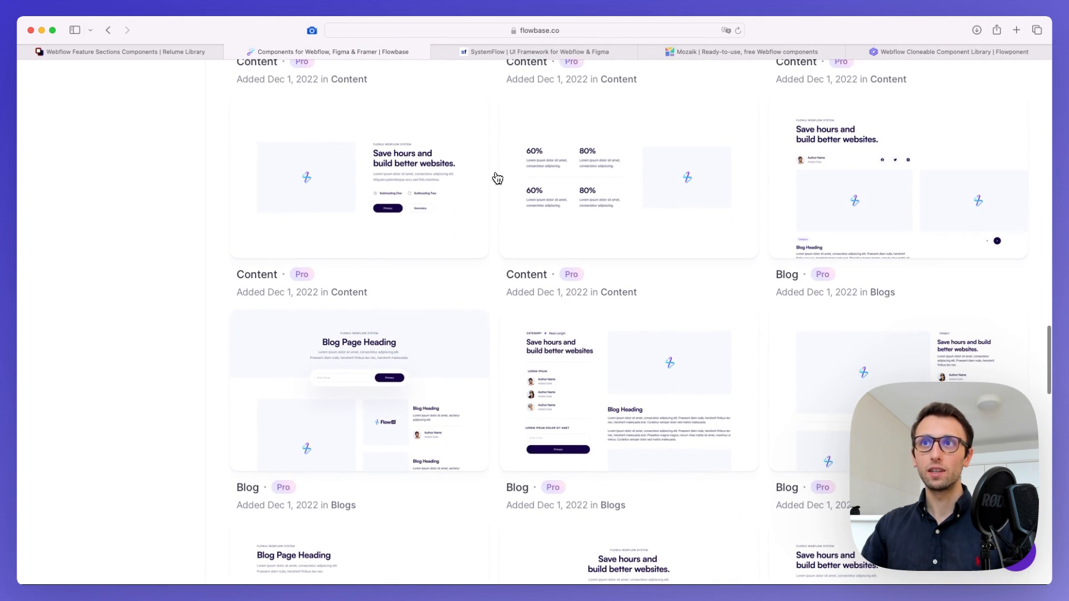
{"action": "scroll", "scroll_direction": "down", "scroll_amount": 3}
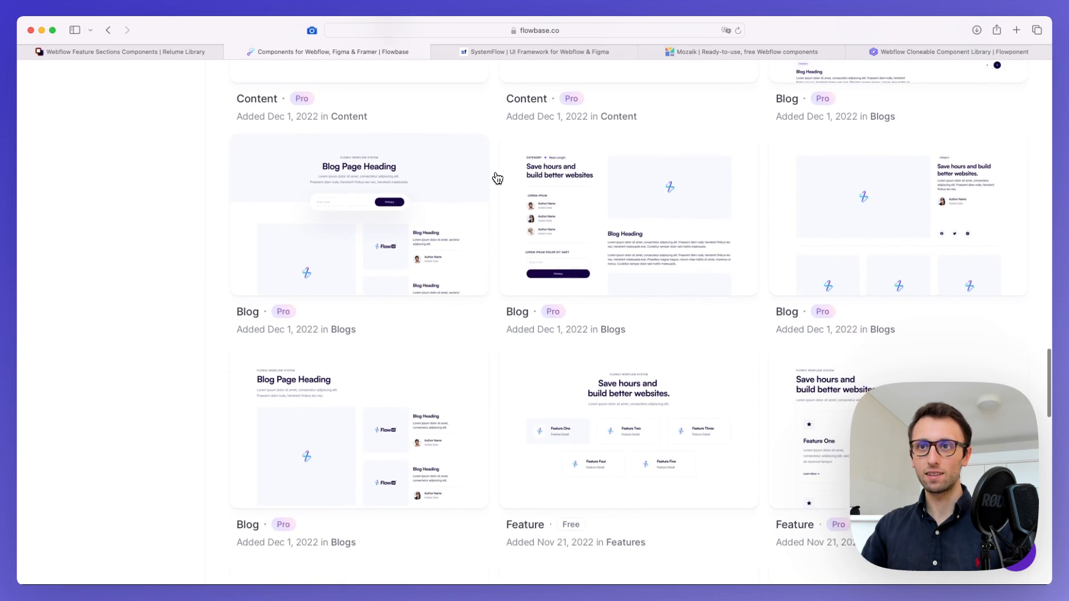
{"action": "scroll", "scroll_direction": "down", "scroll_amount": 3}
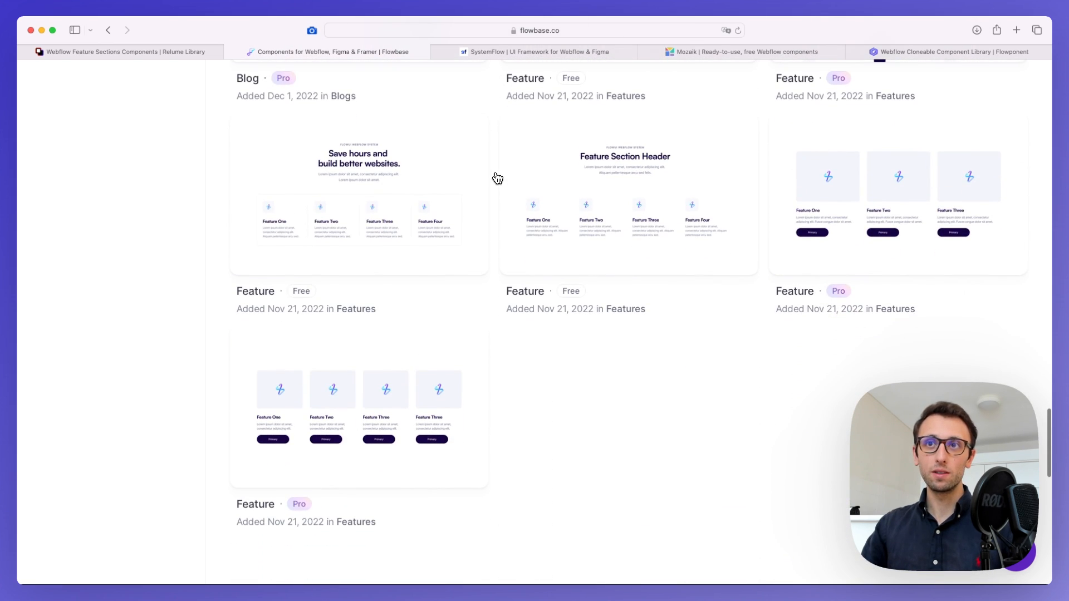
{"action": "scroll", "scroll_direction": "down", "scroll_amount": 3}
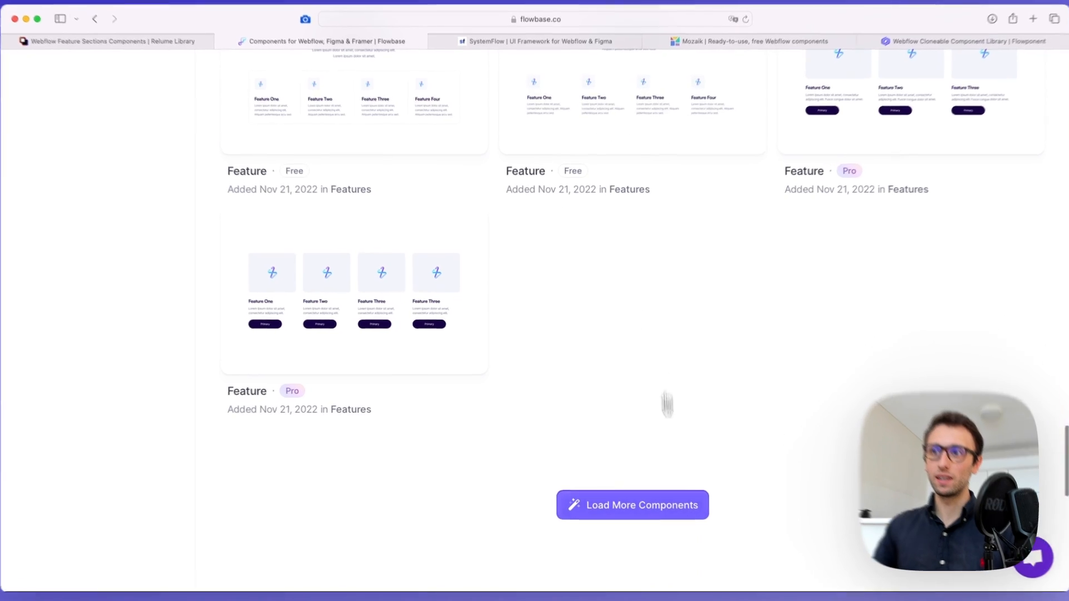
{"action": "left_click", "coordinate": [632, 505]}
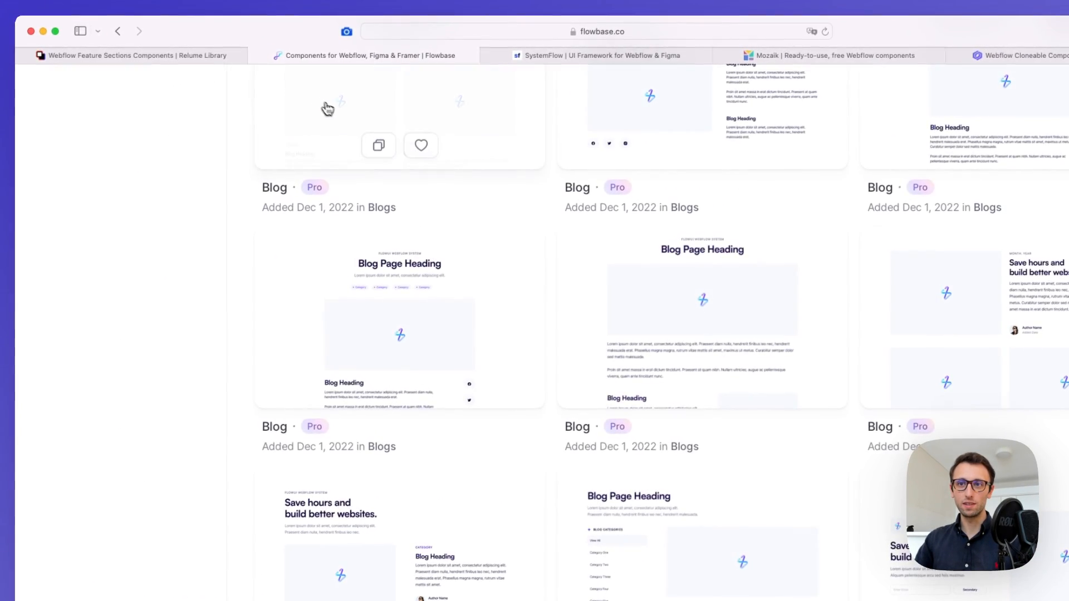
Step: Scroll back through the unfiltered catalogue of Contact Form, Integration and Header cards
{"action": "scroll", "scroll_direction": "down", "scroll_amount": 3}
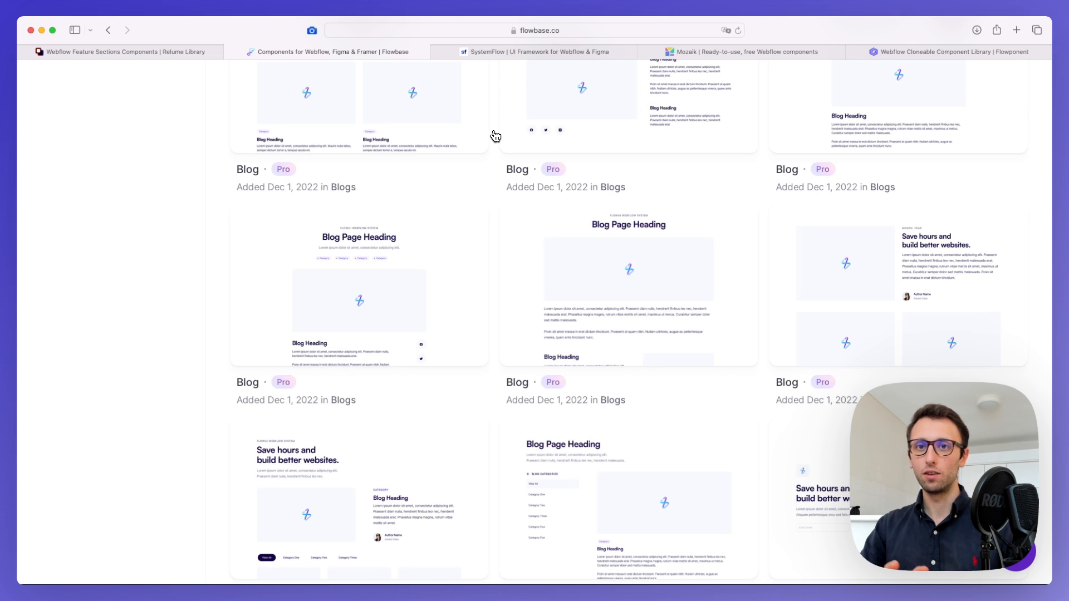
{"action": "scroll", "scroll_direction": "down", "scroll_amount": 3}
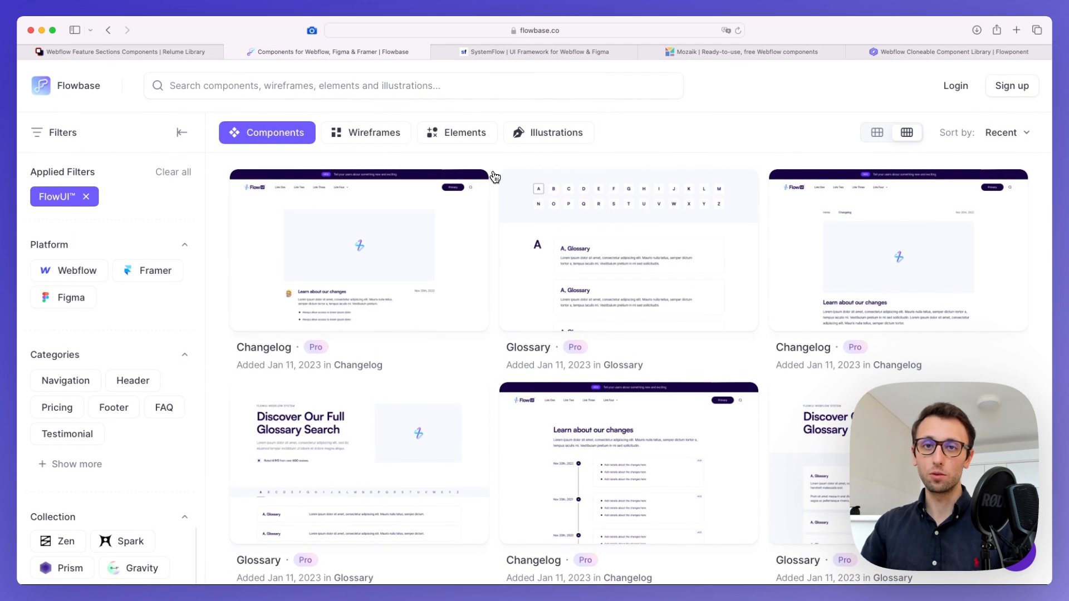
{"action": "scroll", "scroll_direction": "down", "scroll_amount": 3}
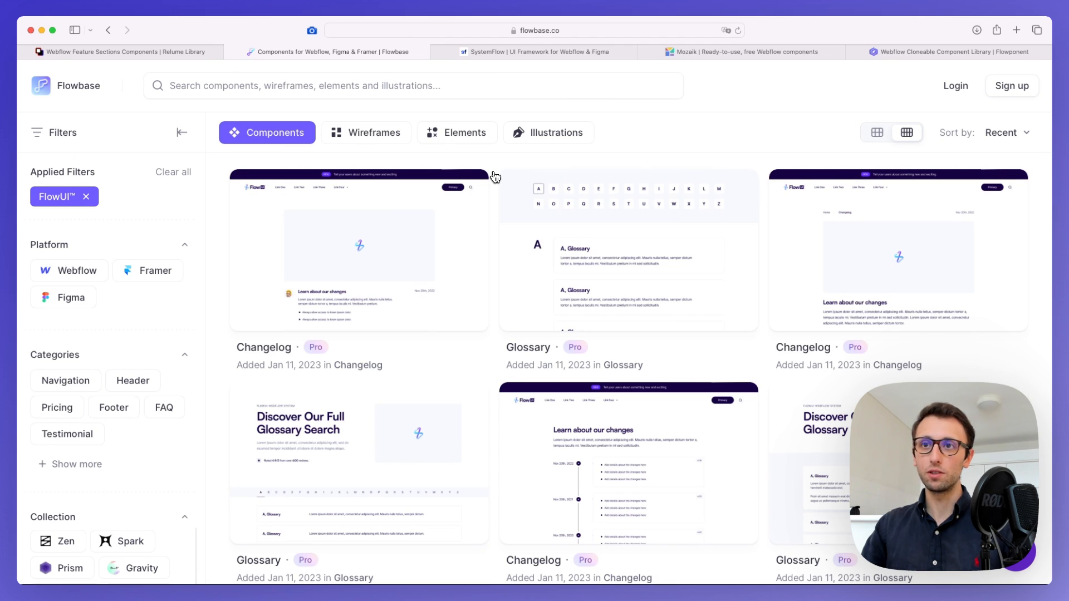
{"action": "scroll", "scroll_direction": "down", "scroll_amount": 3}
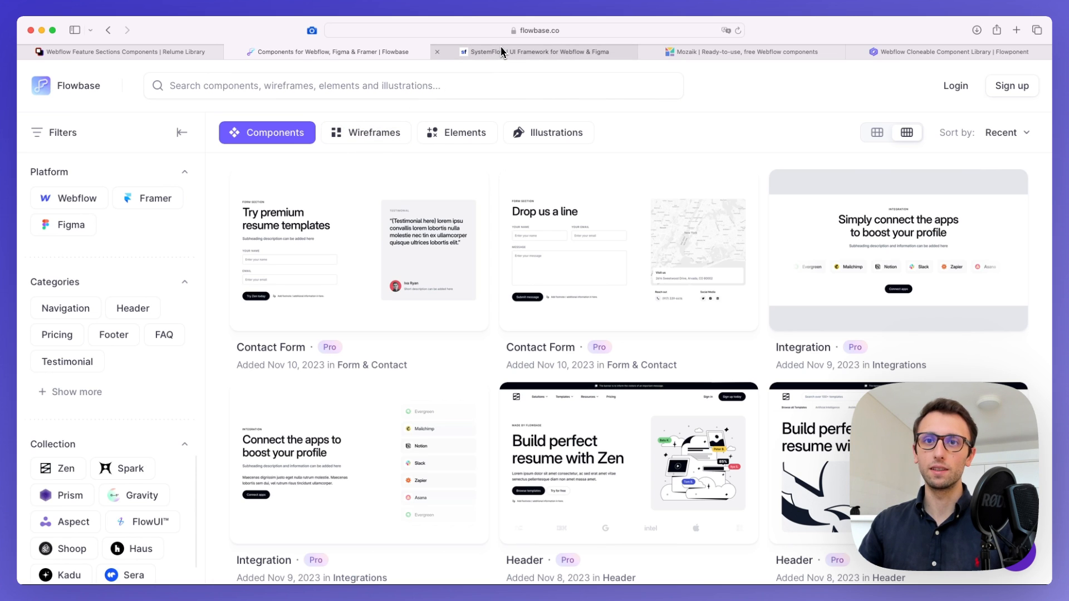
{"action": "mouse_move", "coordinate": [504, 52]}
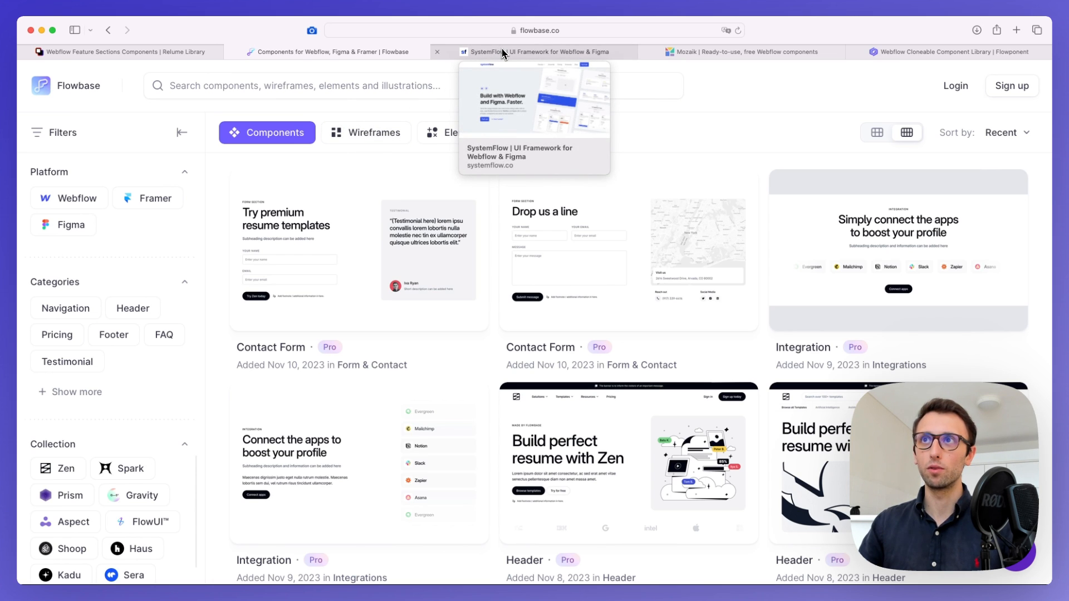
Step: Switch to the SystemFlow homepage and scroll toward its 'What's inside?' section
{"action": "left_click", "coordinate": [541, 51]}
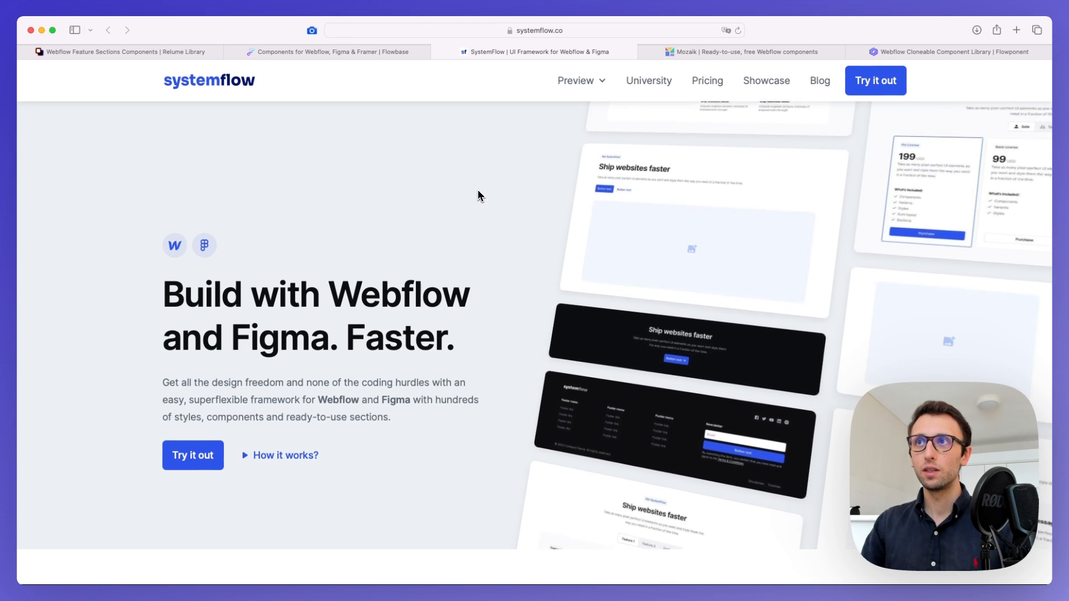
{"action": "scroll", "scroll_direction": "down", "scroll_amount": 3}
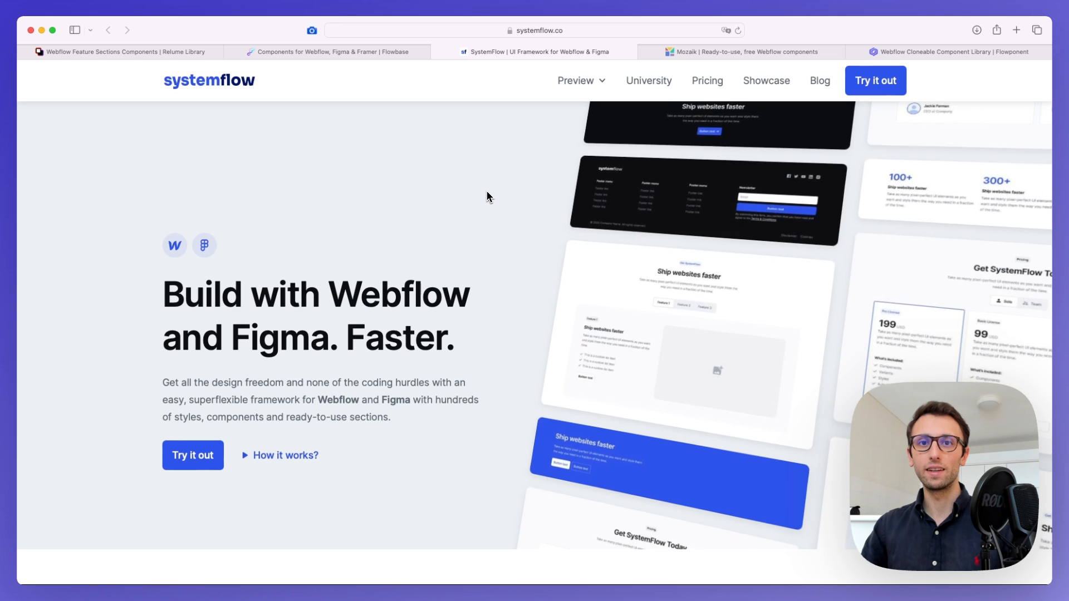
{"action": "scroll", "scroll_direction": "down", "scroll_amount": 3}
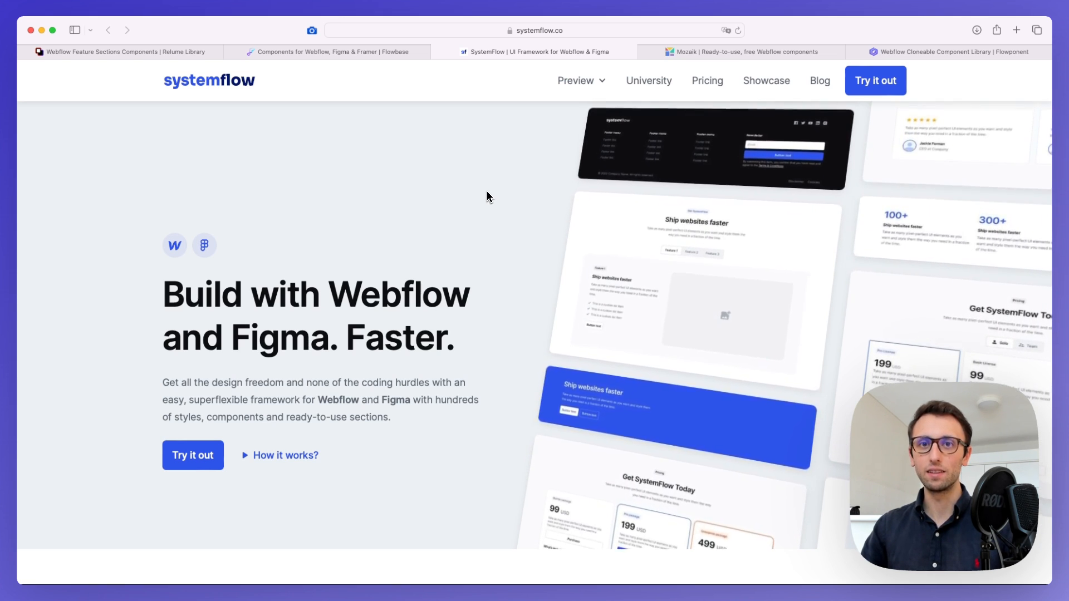
{"action": "scroll", "scroll_direction": "down", "scroll_amount": 3}
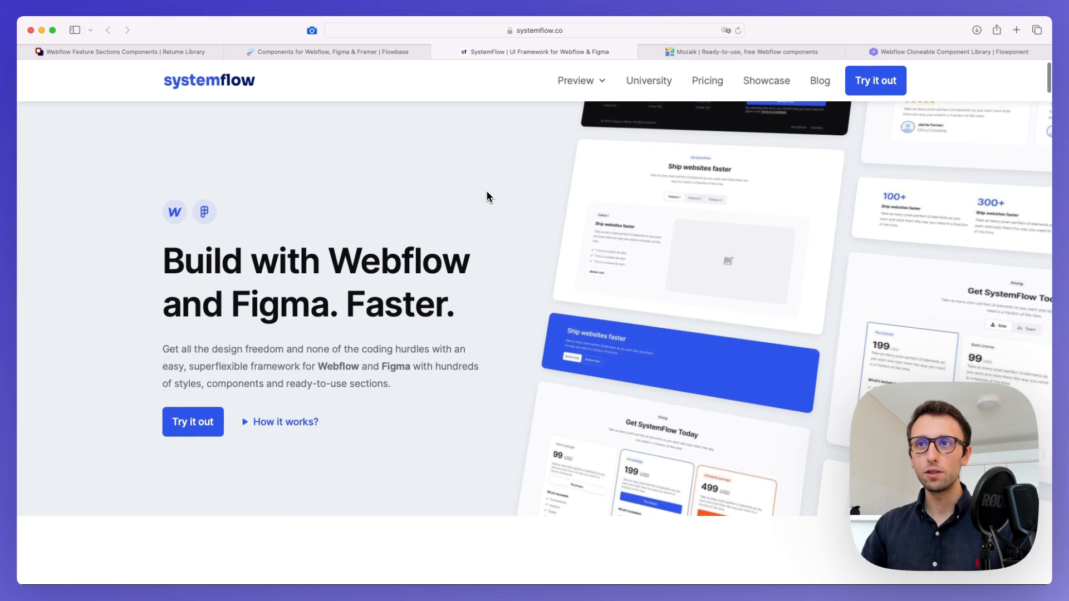
{"action": "scroll", "scroll_direction": "down", "scroll_amount": 3}
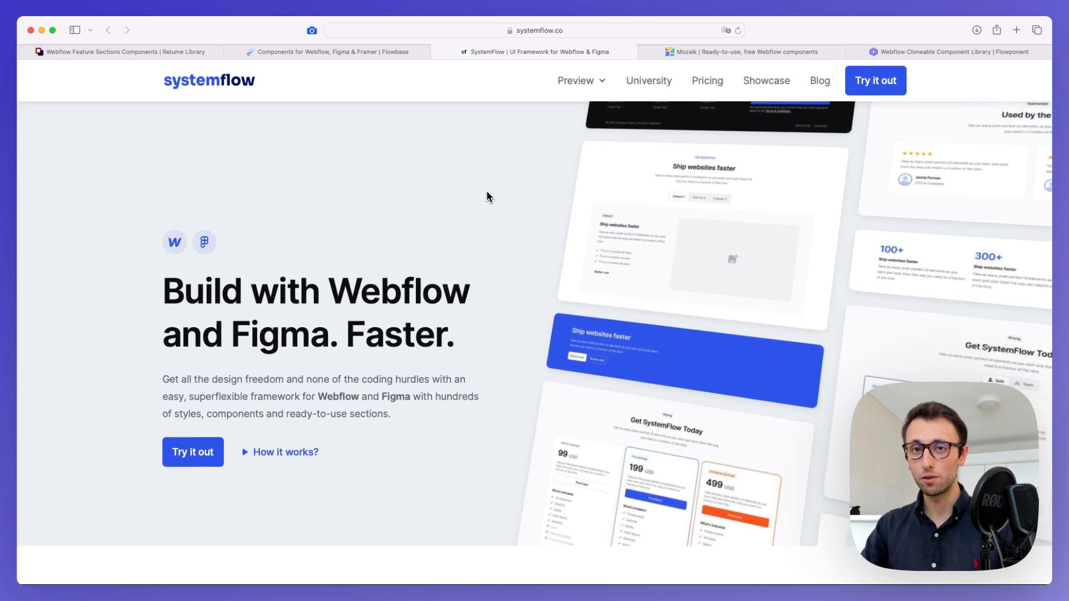
{"action": "scroll", "scroll_direction": "down", "scroll_amount": 3}
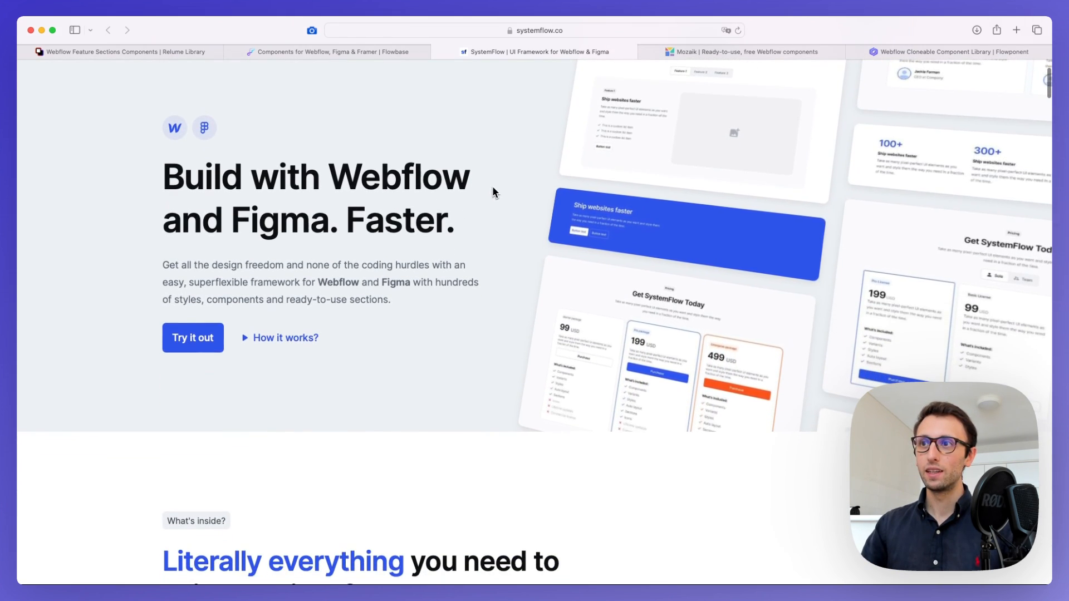
{"action": "scroll", "scroll_direction": "down", "scroll_amount": 3}
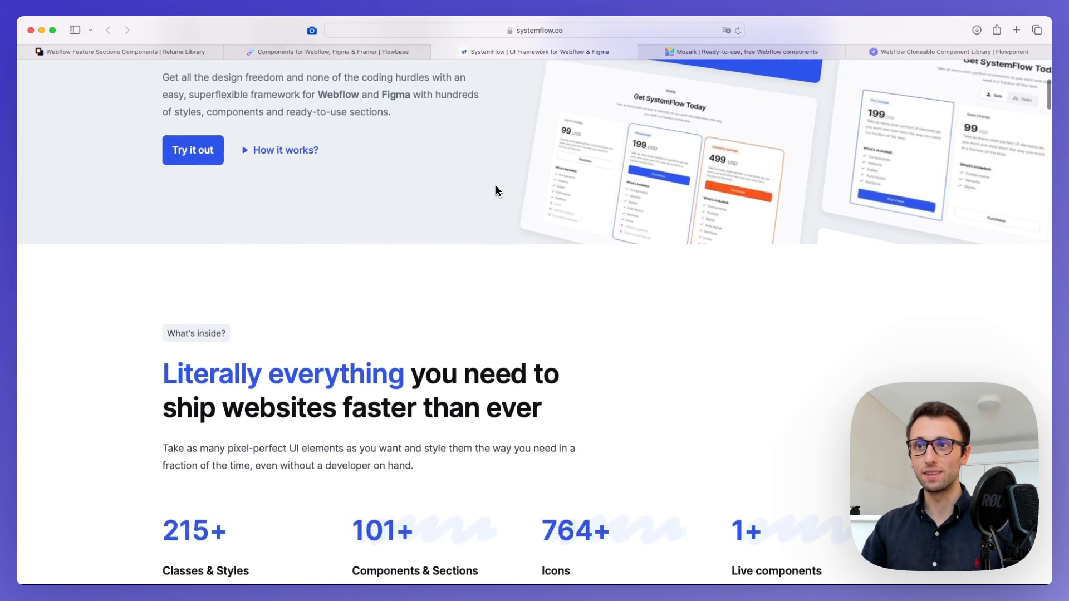
{"action": "scroll", "scroll_direction": "down", "scroll_amount": 3}
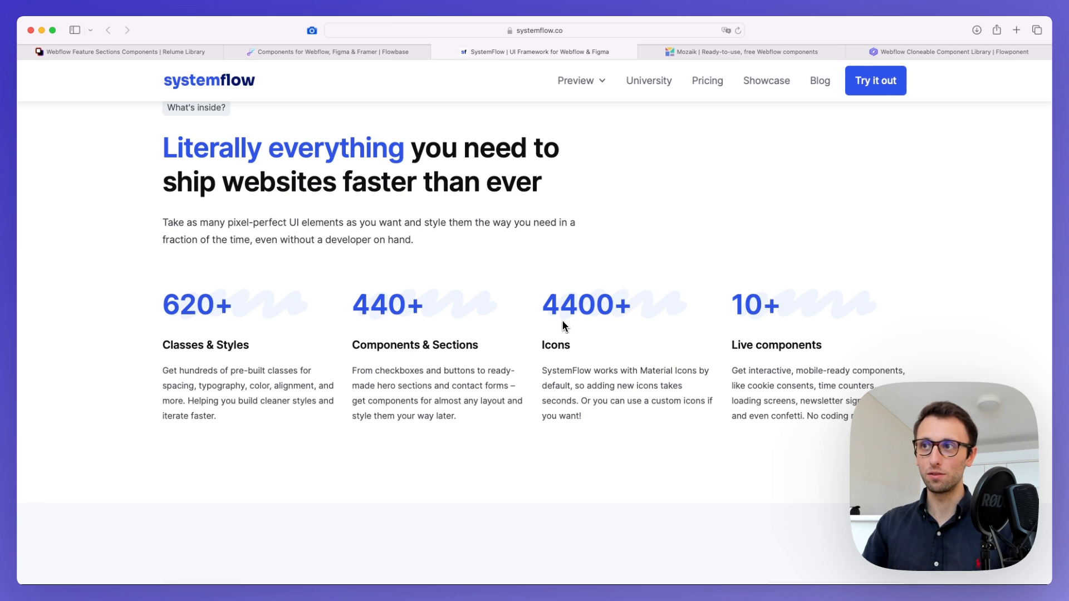
{"action": "scroll", "scroll_direction": "down", "scroll_amount": 3}
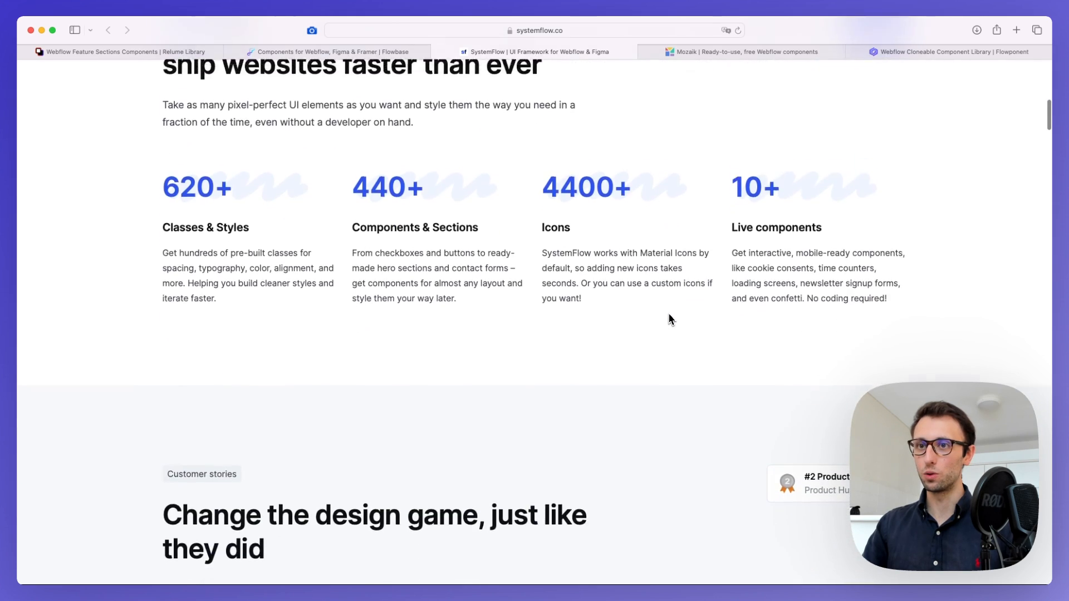
{"action": "scroll", "scroll_direction": "down", "scroll_amount": 3}
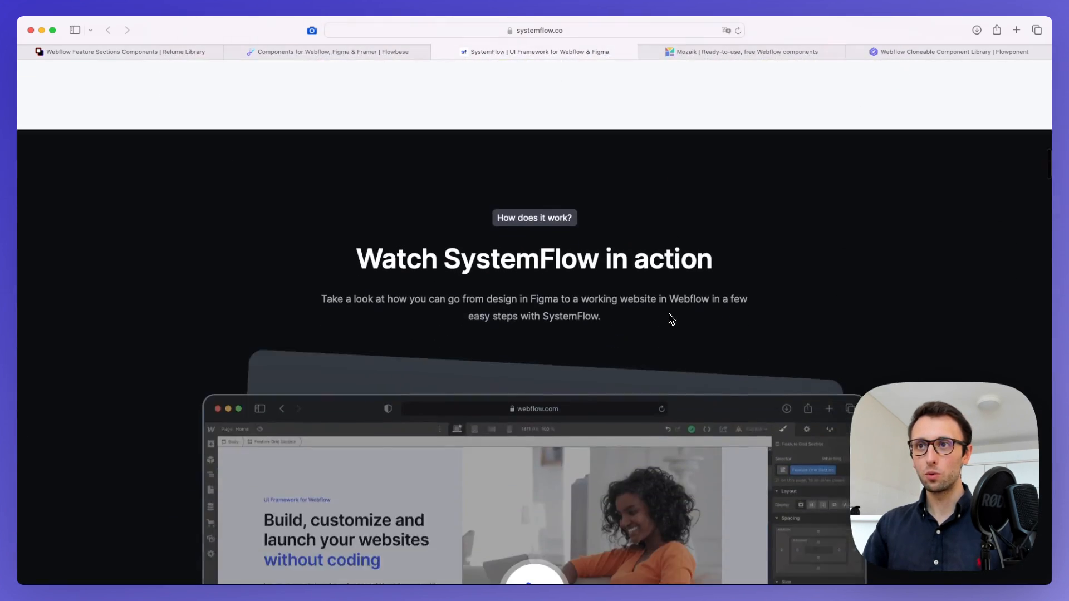
{"action": "scroll", "scroll_direction": "down", "scroll_amount": 3}
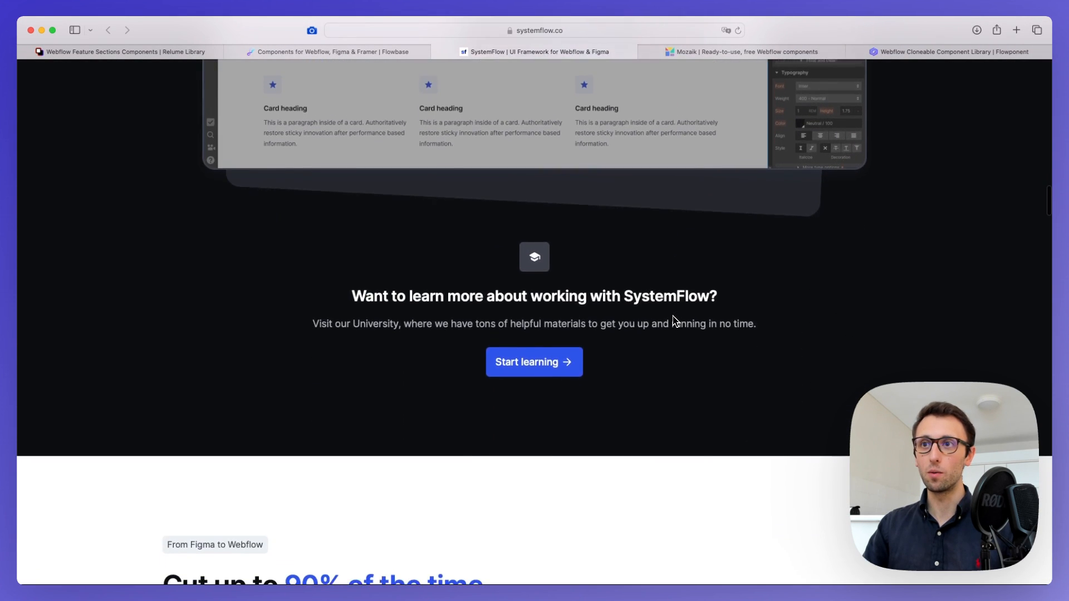
{"action": "scroll", "scroll_direction": "down", "scroll_amount": 3}
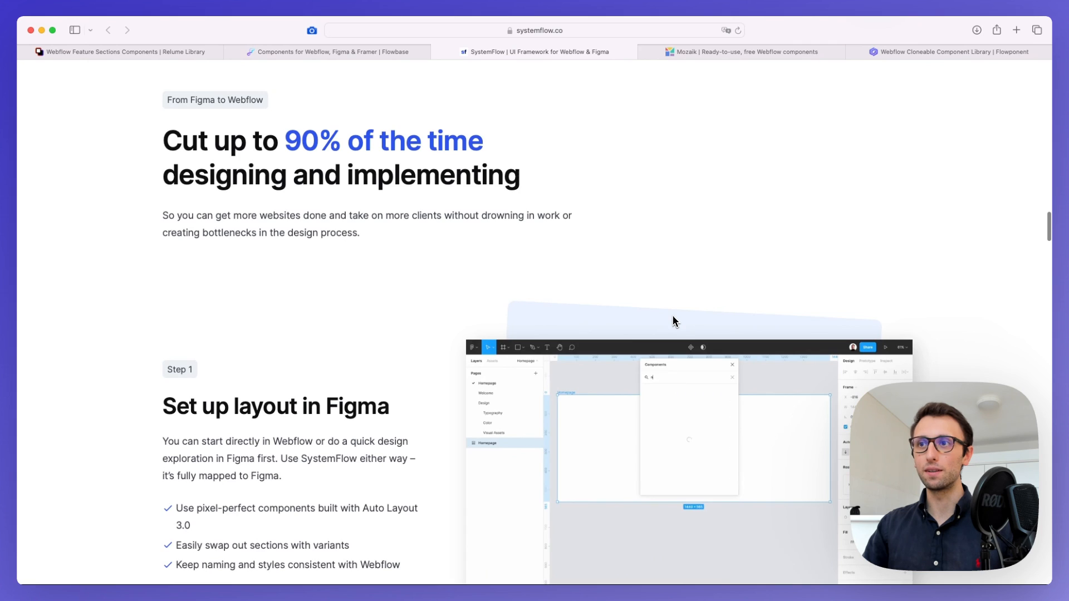
{"action": "scroll", "scroll_direction": "down", "scroll_amount": 3}
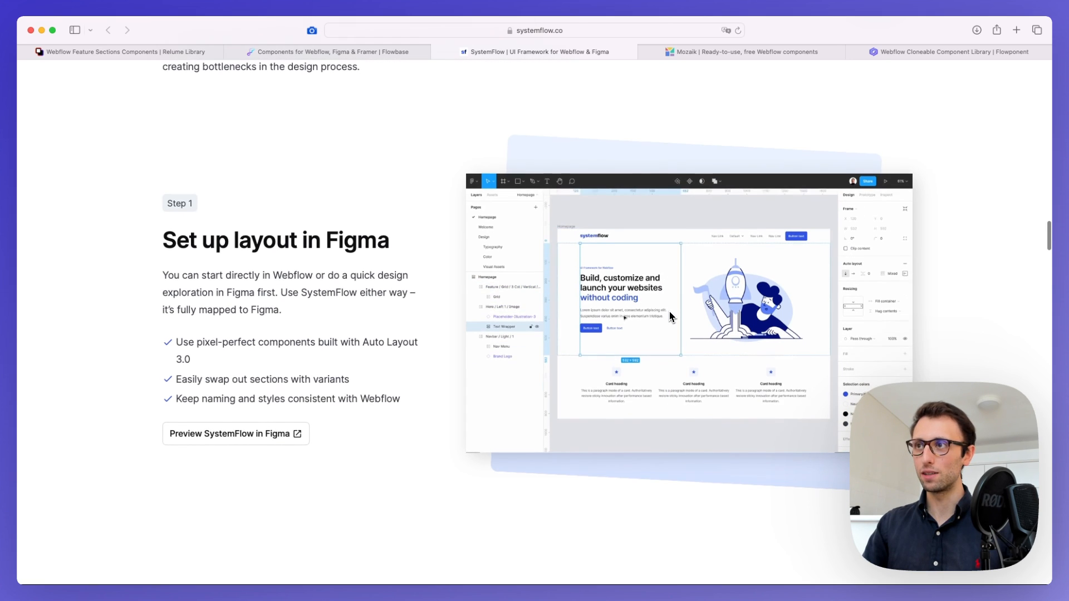
{"action": "scroll", "scroll_direction": "down", "scroll_amount": 3}
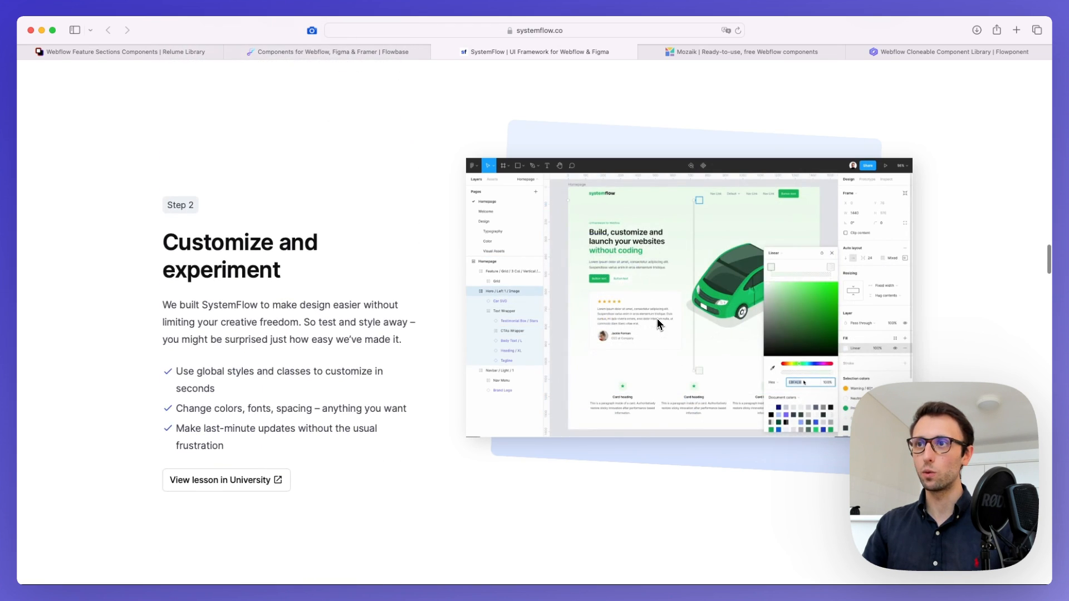
{"action": "scroll", "scroll_direction": "down", "scroll_amount": 3}
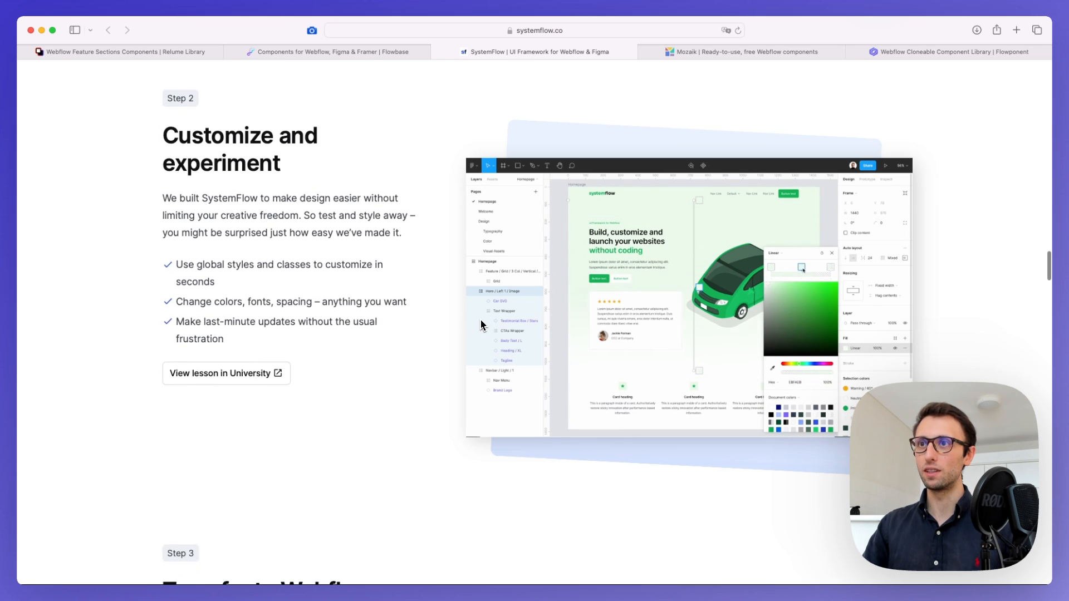
{"action": "scroll", "scroll_direction": "down", "scroll_amount": 3}
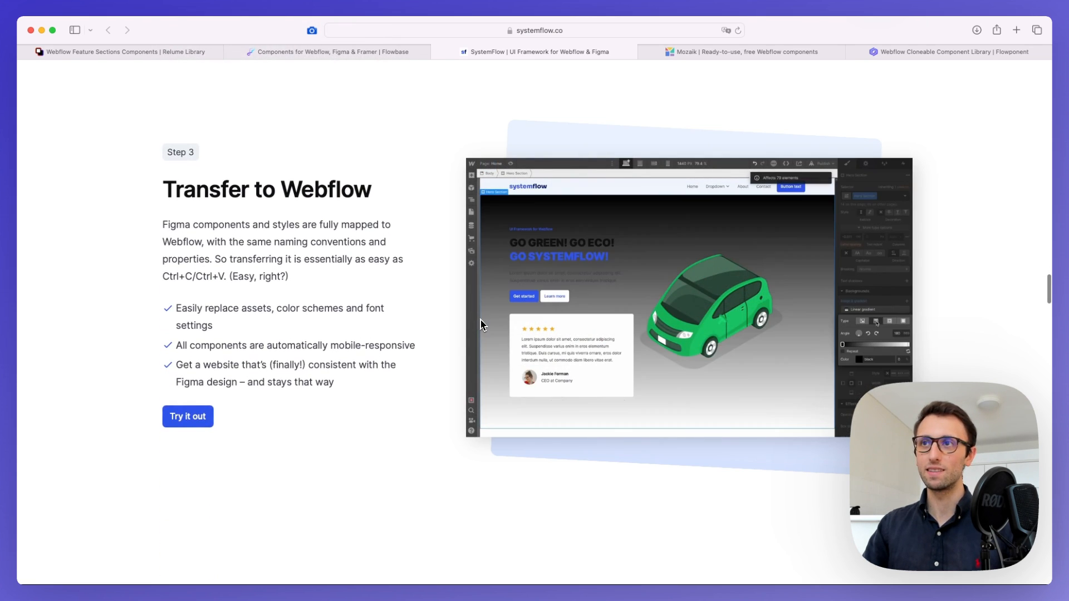
{"action": "scroll", "scroll_direction": "down", "scroll_amount": 3}
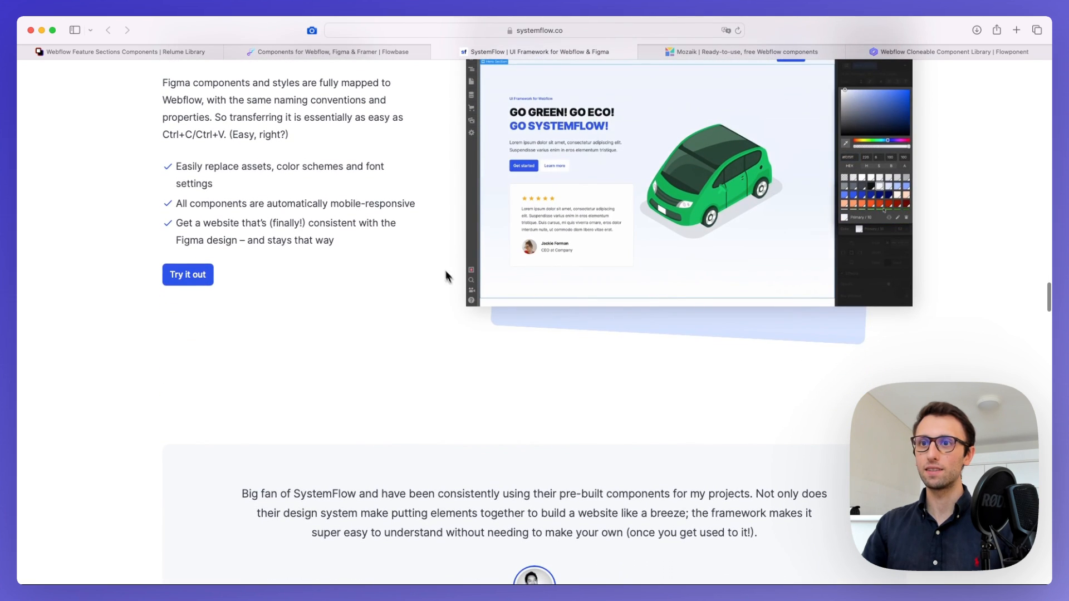
{"action": "scroll", "scroll_direction": "down", "scroll_amount": 3}
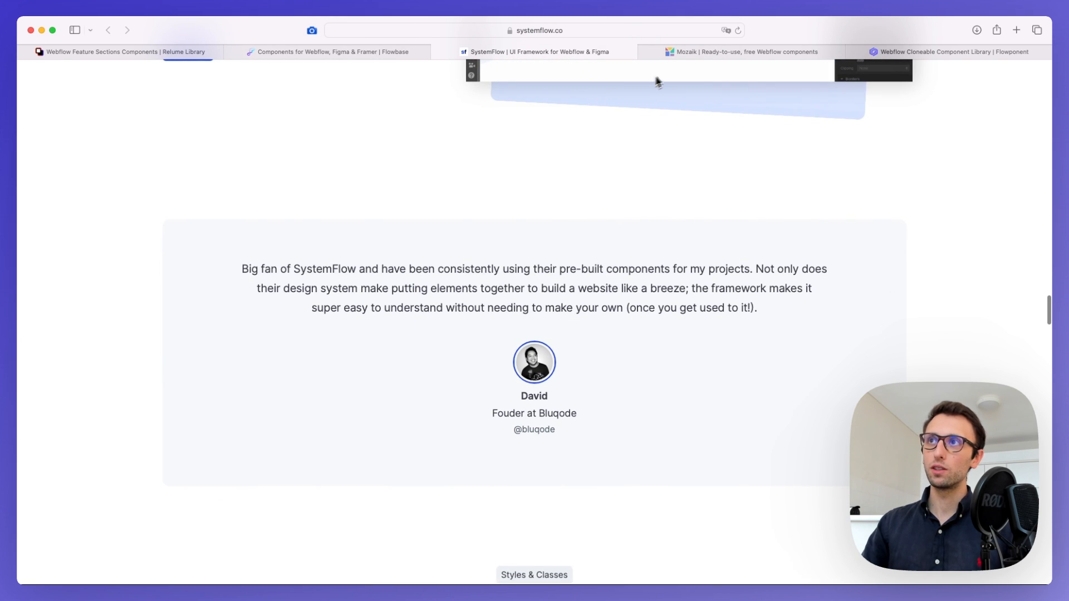
Step: Switch to the Mozaik tab showing 'Ready-to-use, free Webflow components'
{"action": "left_click", "coordinate": [740, 52]}
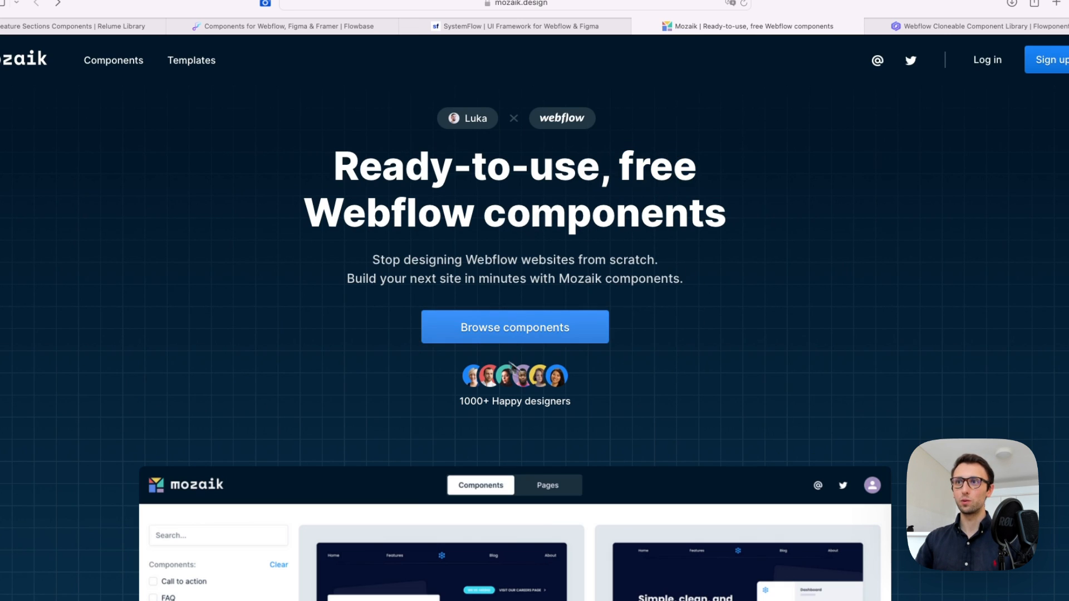
{"action": "mouse_move", "coordinate": [493, 303]}
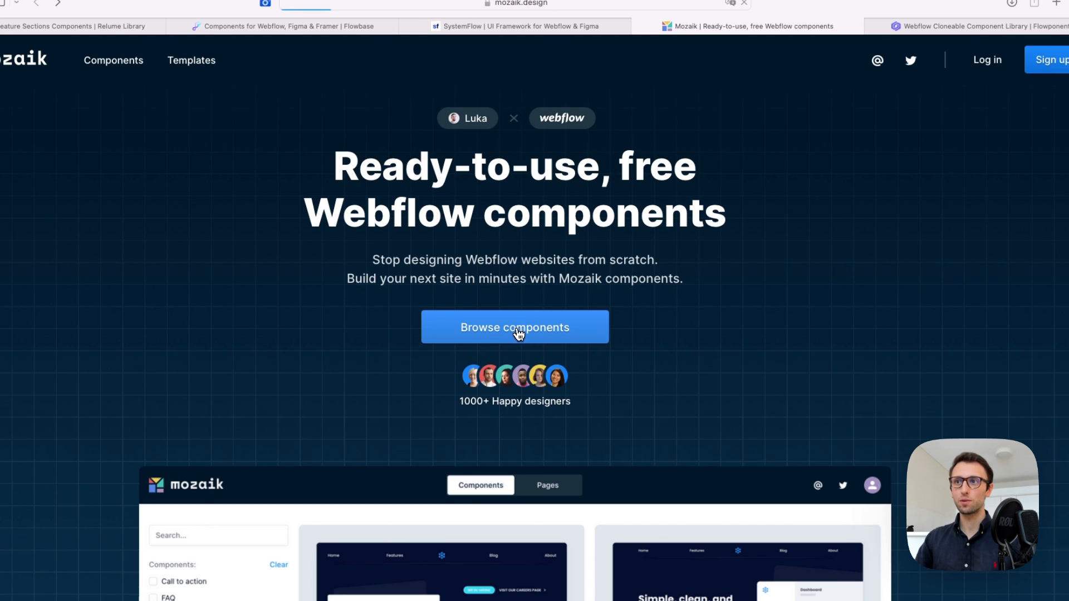
{"action": "left_click", "coordinate": [514, 327]}
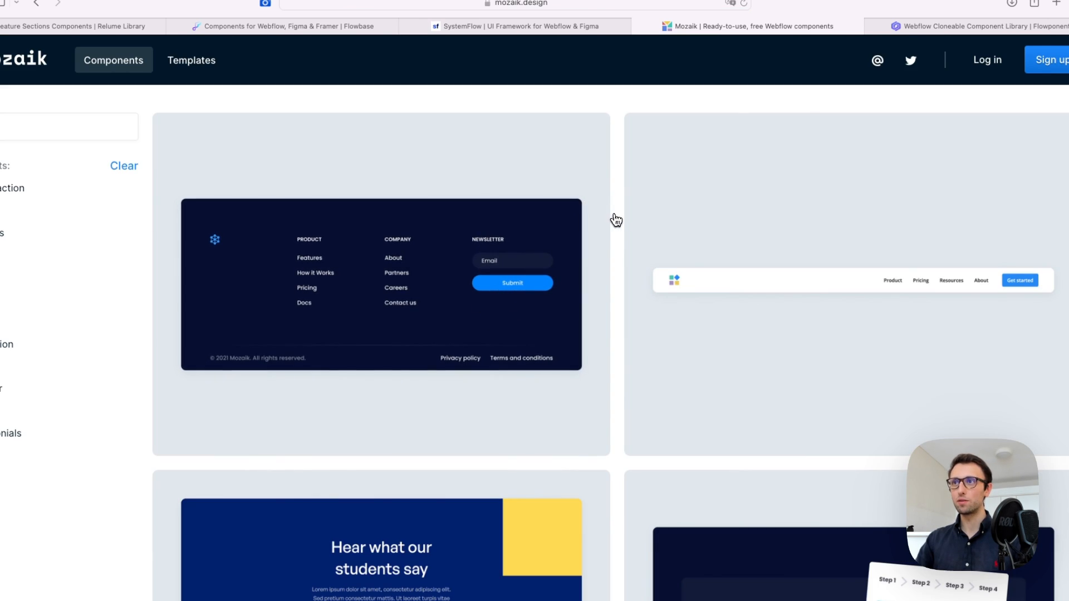
{"action": "scroll", "scroll_direction": "down", "scroll_amount": 3}
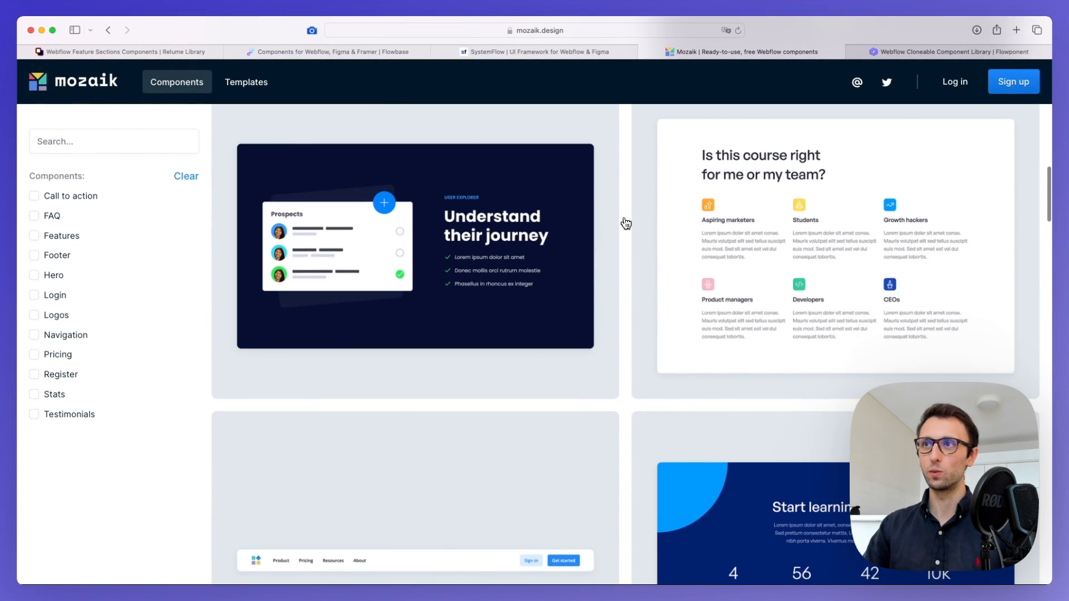
{"action": "scroll", "scroll_direction": "down", "scroll_amount": 3}
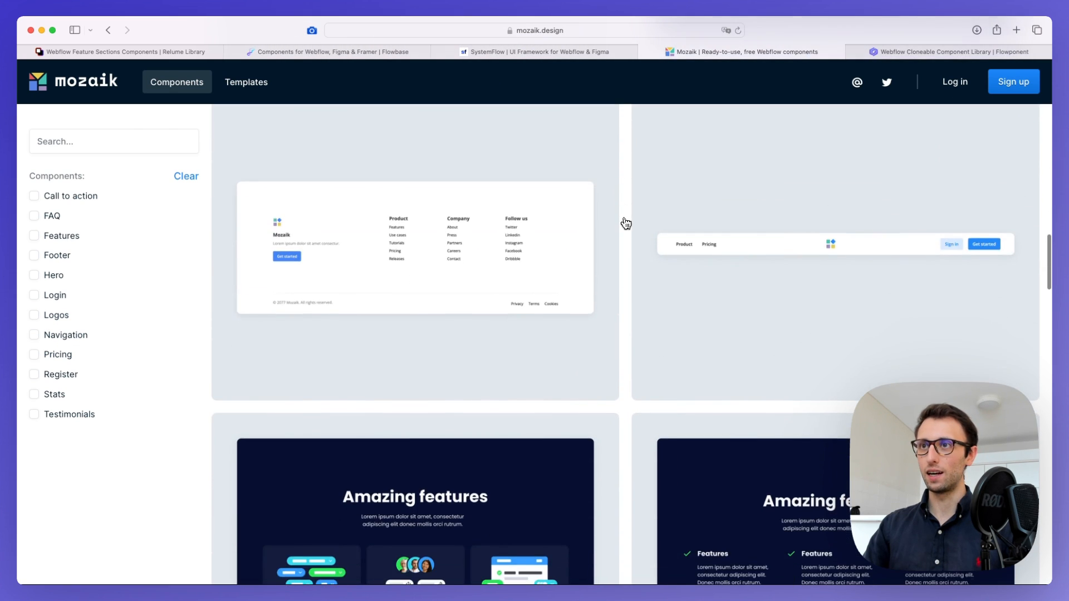
{"action": "scroll", "scroll_direction": "down", "scroll_amount": 3}
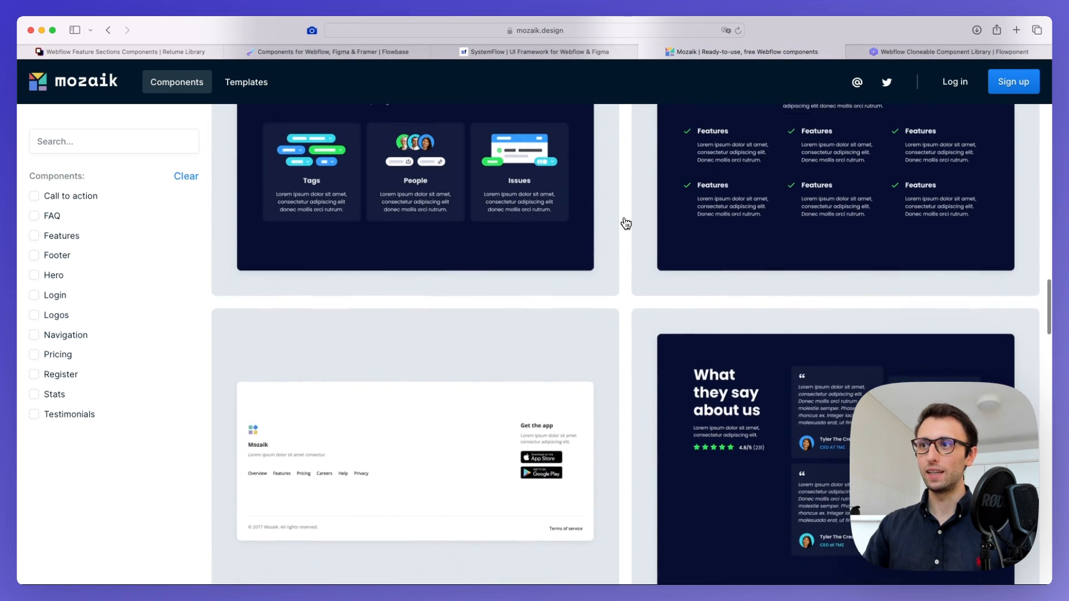
{"action": "scroll", "scroll_direction": "down", "scroll_amount": 3}
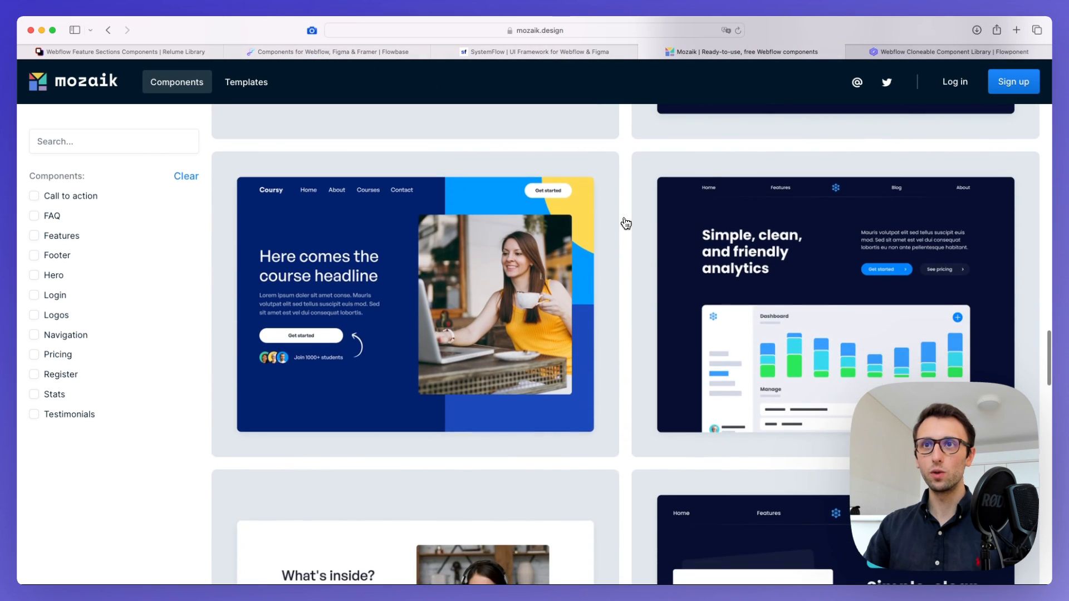
{"action": "scroll", "scroll_direction": "down", "scroll_amount": 3}
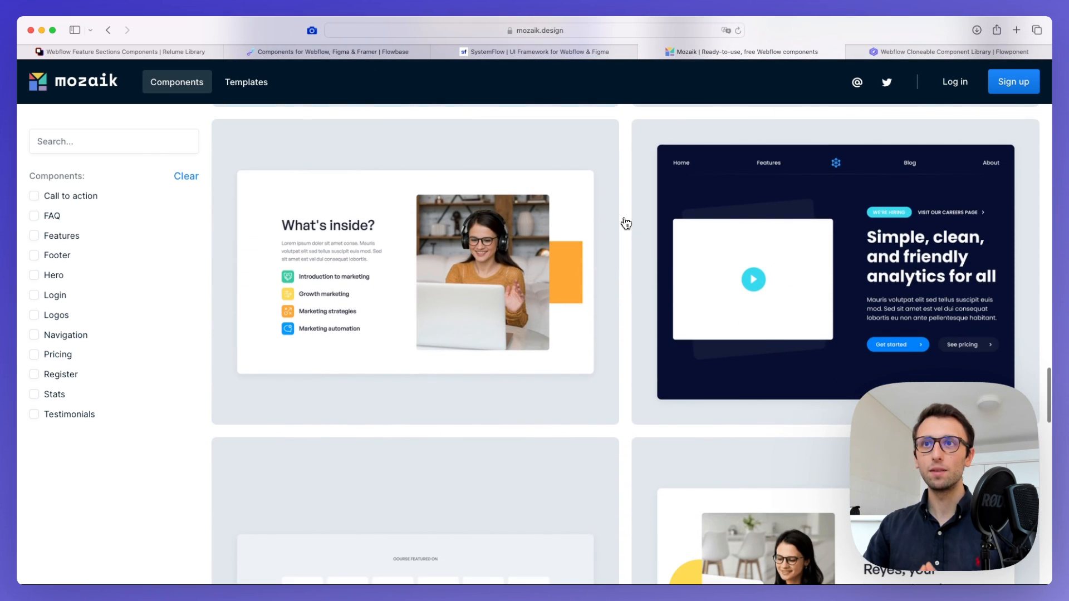
{"action": "scroll", "scroll_direction": "down", "scroll_amount": 3}
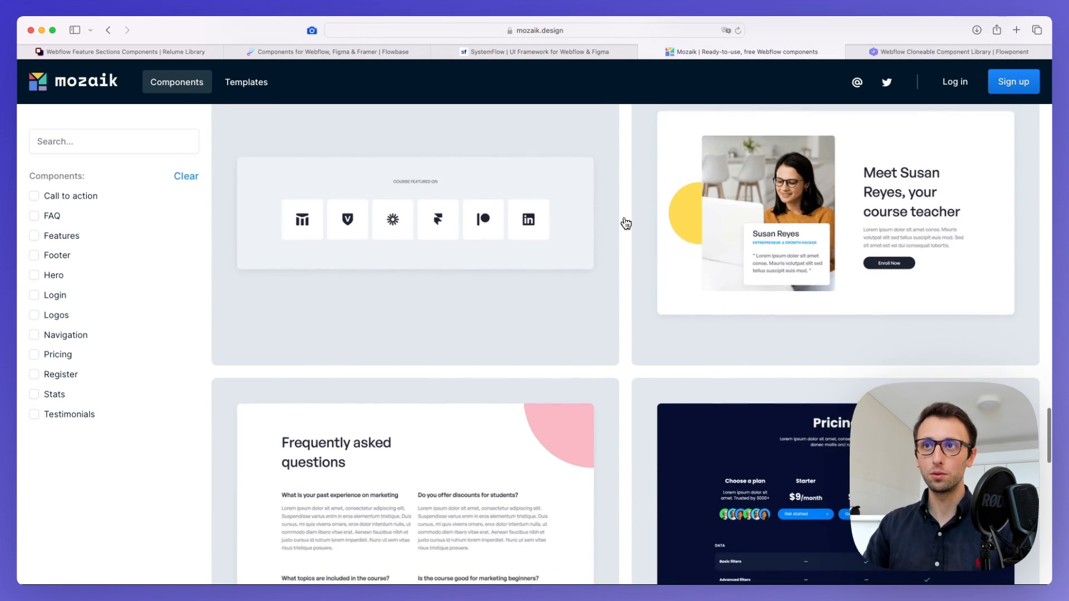
{"action": "scroll", "scroll_direction": "down", "scroll_amount": 3}
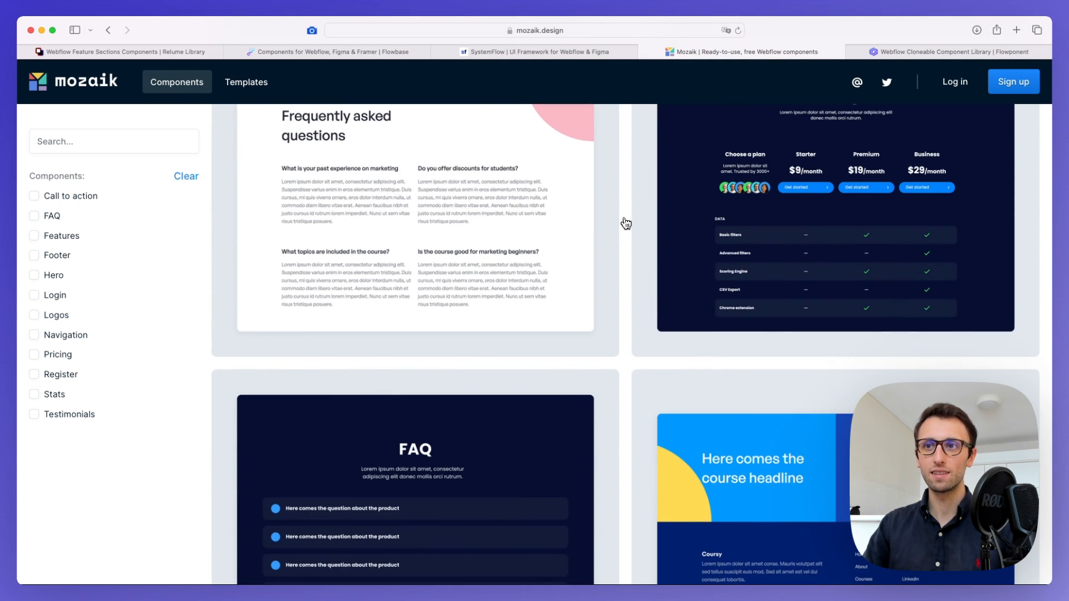
{"action": "scroll", "scroll_direction": "down", "scroll_amount": 3}
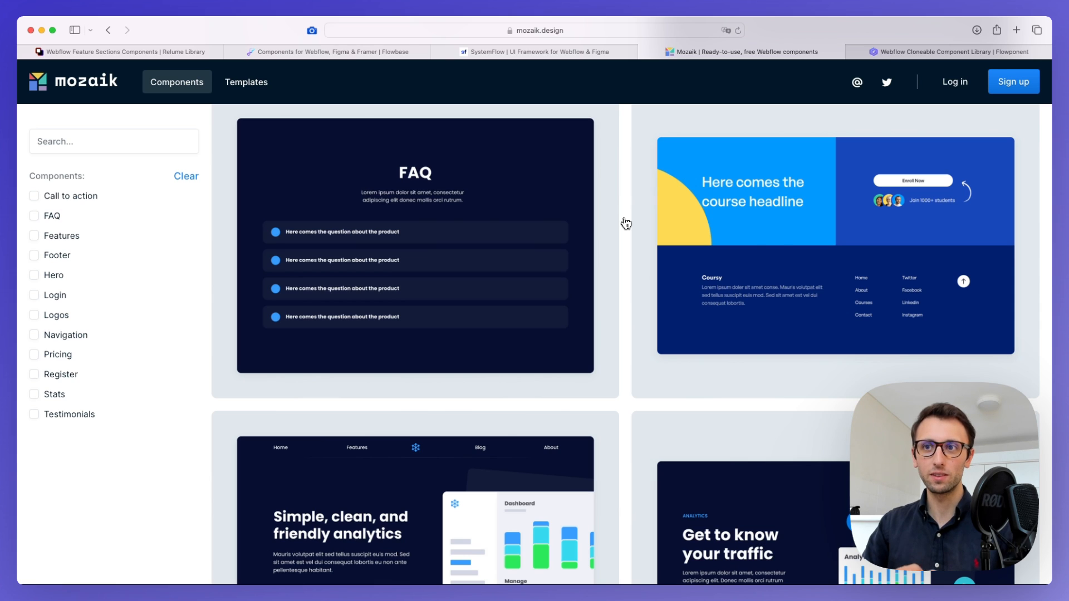
{"action": "scroll", "scroll_direction": "down", "scroll_amount": 3}
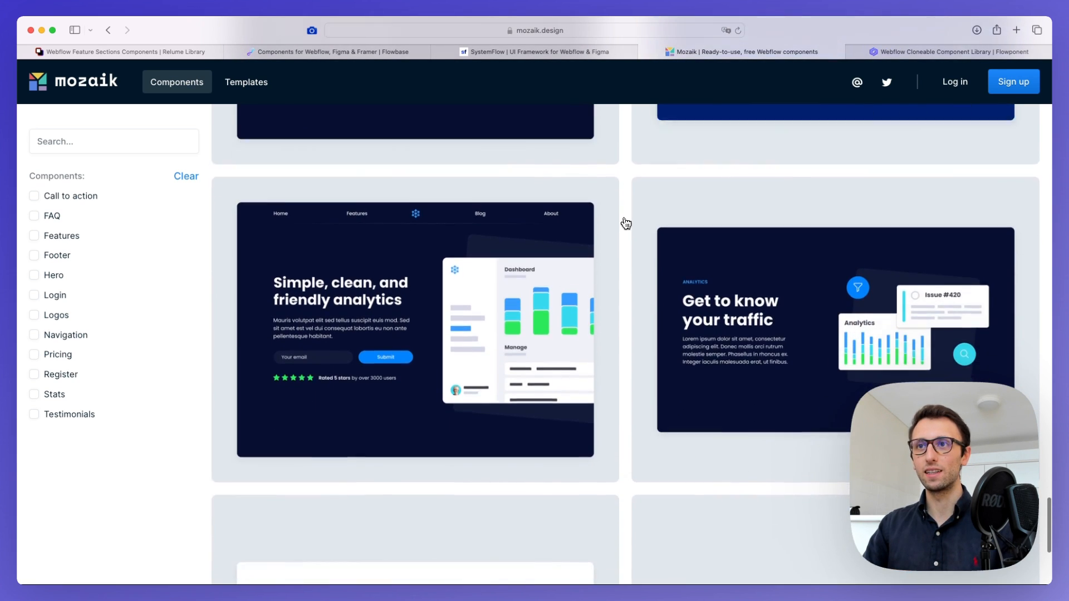
{"action": "scroll", "scroll_direction": "down", "scroll_amount": 3}
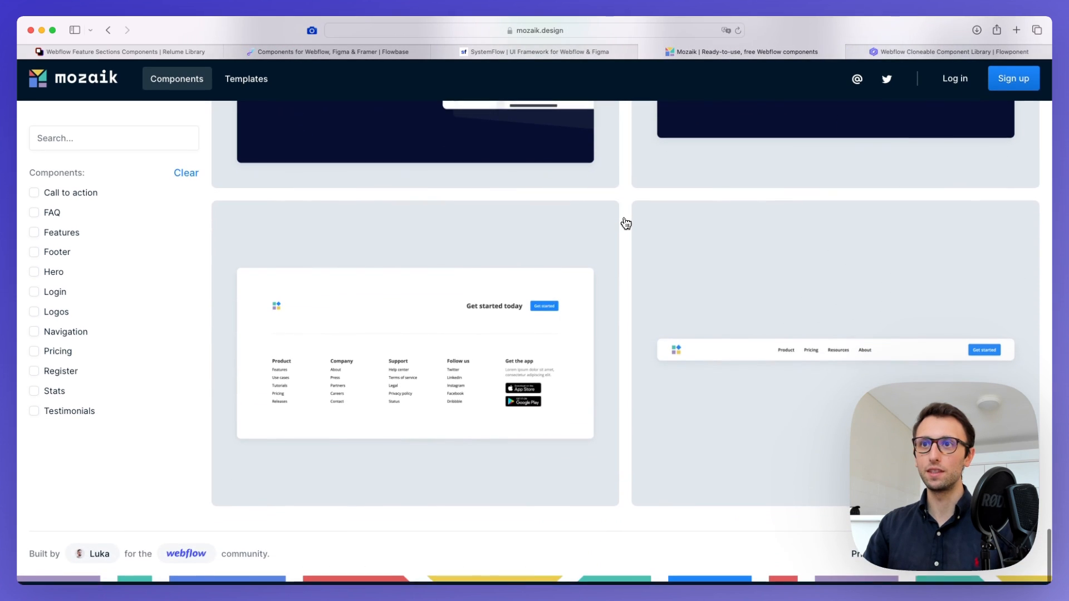
{"action": "scroll", "scroll_direction": "down", "scroll_amount": 3}
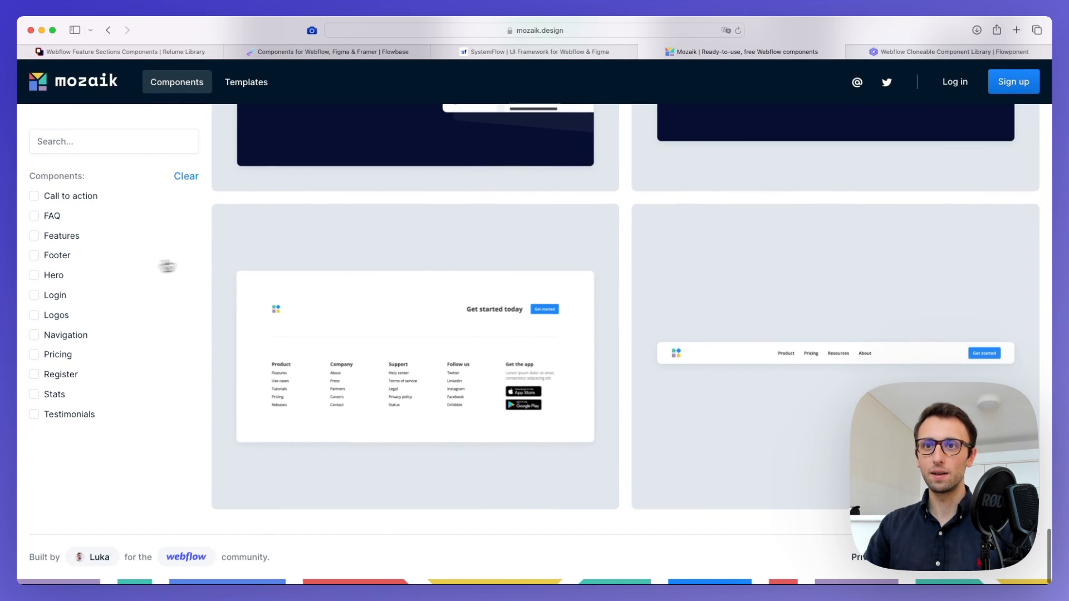
{"action": "scroll", "scroll_direction": "down", "scroll_amount": 3}
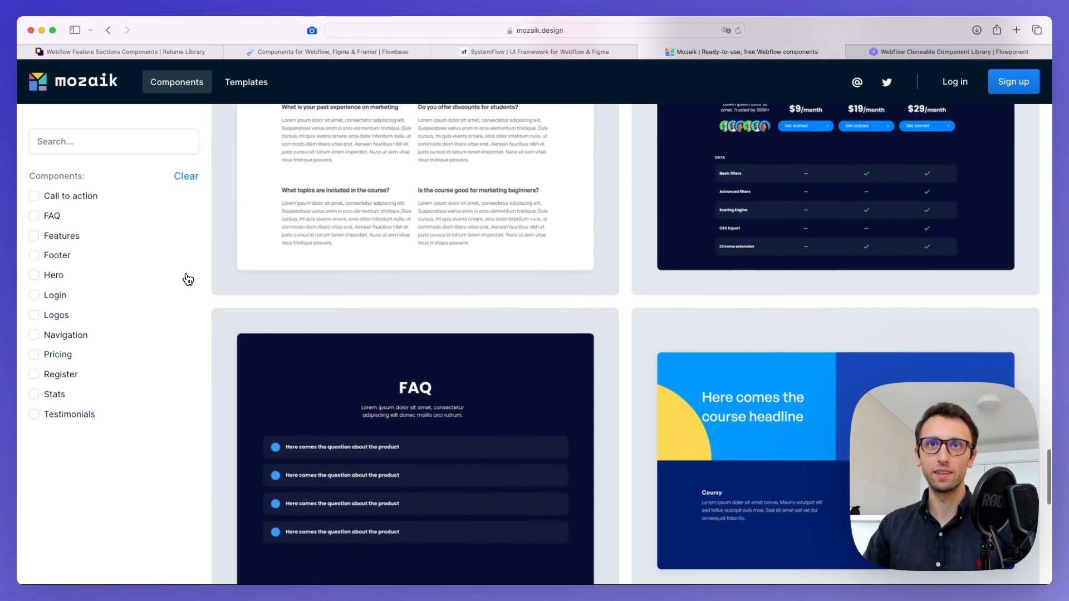
{"action": "scroll", "scroll_direction": "down", "scroll_amount": 3}
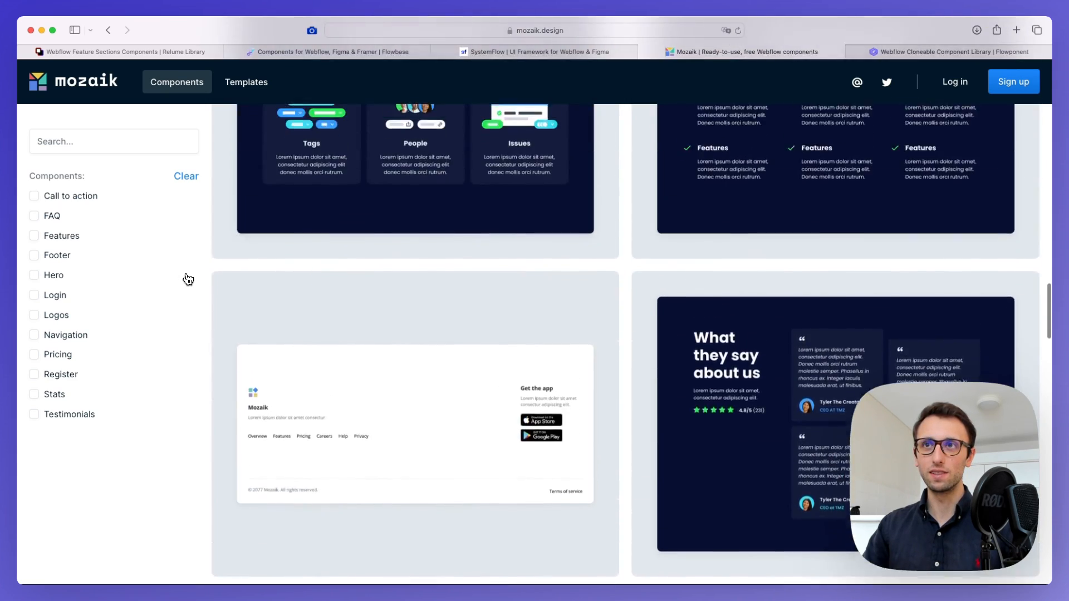
{"action": "scroll", "scroll_direction": "down", "scroll_amount": 3}
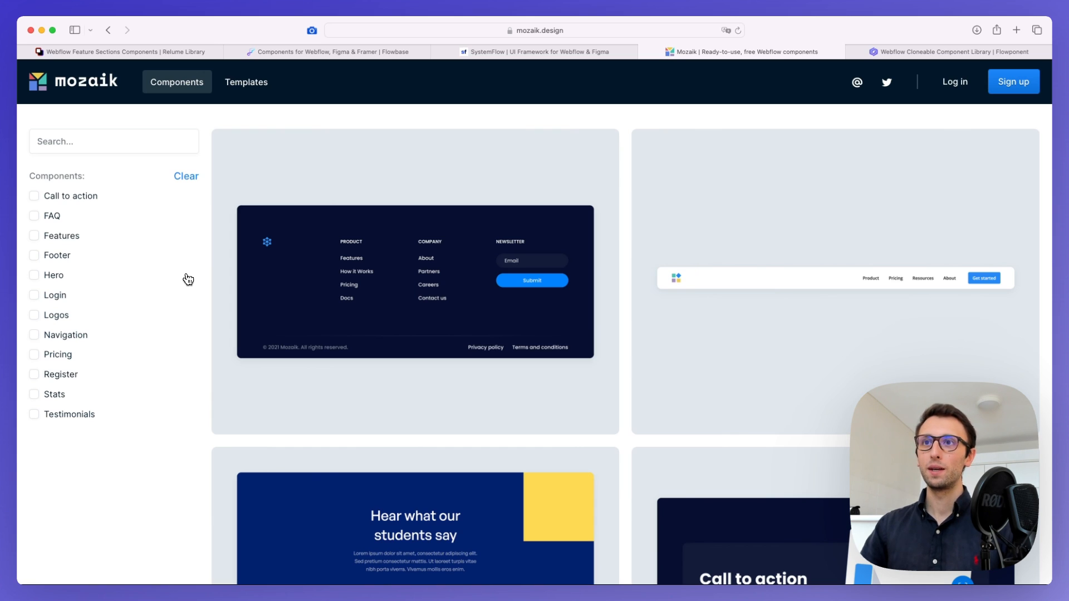
Step: Switch to Flowponent and browse popular portfolio, team, blog and footer components
{"action": "left_click", "coordinate": [941, 51]}
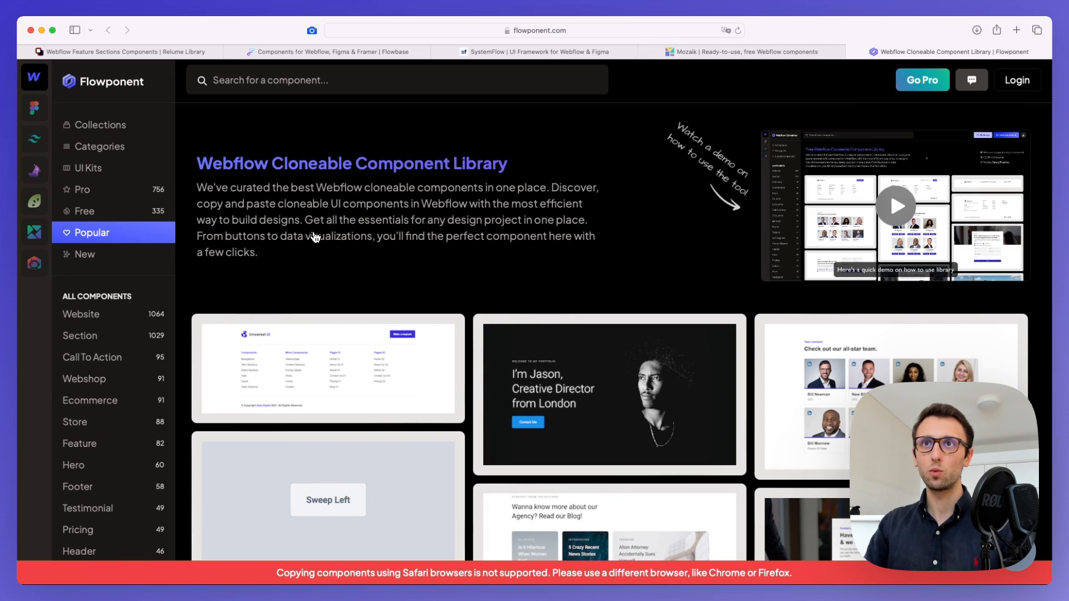
{"action": "mouse_move", "coordinate": [328, 500]}
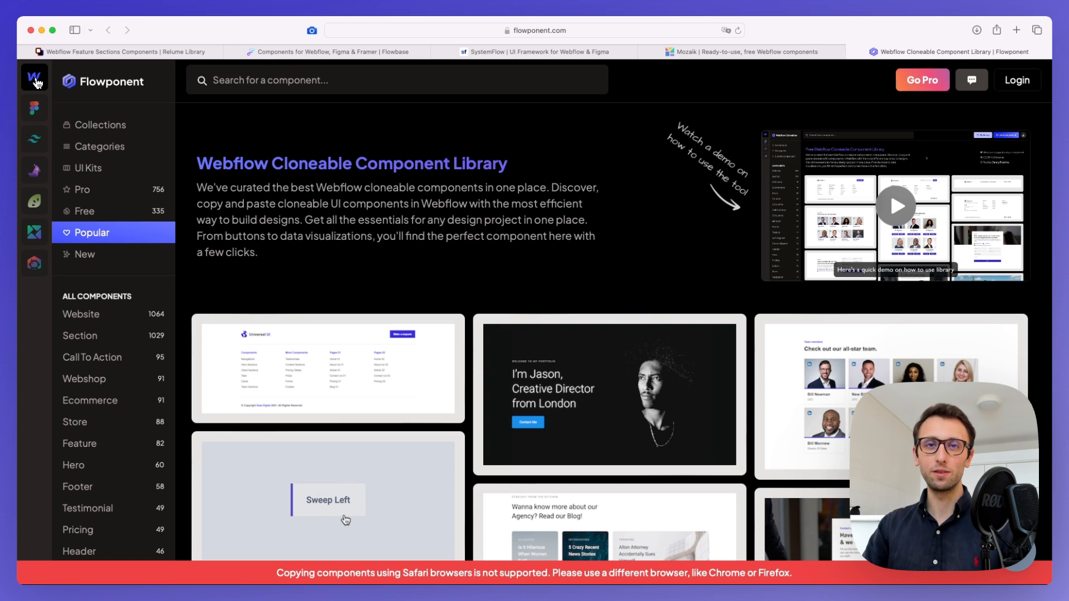
{"action": "scroll", "scroll_direction": "down", "scroll_amount": 3}
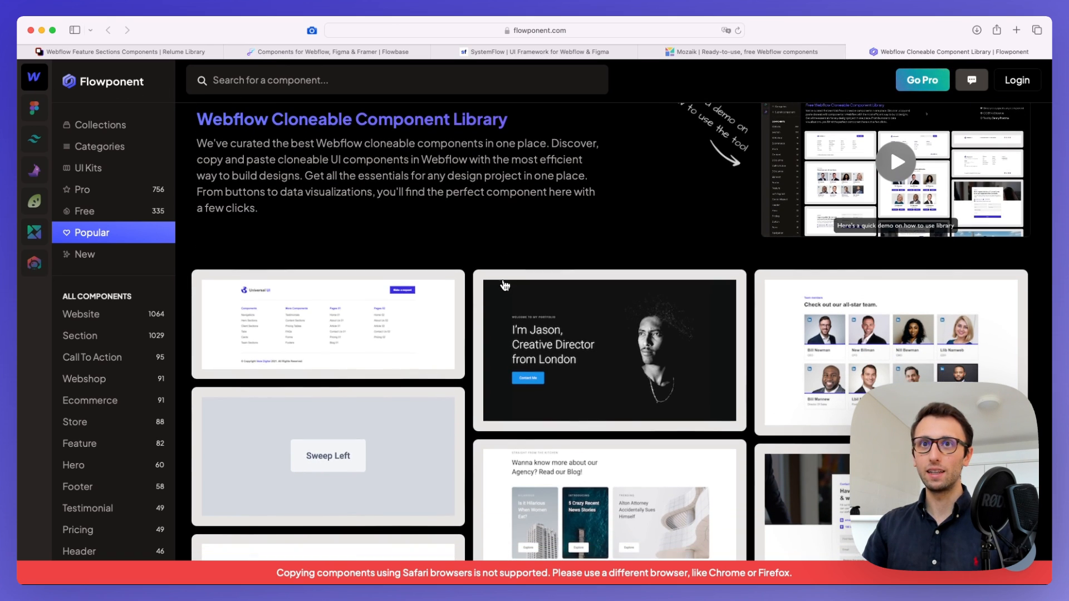
{"action": "scroll", "scroll_direction": "down", "scroll_amount": 3}
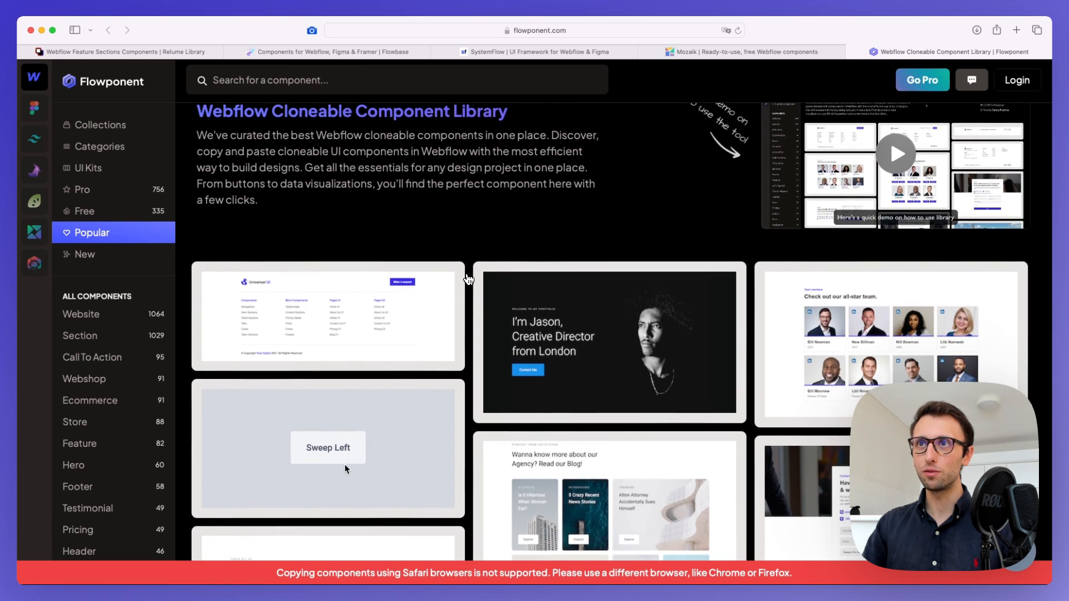
{"action": "scroll", "scroll_direction": "down", "scroll_amount": 3}
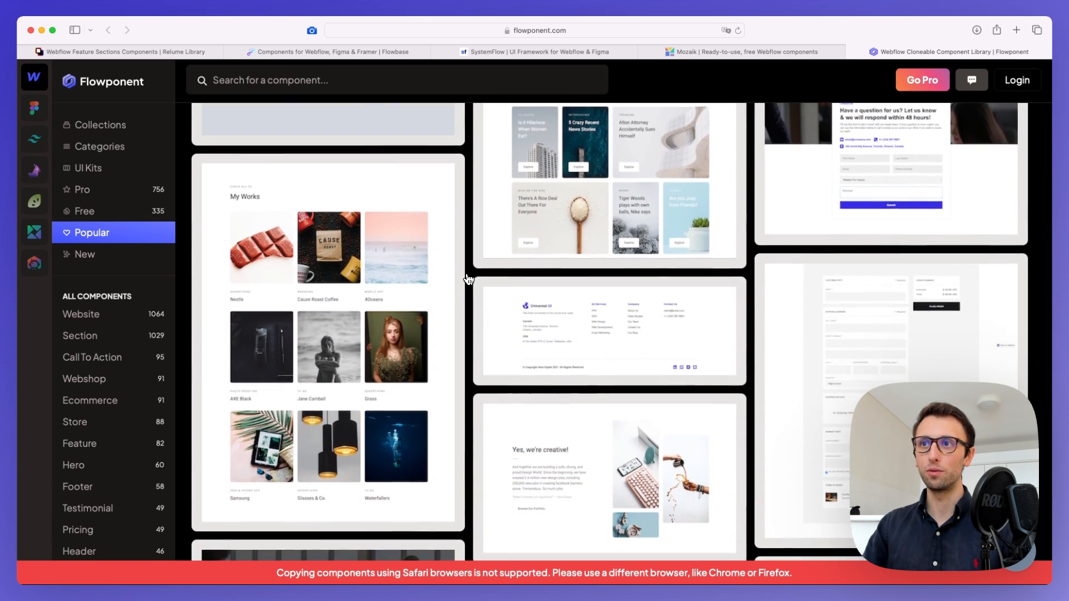
{"action": "scroll", "scroll_direction": "down", "scroll_amount": 3}
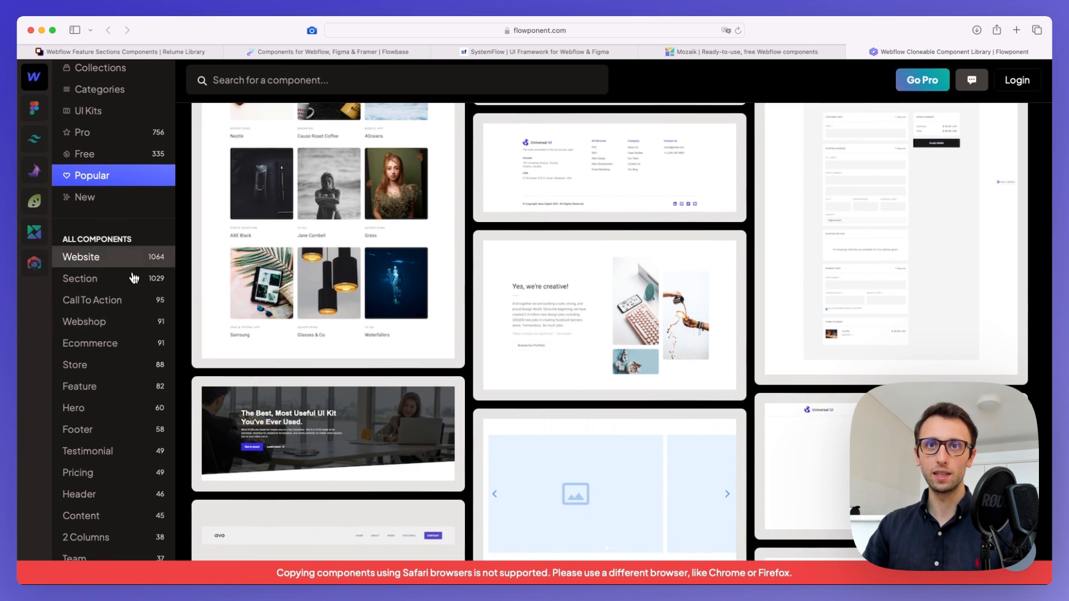
Step: Filter to Section components and browse music app, testimonial and pricing cards
{"action": "left_click", "coordinate": [106, 278]}
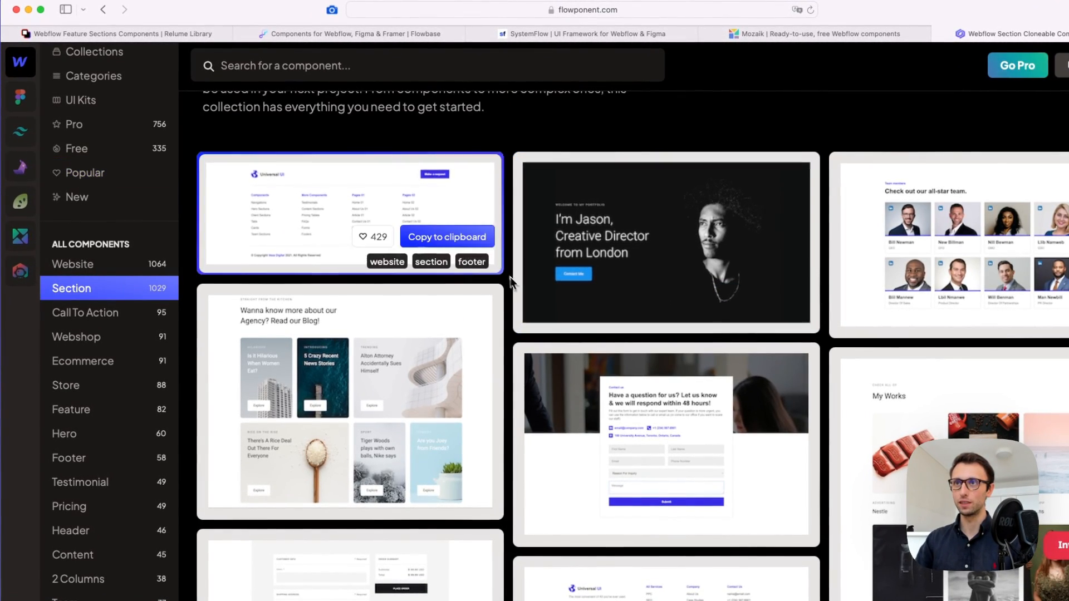
{"action": "left_click", "coordinate": [446, 237]}
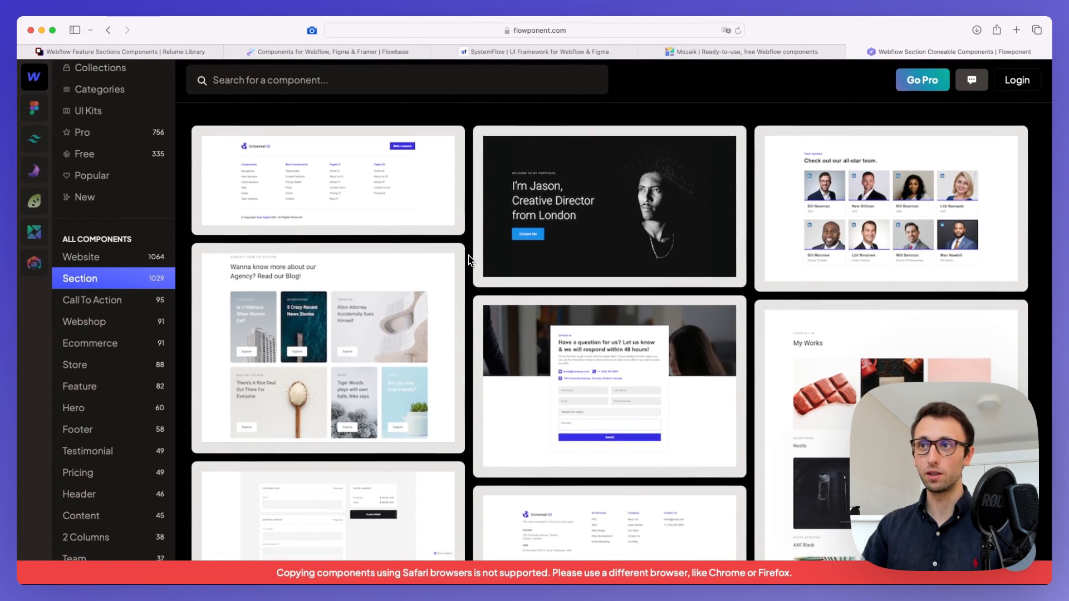
{"action": "scroll", "scroll_direction": "down", "scroll_amount": 3}
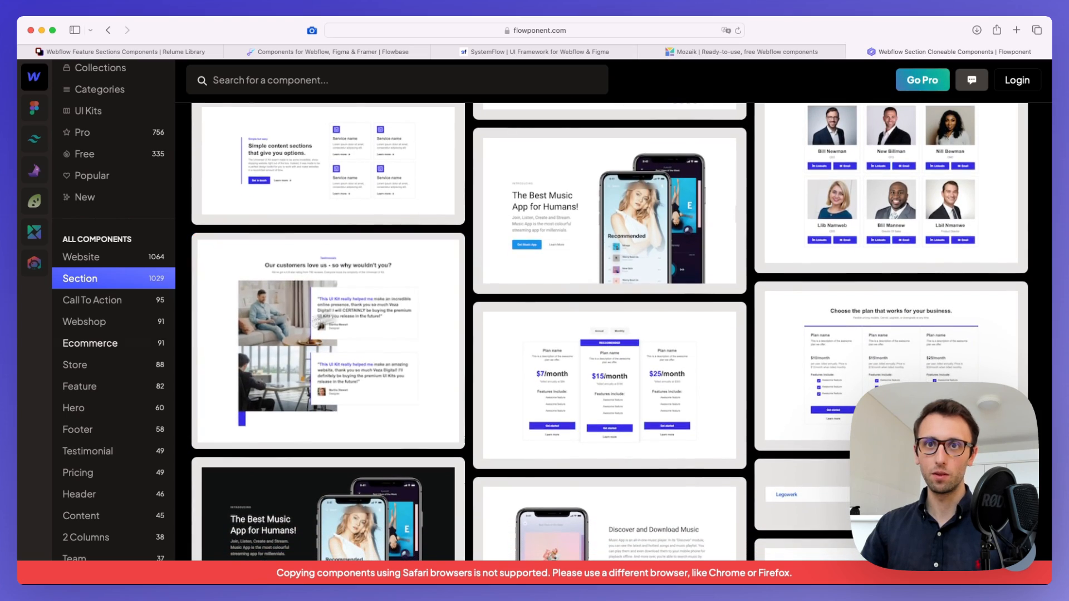
Step: Filter to Hero components and scroll the grid down to Load more
{"action": "left_click", "coordinate": [75, 412]}
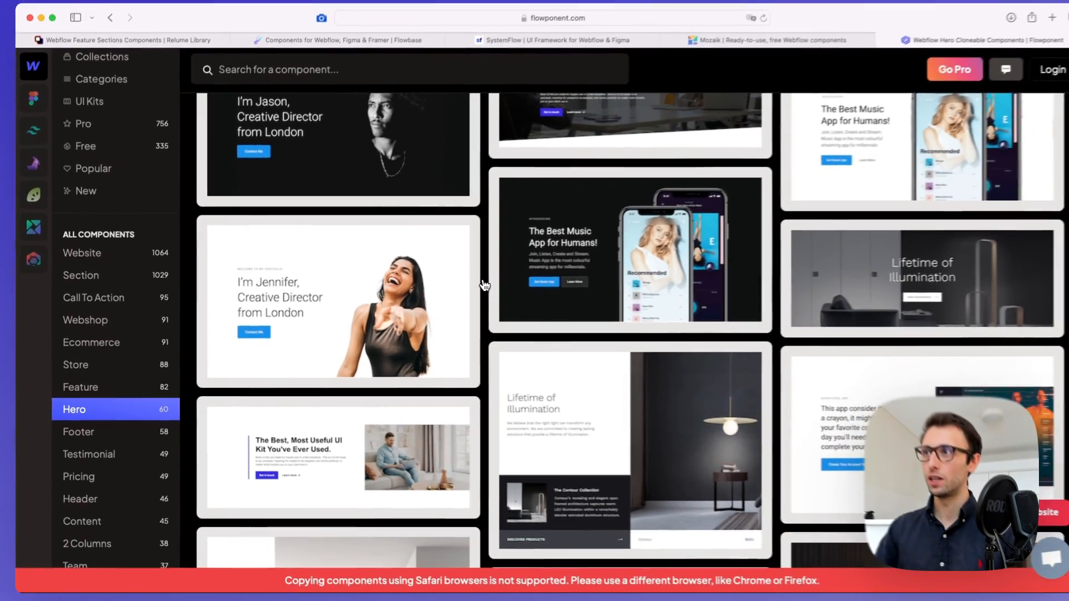
{"action": "scroll", "scroll_direction": "down", "scroll_amount": 3}
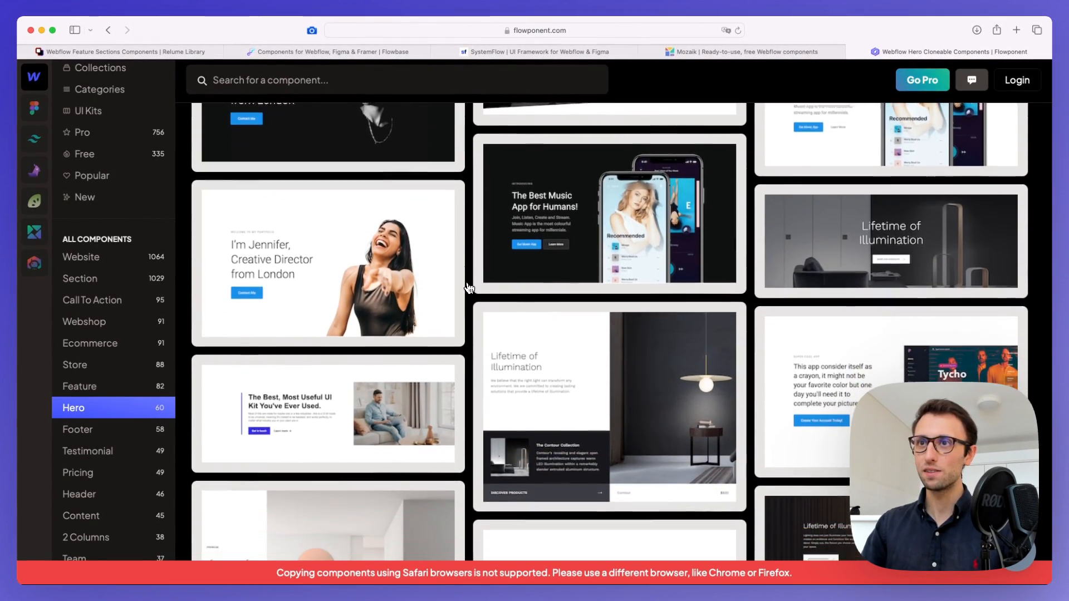
{"action": "scroll", "scroll_direction": "down", "scroll_amount": 3}
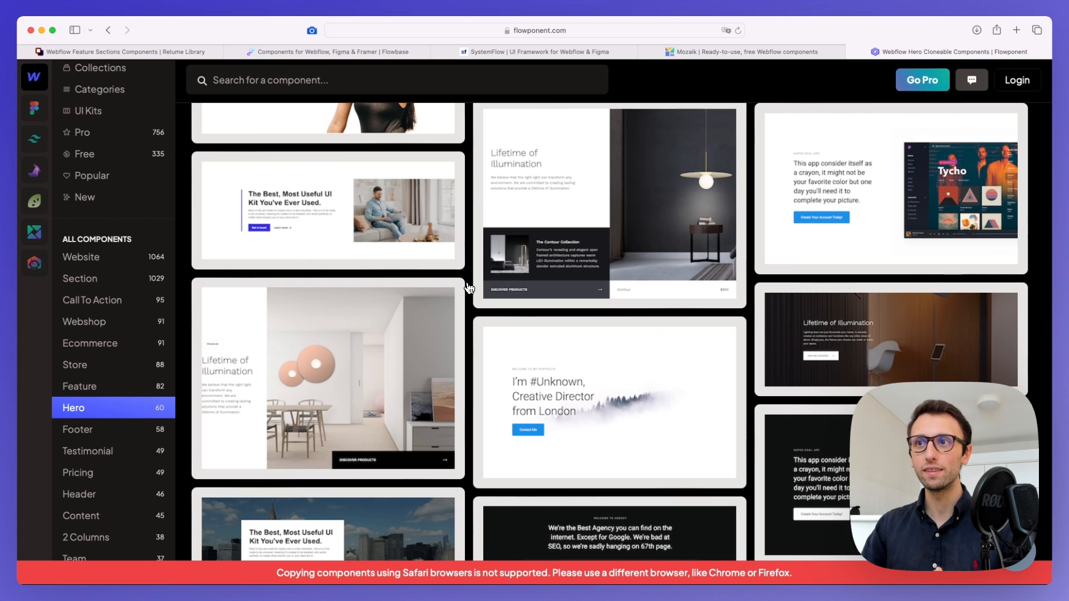
{"action": "scroll", "scroll_direction": "down", "scroll_amount": 3}
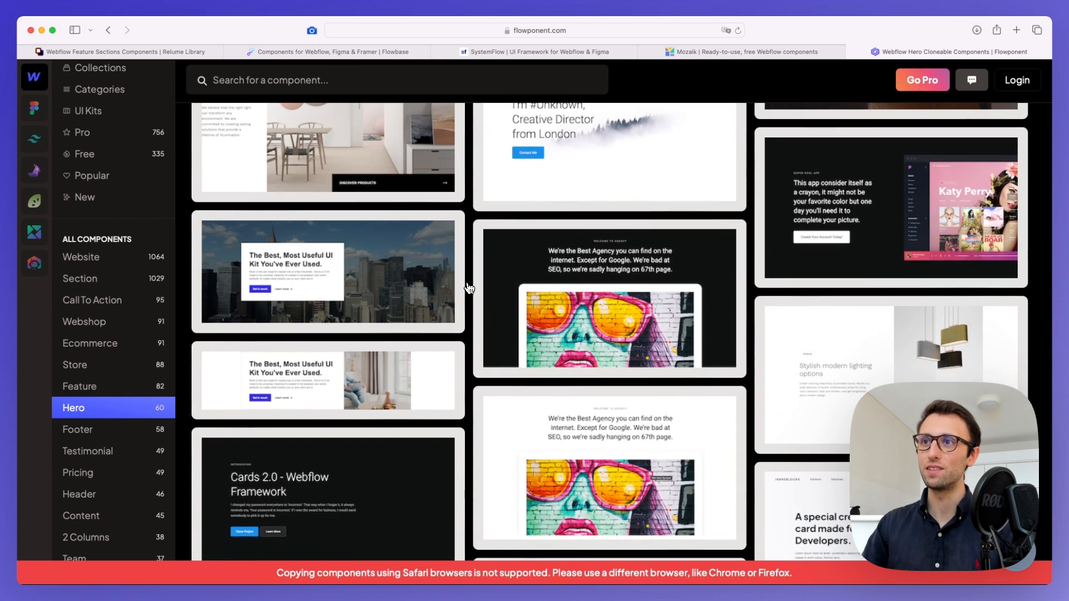
{"action": "scroll", "scroll_direction": "down", "scroll_amount": 3}
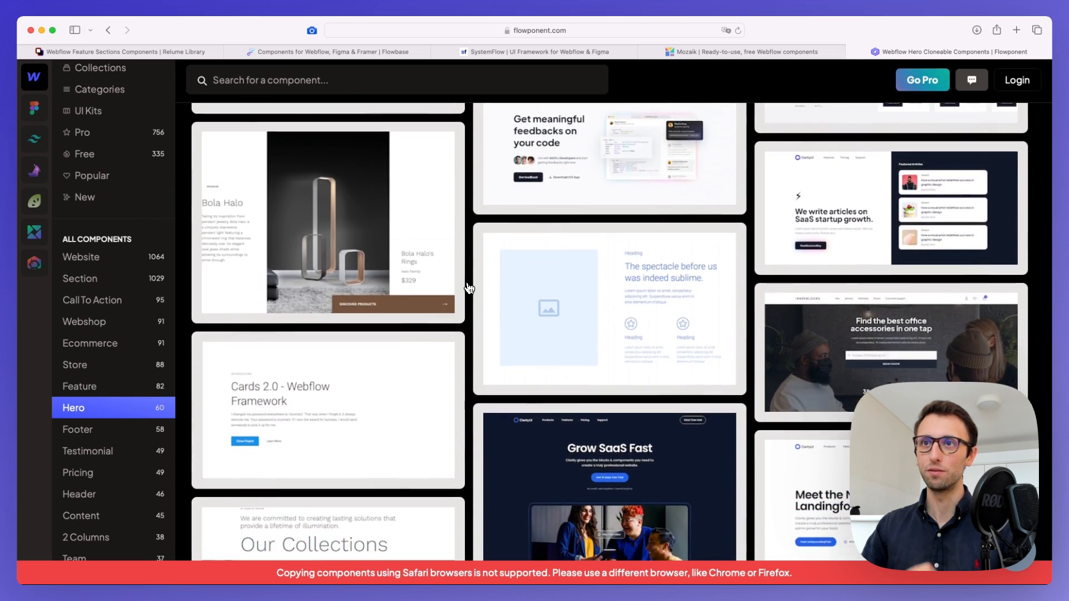
{"action": "scroll", "scroll_direction": "down", "scroll_amount": 3}
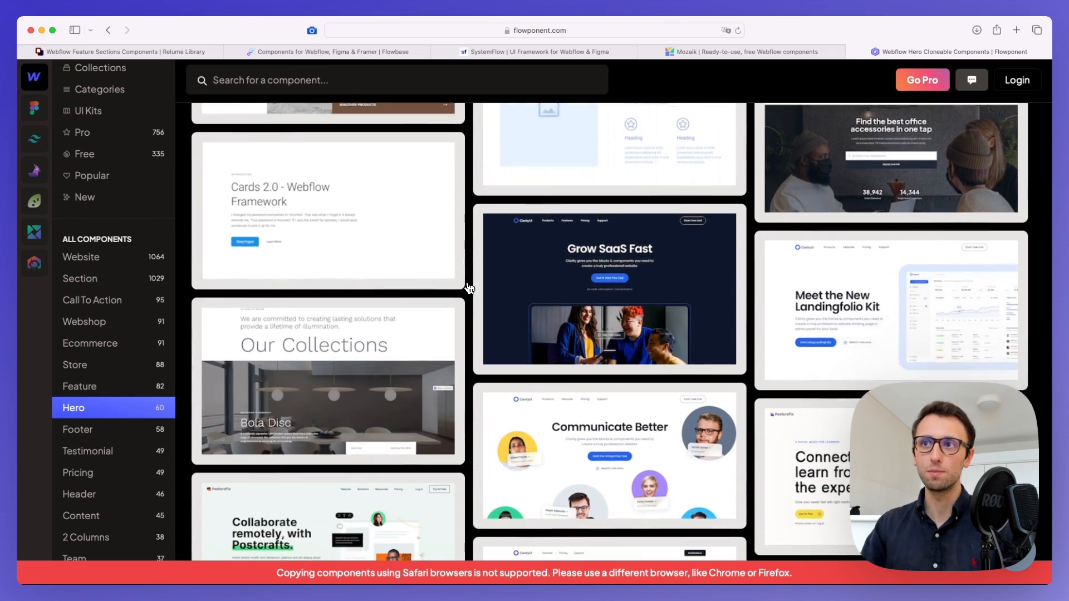
{"action": "scroll", "scroll_direction": "down", "scroll_amount": 3}
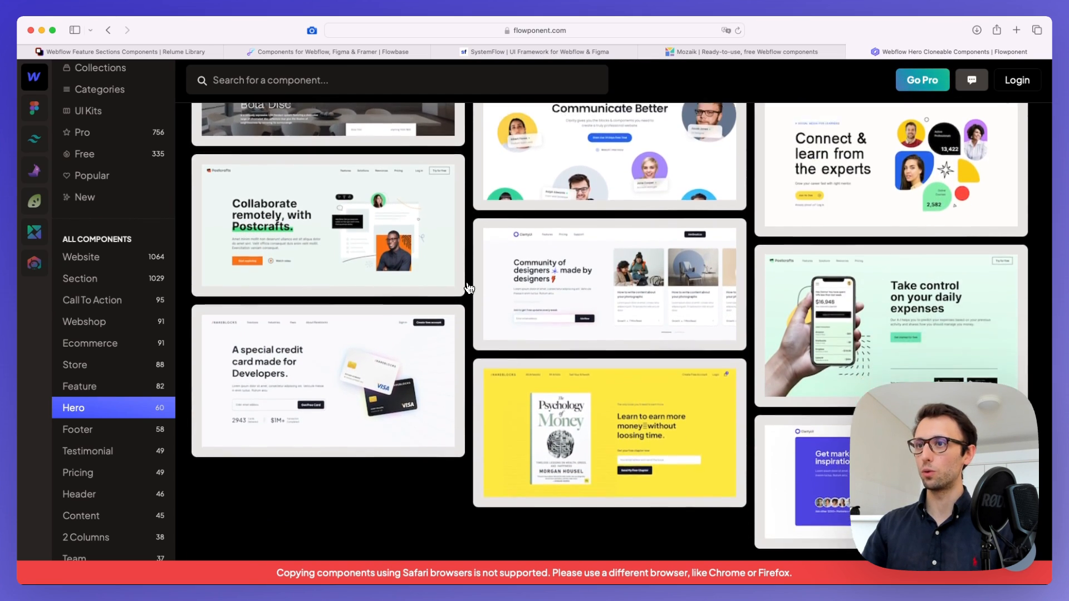
{"action": "scroll", "scroll_direction": "down", "scroll_amount": 3}
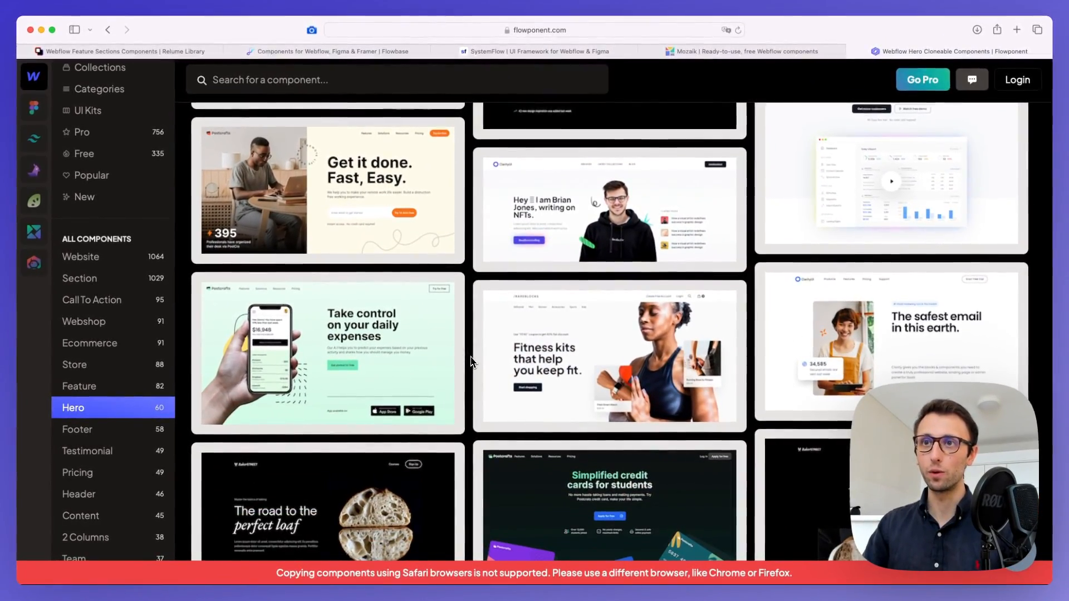
{"action": "scroll", "scroll_direction": "down", "scroll_amount": 3}
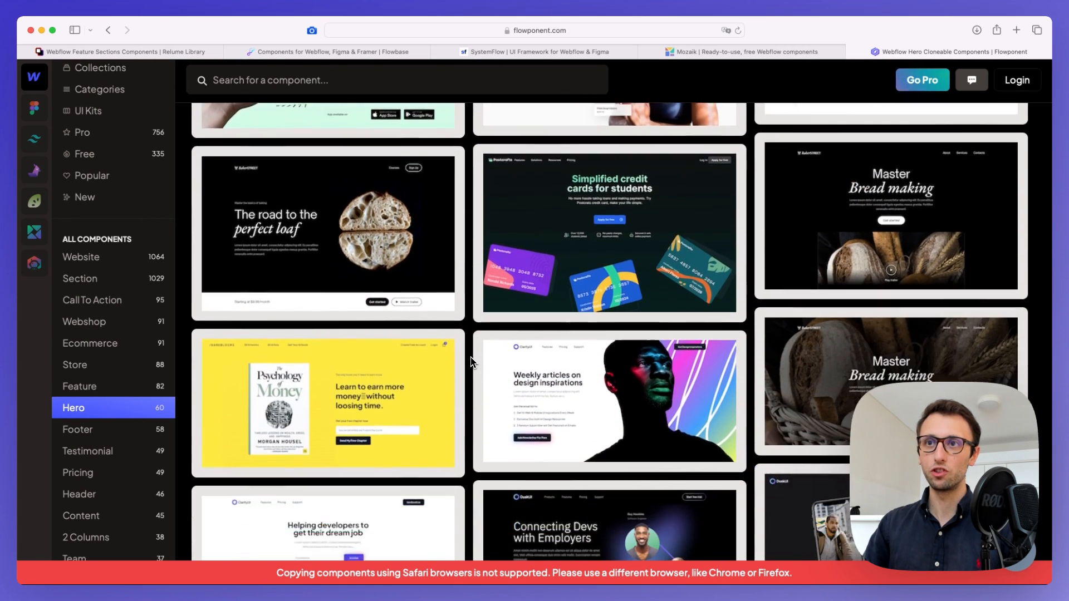
{"action": "scroll", "scroll_direction": "down", "scroll_amount": 3}
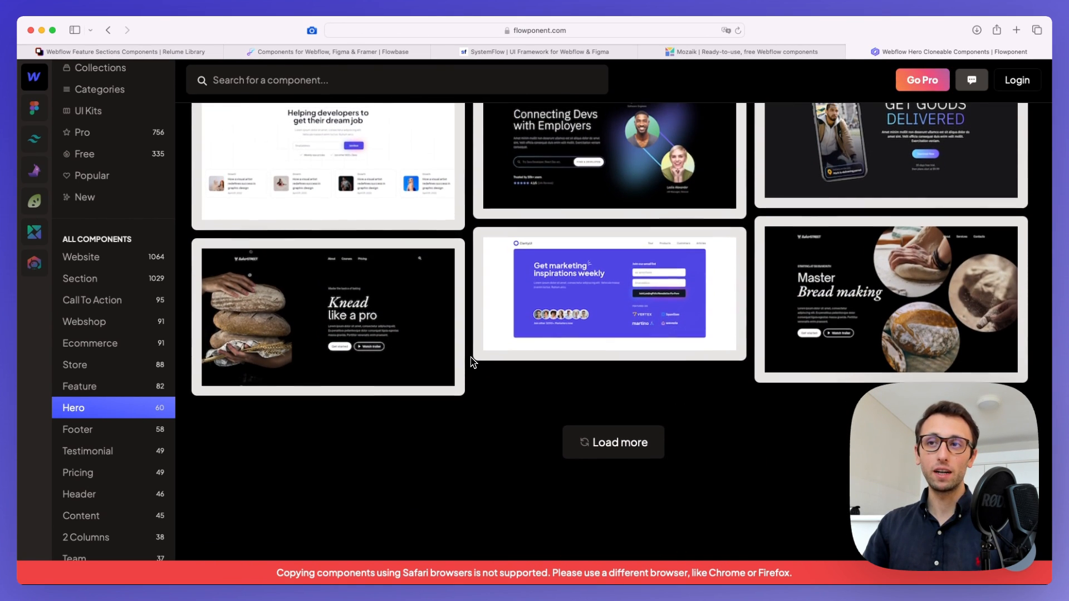